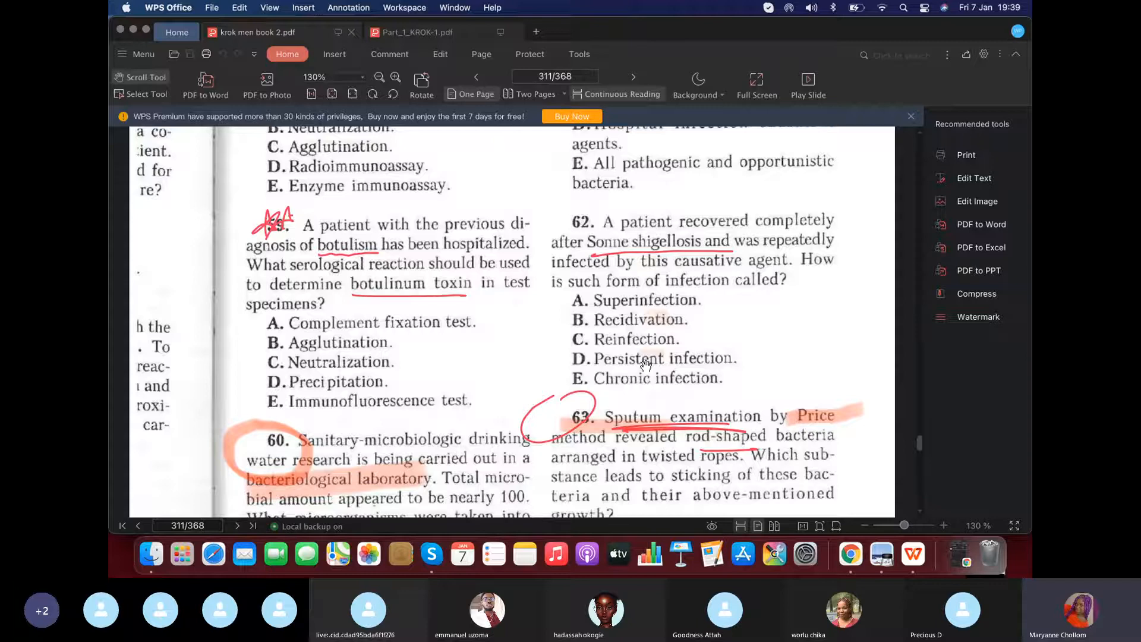
Scroll from page 311 down to page 312 until questions 66 and 69 are visible.
{"action": "scroll", "scroll_direction": "down", "scroll_amount": 3}
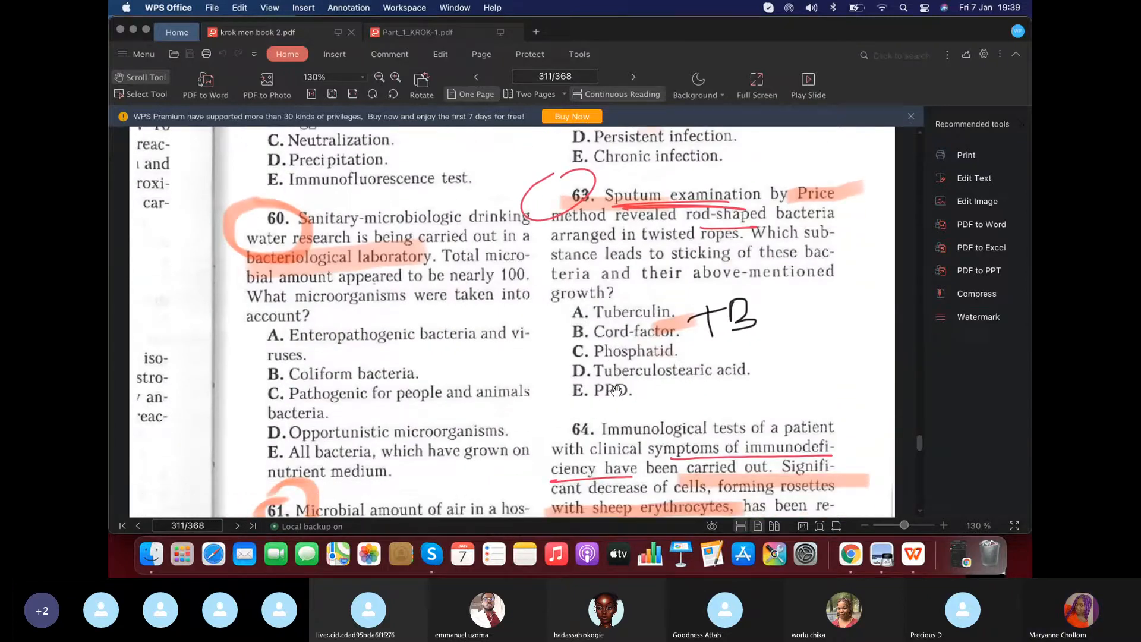
{"action": "scroll", "scroll_direction": "down", "scroll_amount": 3}
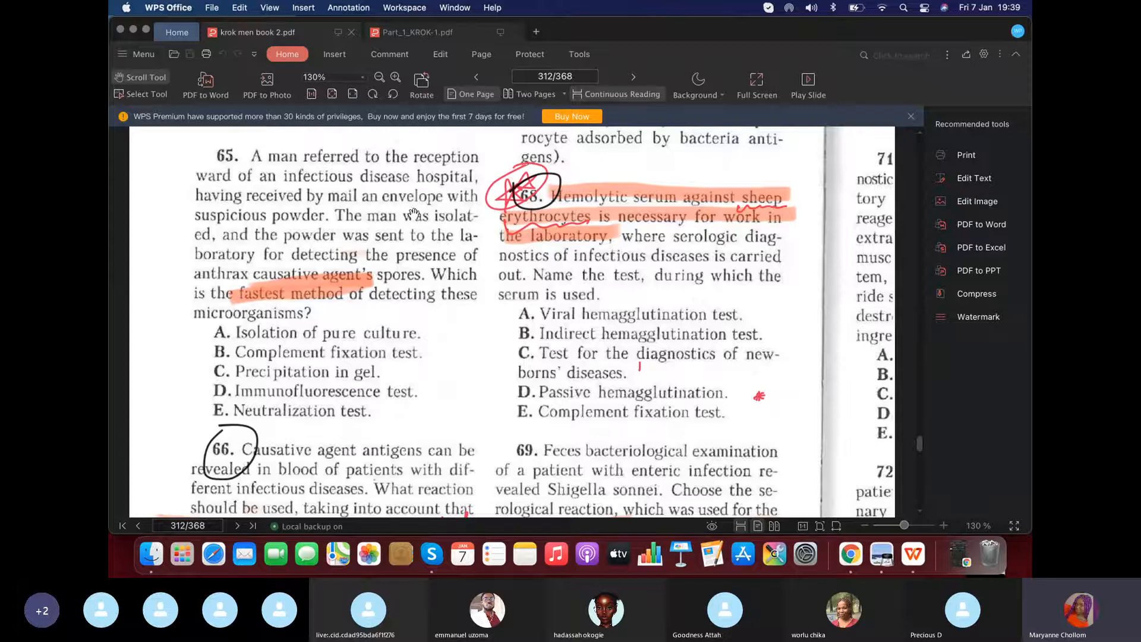
{"action": "mouse_move", "coordinate": [440, 214]}
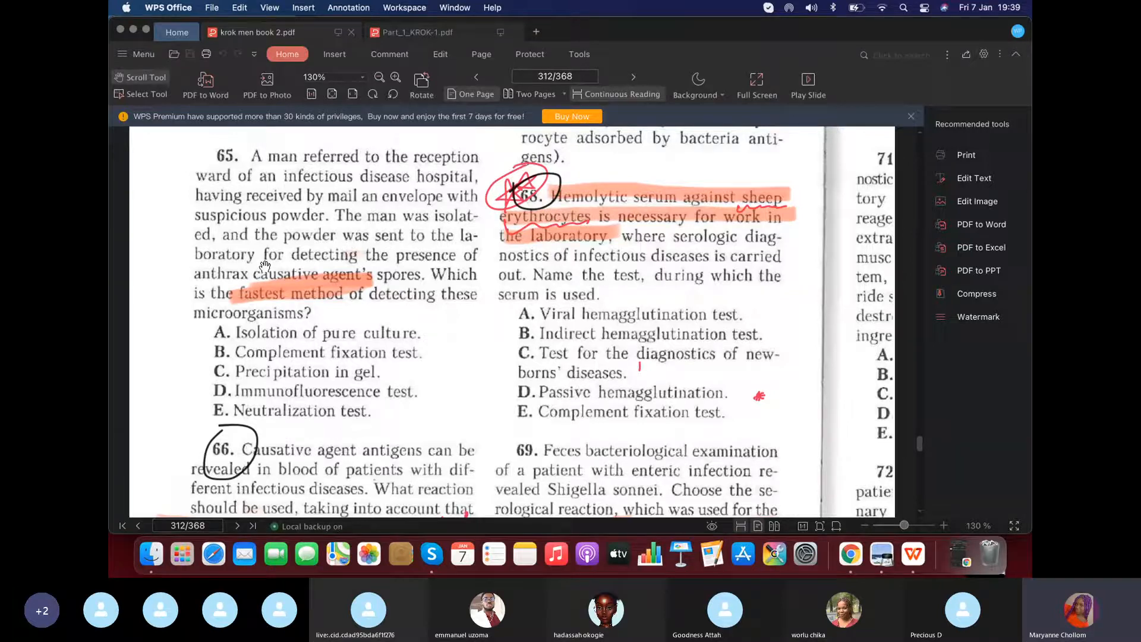
{"action": "mouse_move", "coordinate": [430, 260]}
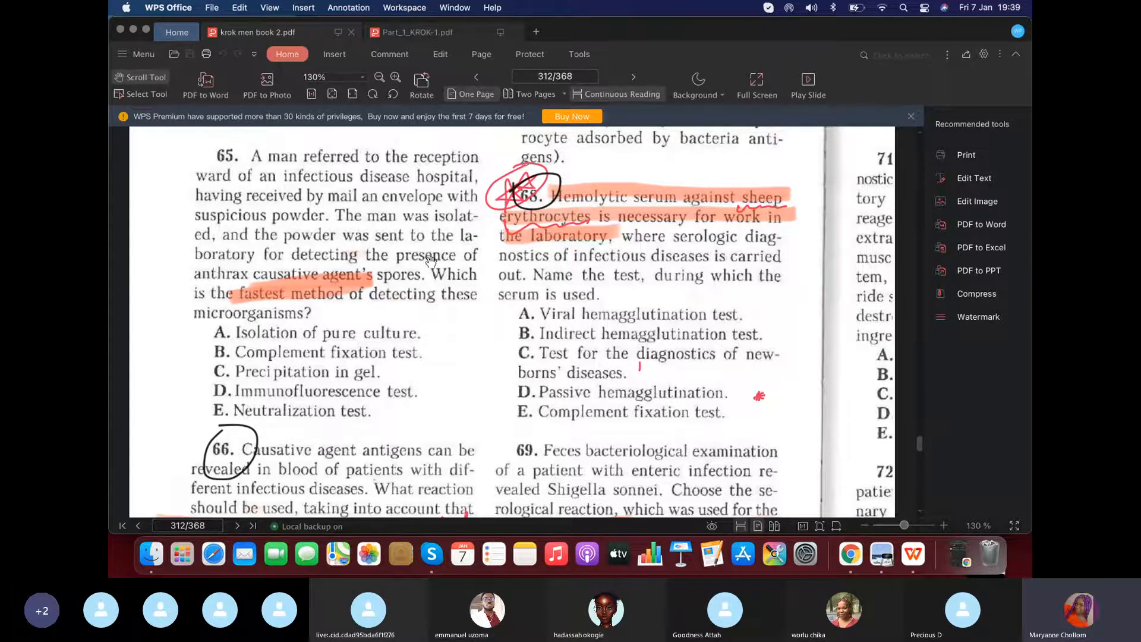
{"action": "mouse_move", "coordinate": [463, 265]}
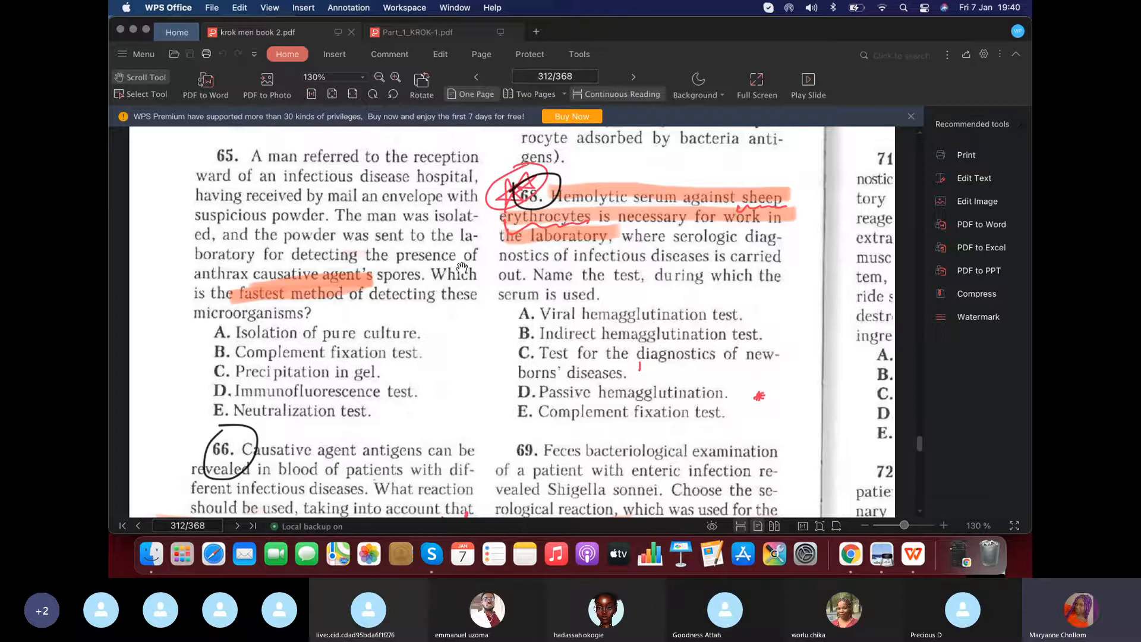
{"action": "scroll", "scroll_direction": "down", "scroll_amount": 3}
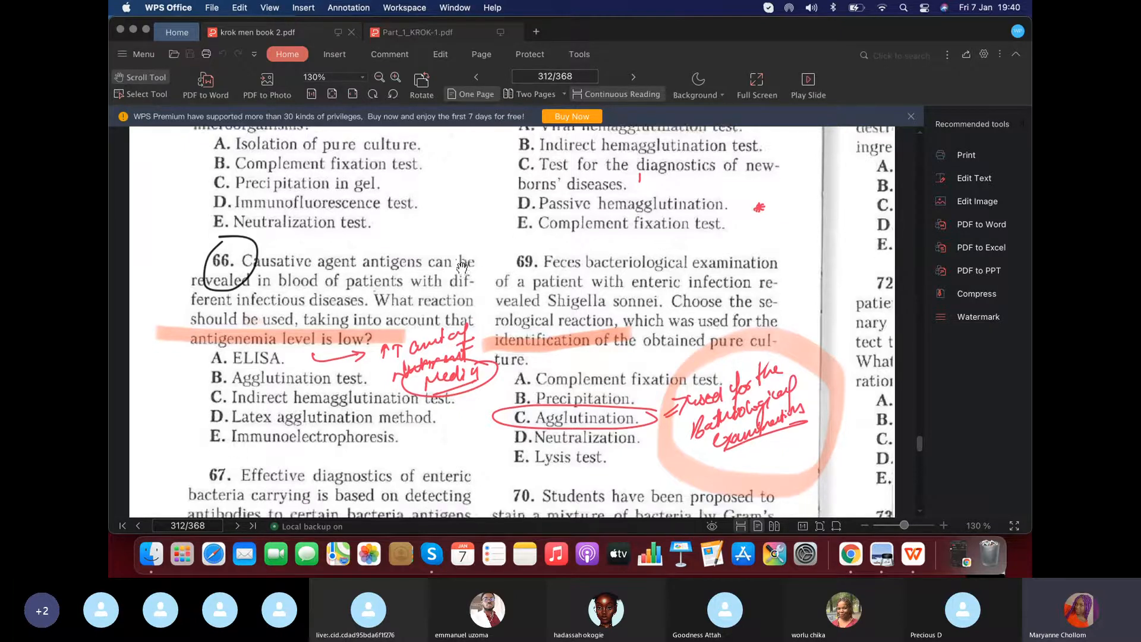
{"action": "scroll", "scroll_direction": "down", "scroll_amount": 3}
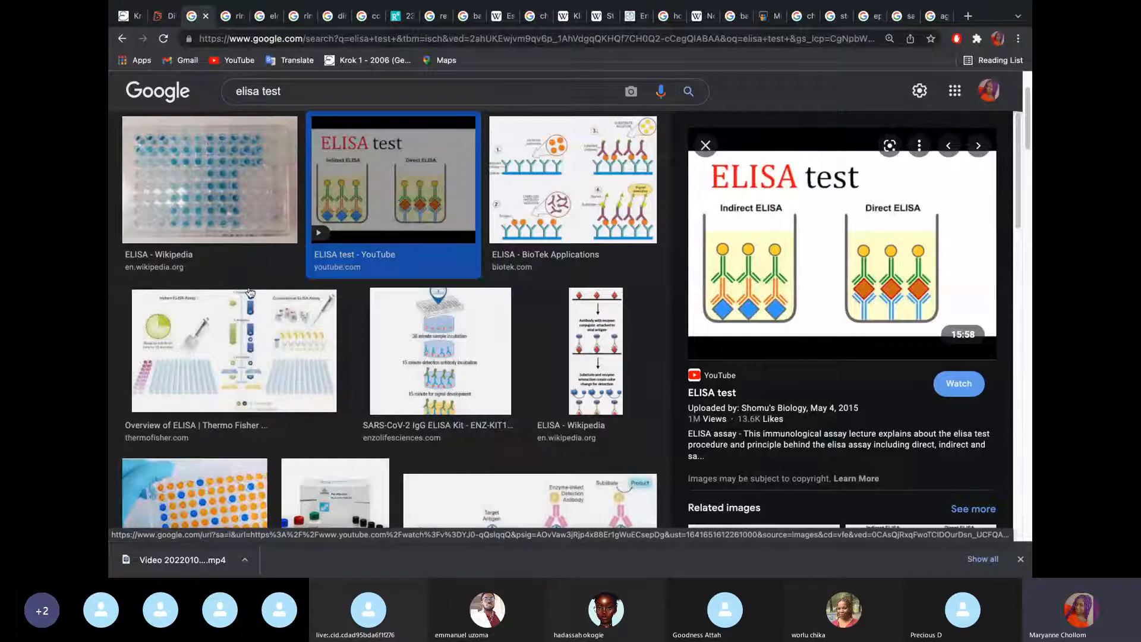
Enlarge the Wikipedia ELISA microplate photo in the image results.
{"action": "left_click", "coordinate": [209, 180]}
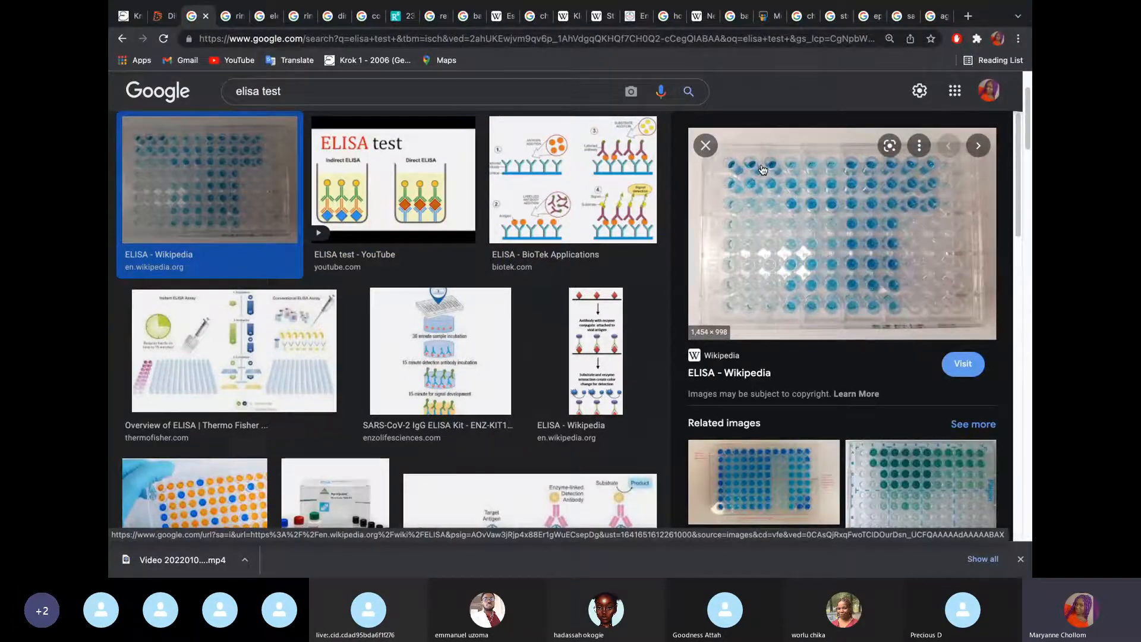
{"action": "mouse_move", "coordinate": [745, 281]}
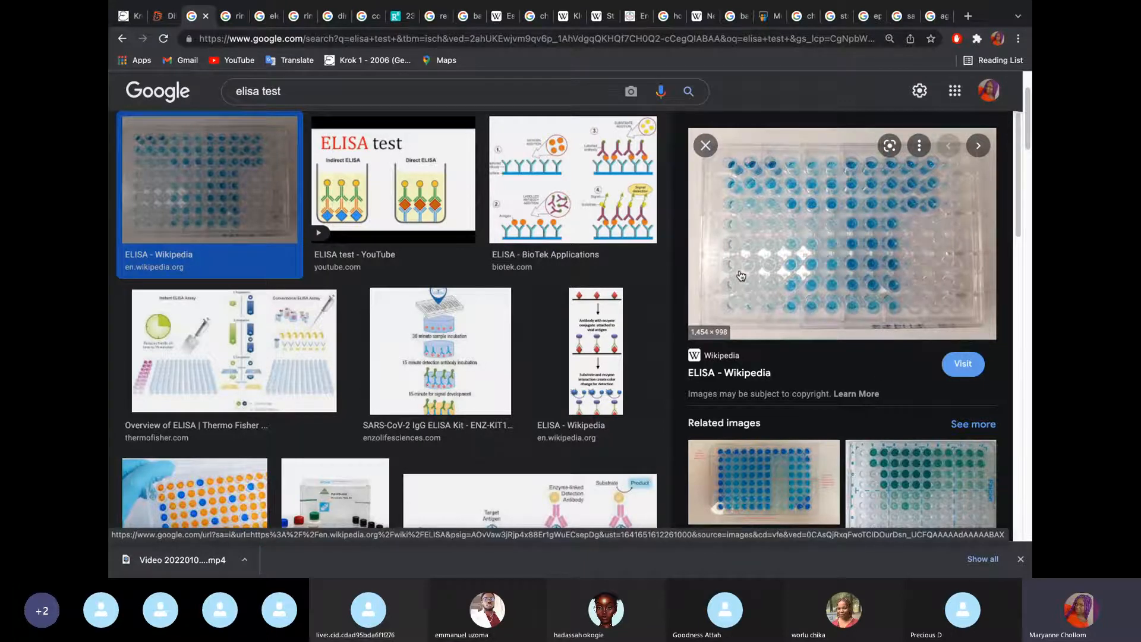
{"action": "mouse_move", "coordinate": [786, 194]}
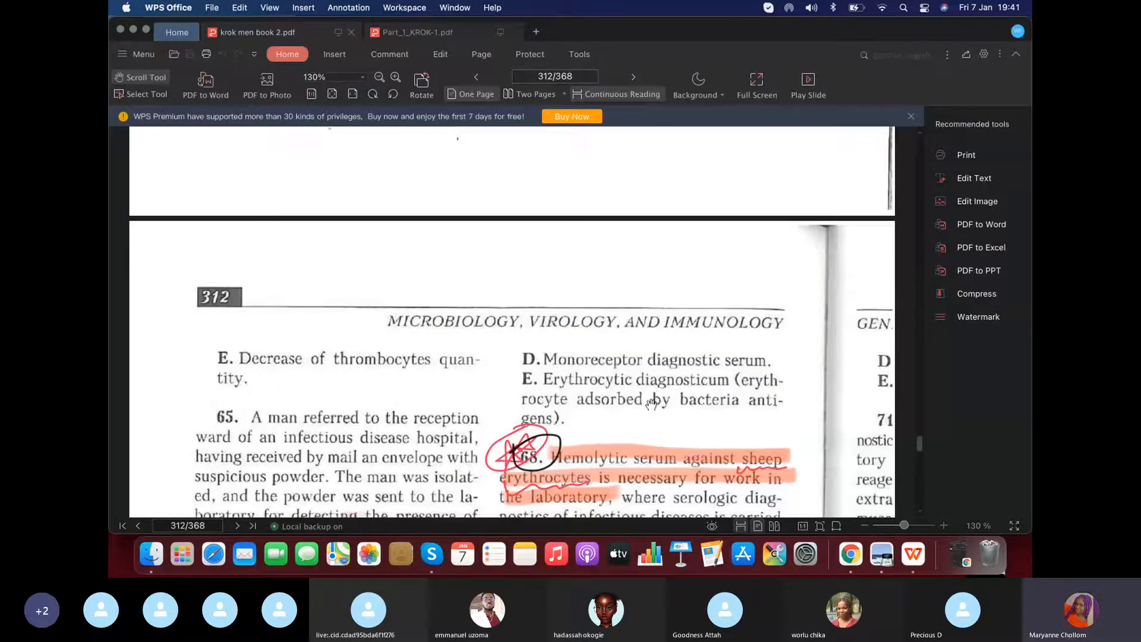
{"action": "mouse_move", "coordinate": [760, 411]}
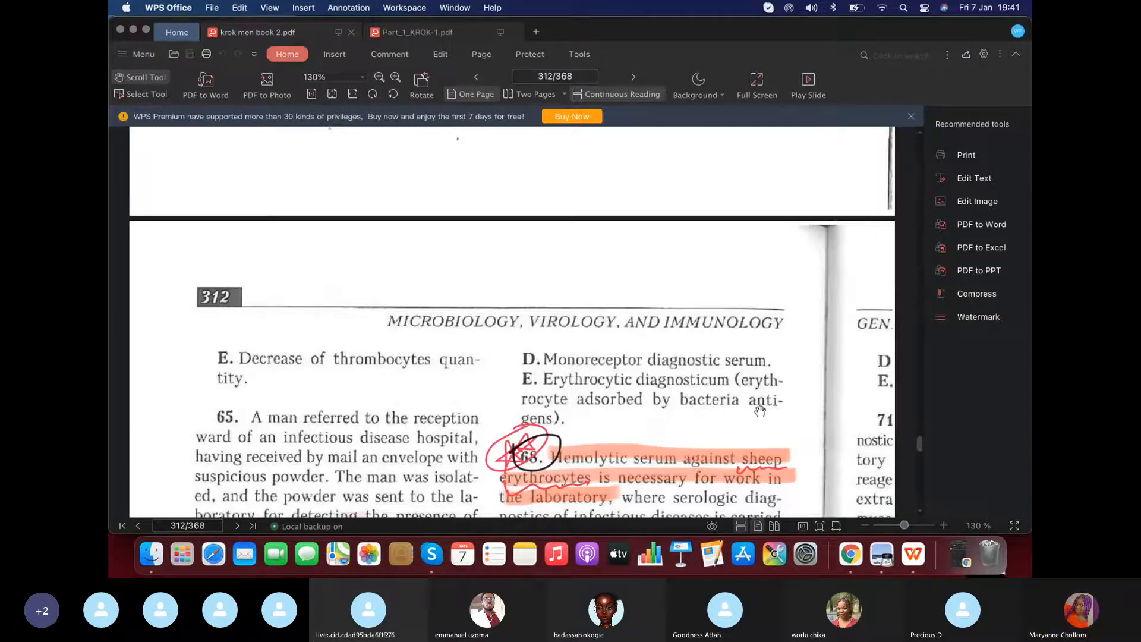
{"action": "mouse_move", "coordinate": [779, 416]}
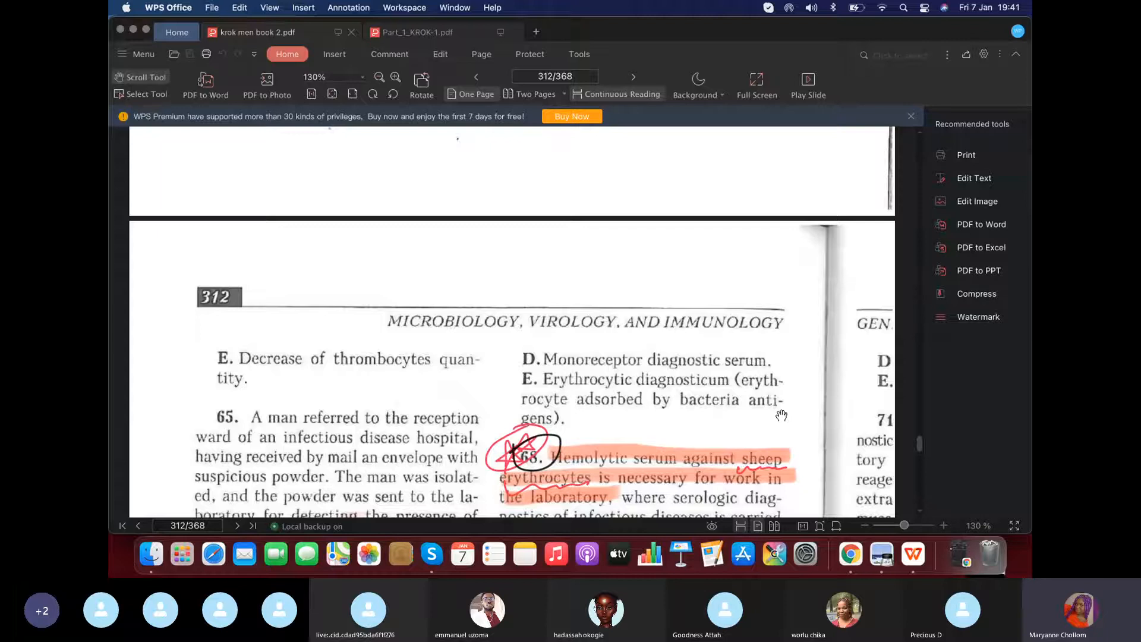
{"action": "scroll", "scroll_direction": "down", "scroll_amount": 3}
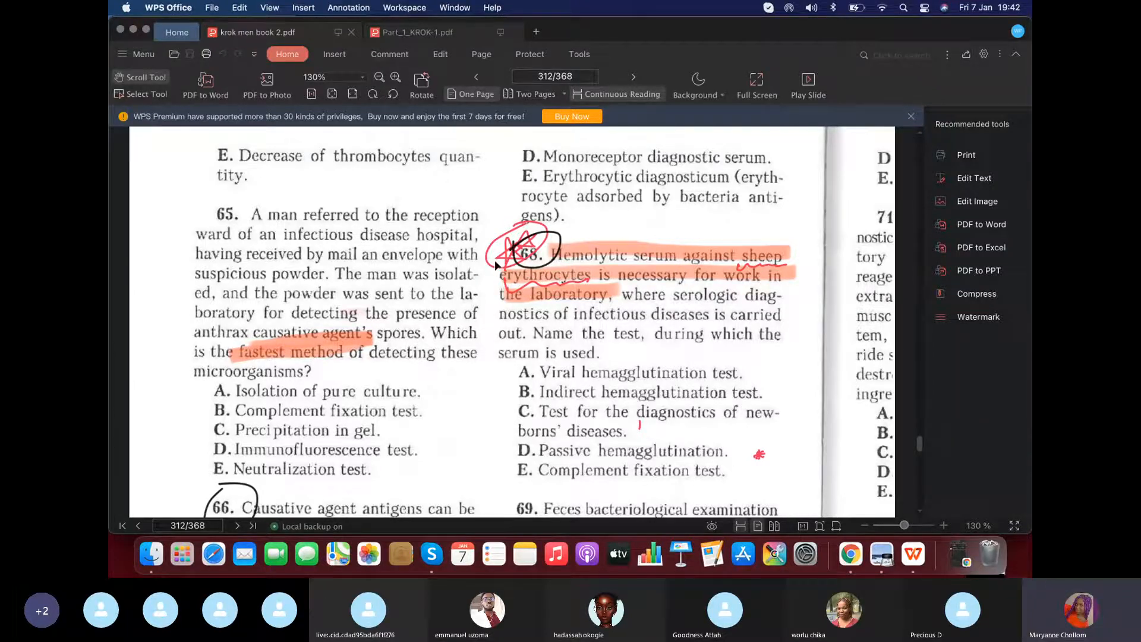
{"action": "mouse_move", "coordinate": [573, 290]}
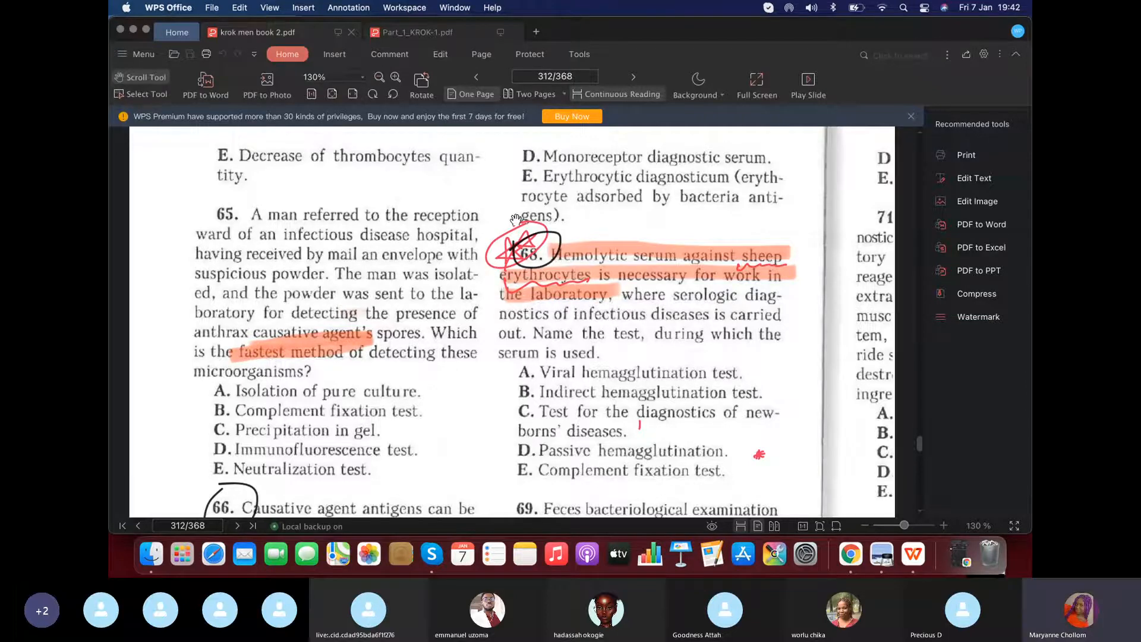
{"action": "key", "text": "mission_control"}
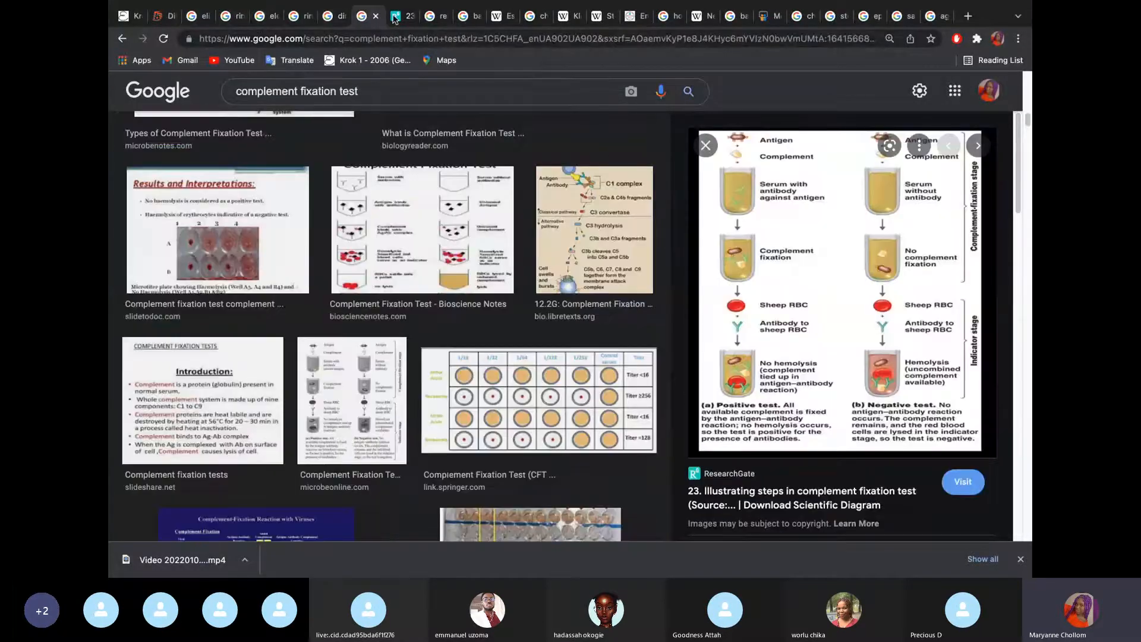
View the complement fixation test step diagram in the image results.
{"action": "left_click", "coordinate": [961, 481]}
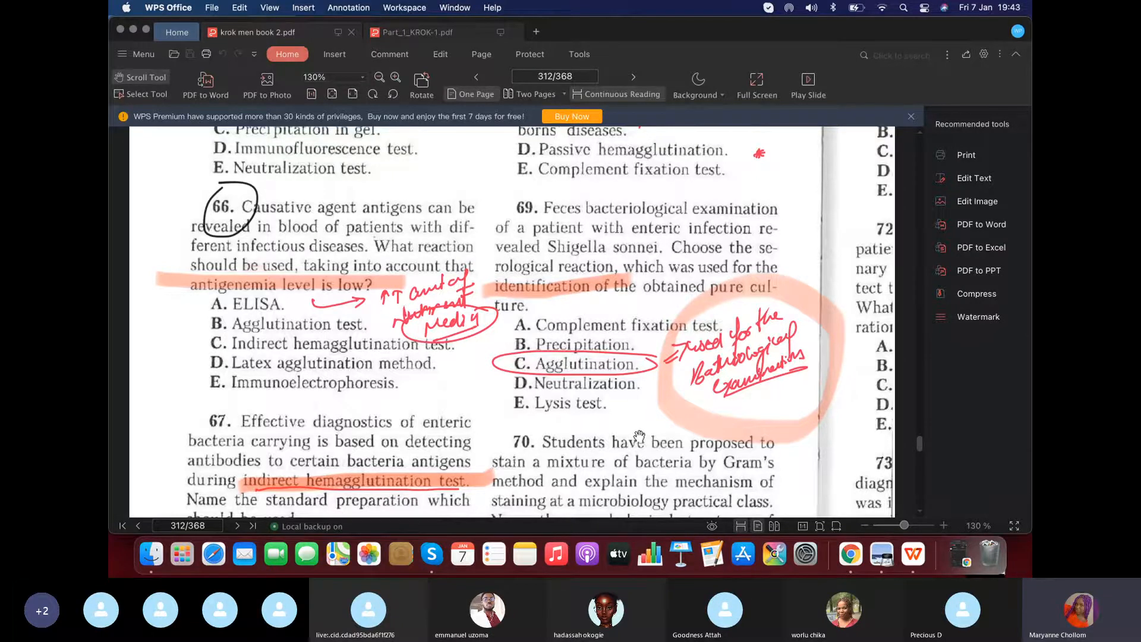
Scroll through page 313's questions 71-76 and return to the exam book from the window overview.
{"action": "scroll", "scroll_direction": "down", "scroll_amount": 3}
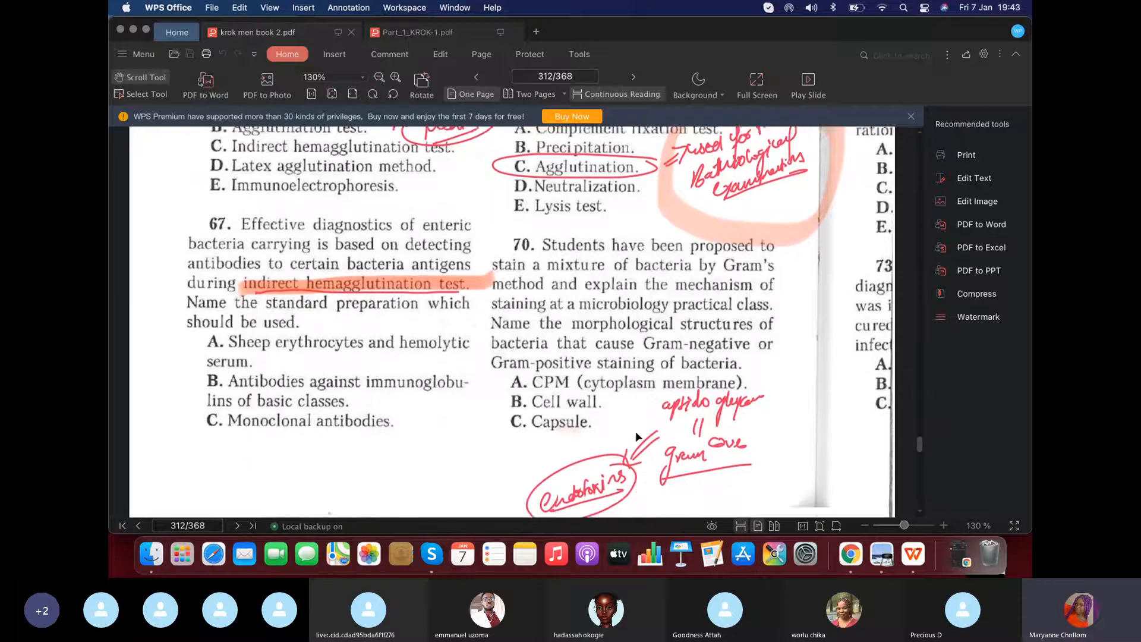
{"action": "scroll", "scroll_direction": "down", "scroll_amount": 3}
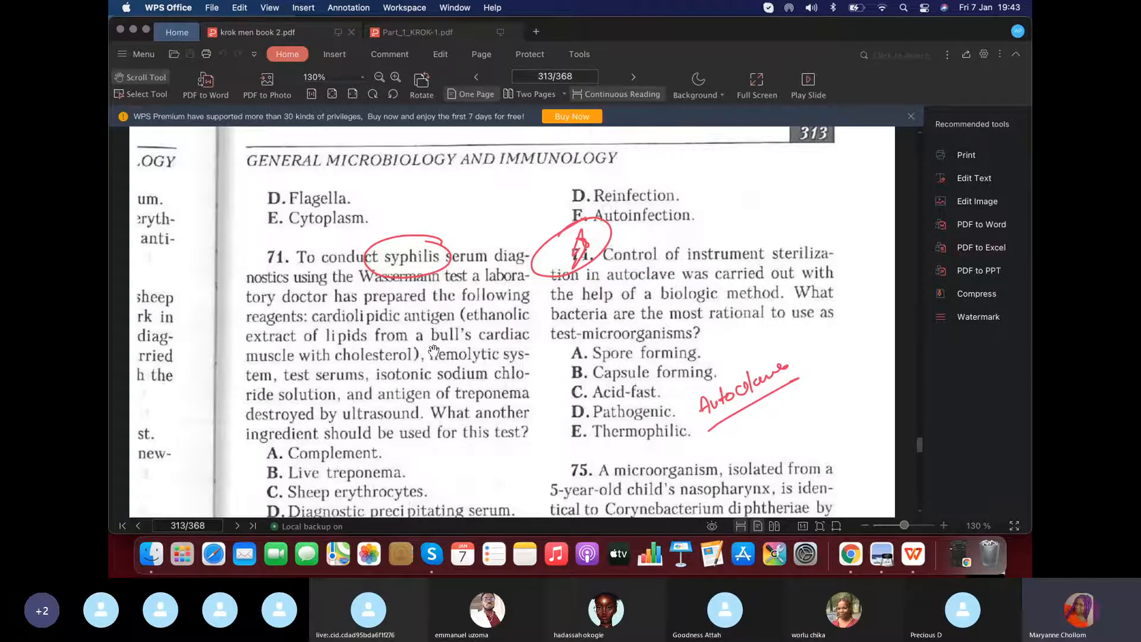
{"action": "mouse_move", "coordinate": [495, 339]}
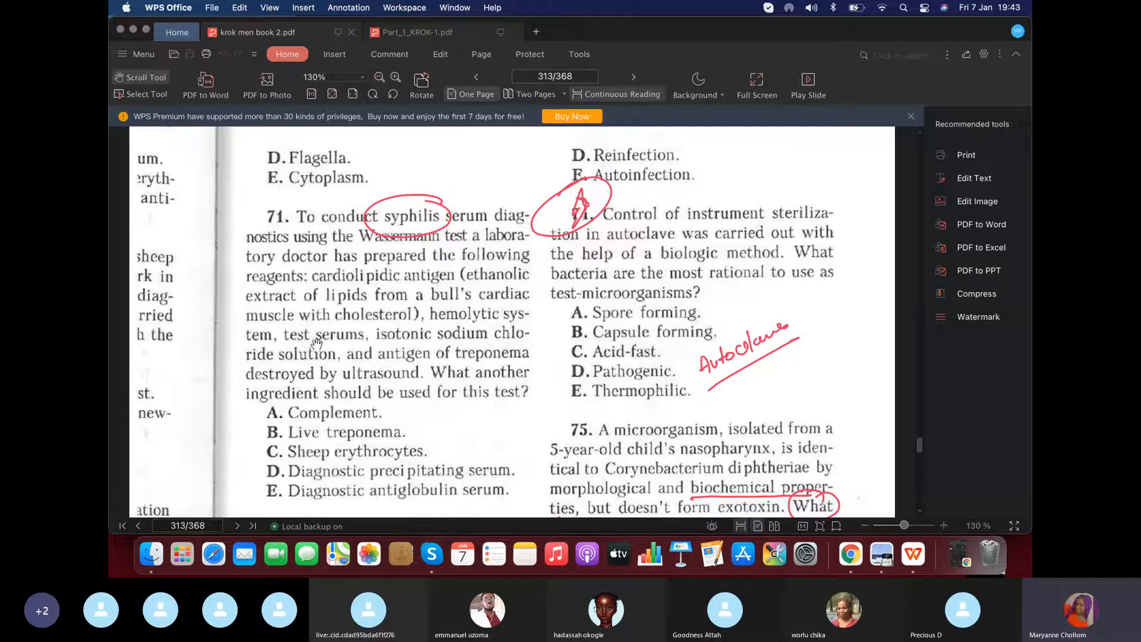
{"action": "mouse_move", "coordinate": [318, 344]}
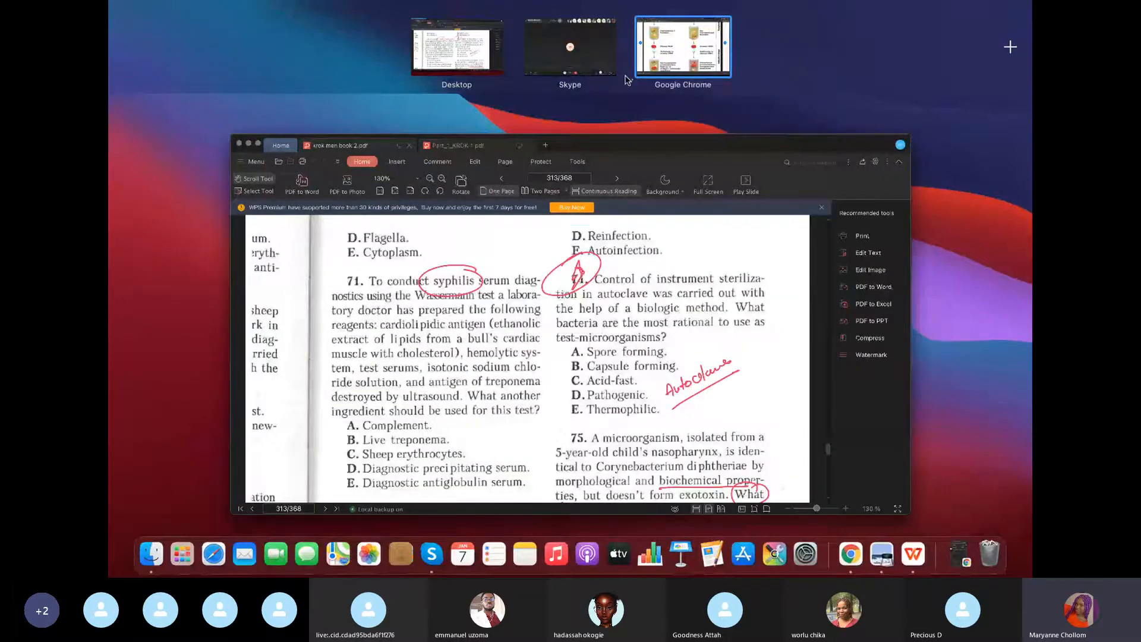
{"action": "left_click", "coordinate": [682, 46]}
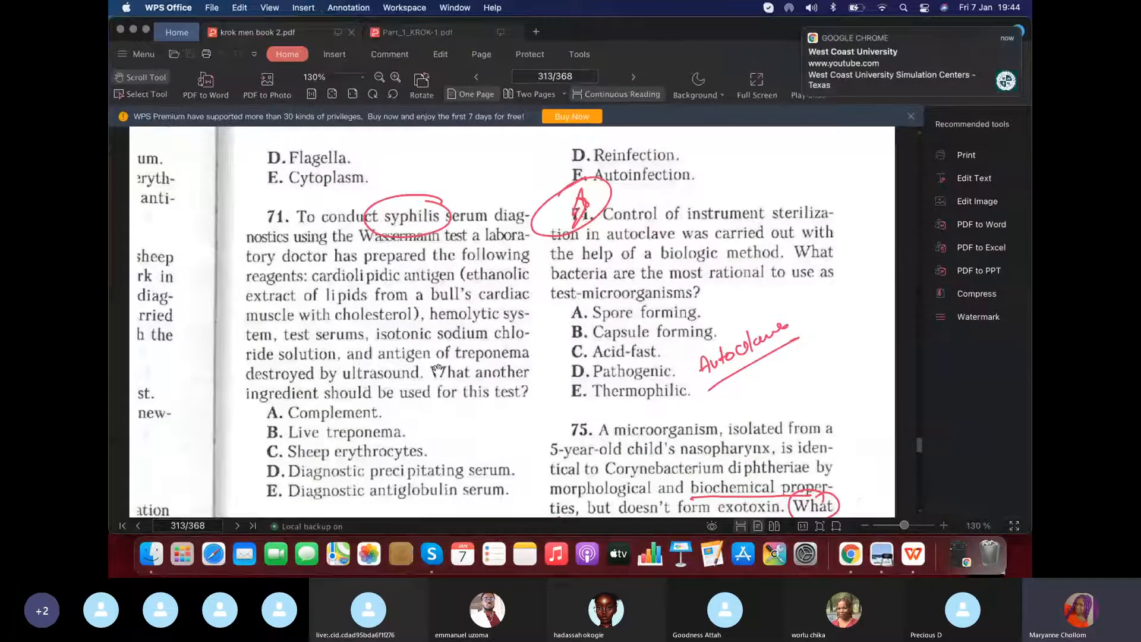
{"action": "mouse_move", "coordinate": [403, 309]}
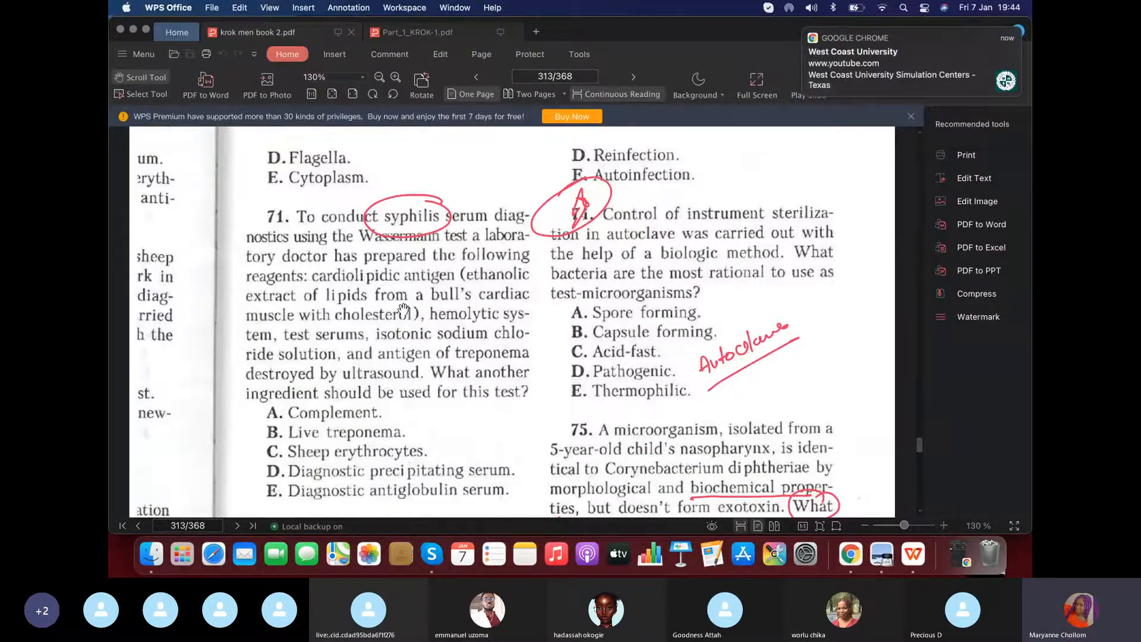
Continue down to page 314's Special microbiology section with questions 77 and 81.
{"action": "scroll", "scroll_direction": "down", "scroll_amount": 3}
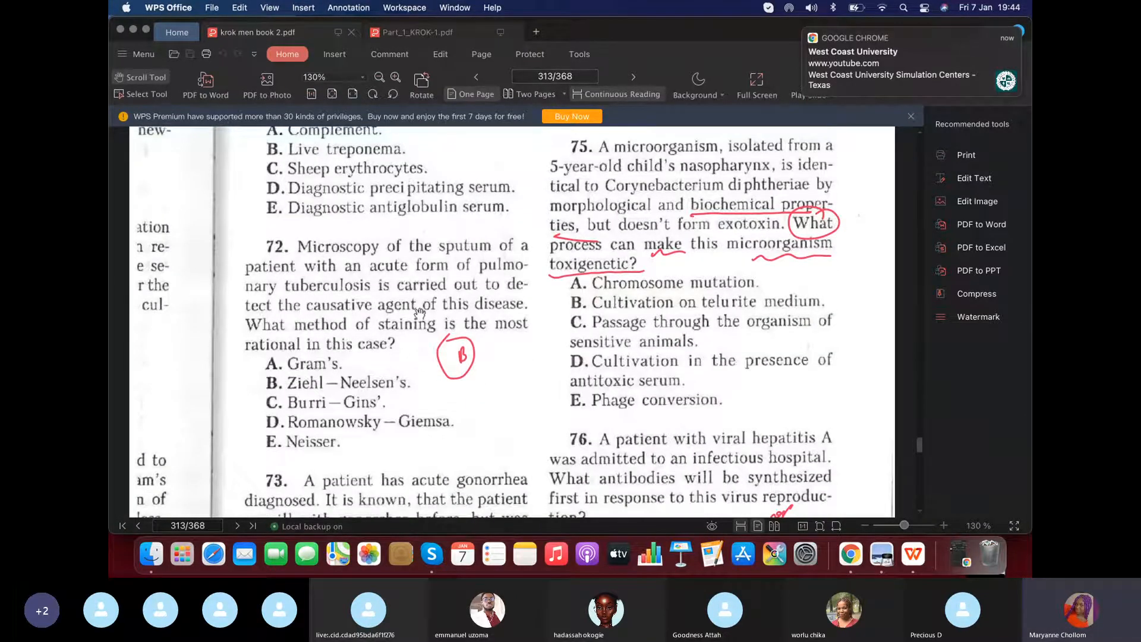
{"action": "mouse_move", "coordinate": [384, 399]}
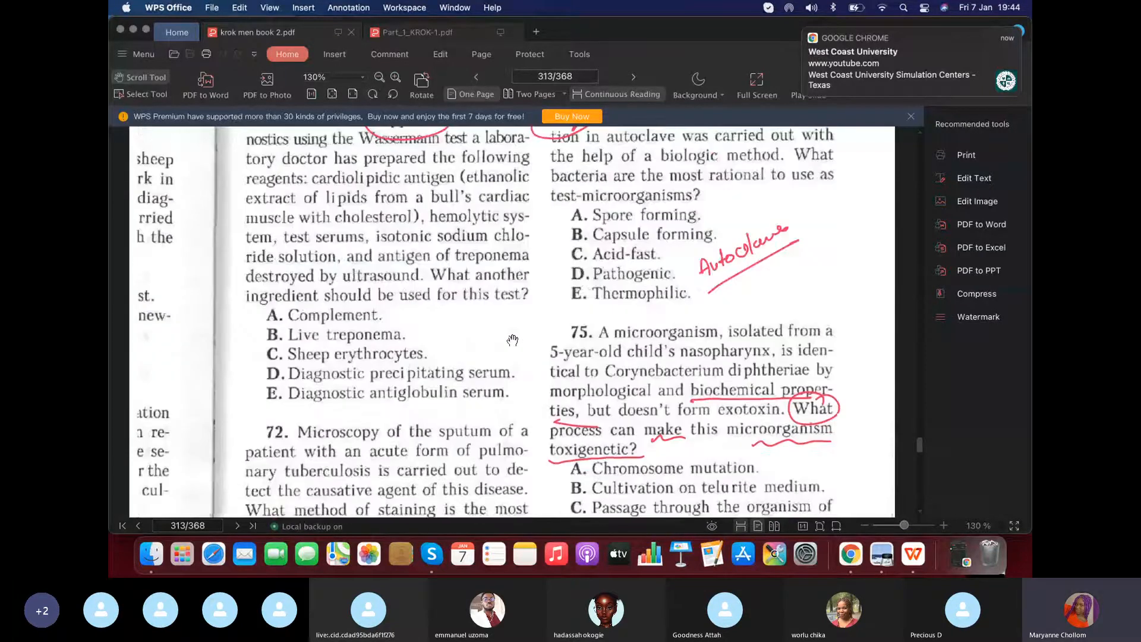
{"action": "scroll", "scroll_direction": "down", "scroll_amount": 3}
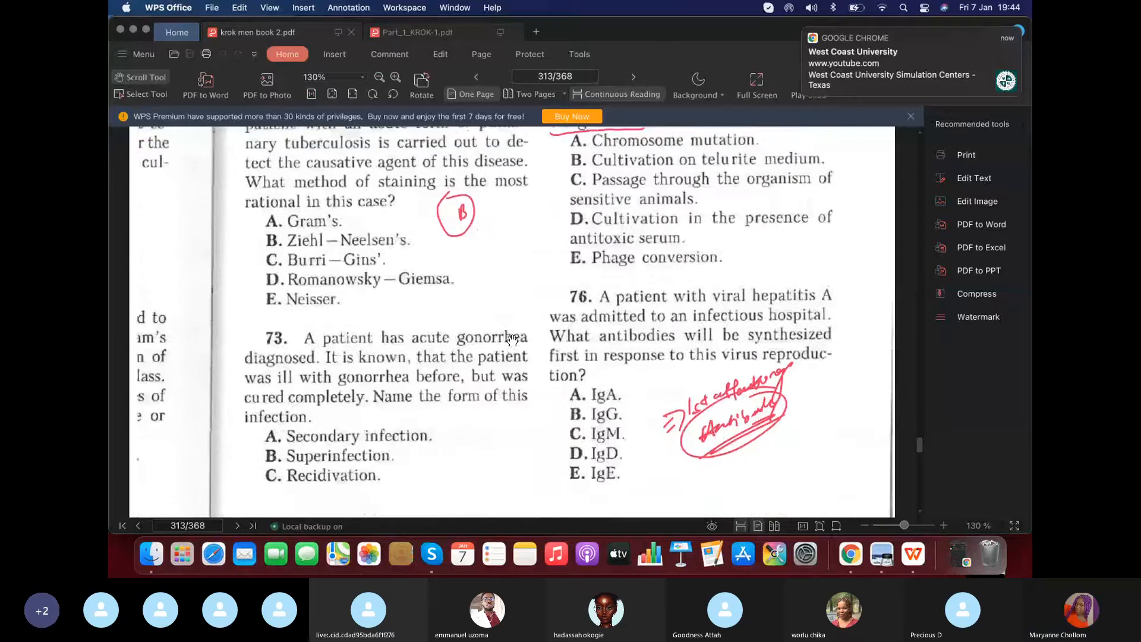
{"action": "scroll", "scroll_direction": "down", "scroll_amount": 3}
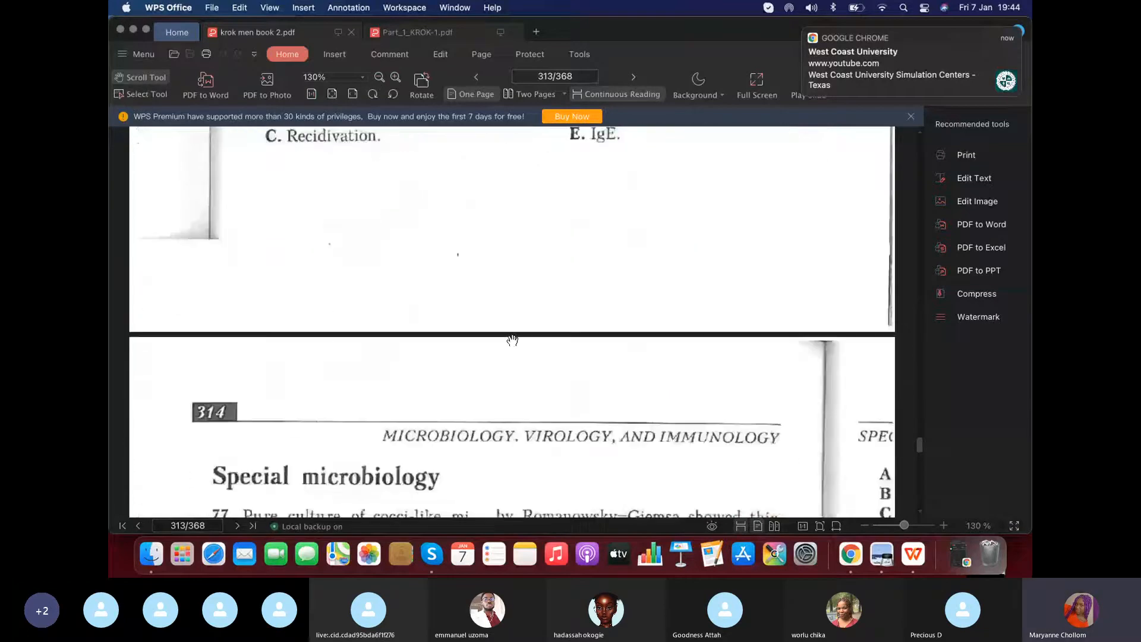
{"action": "scroll", "scroll_direction": "down", "scroll_amount": 3}
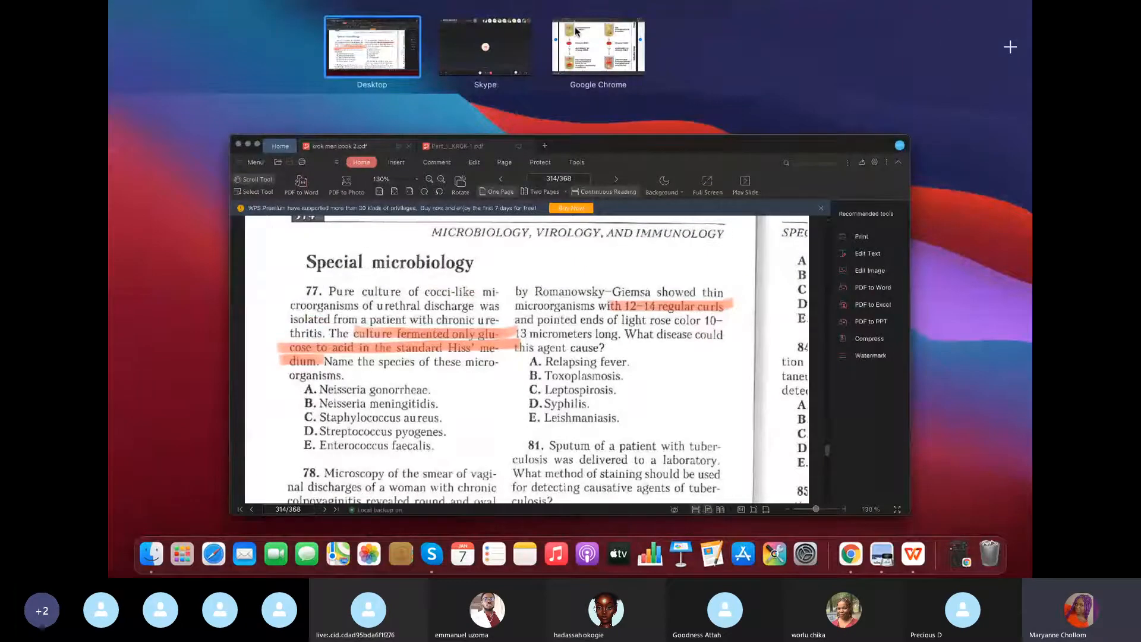
Switch to the lab-diagnosis PDF and scroll the spiral-shaped bacteria staining diagram on page 96.
{"action": "left_click", "coordinate": [598, 46]}
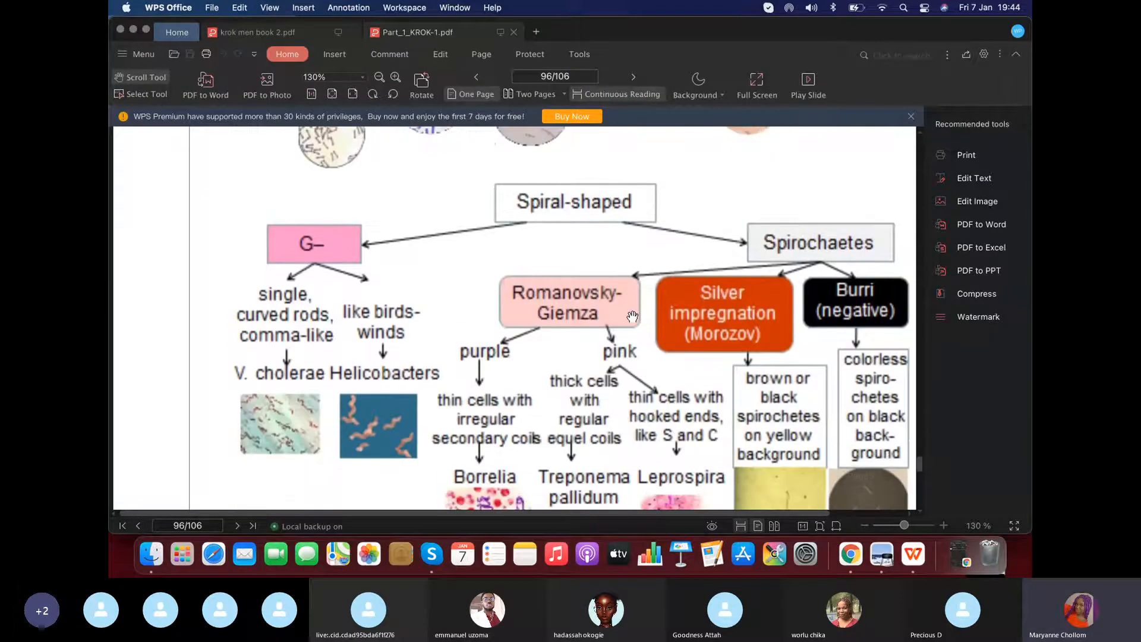
{"action": "scroll", "scroll_direction": "down", "scroll_amount": 3}
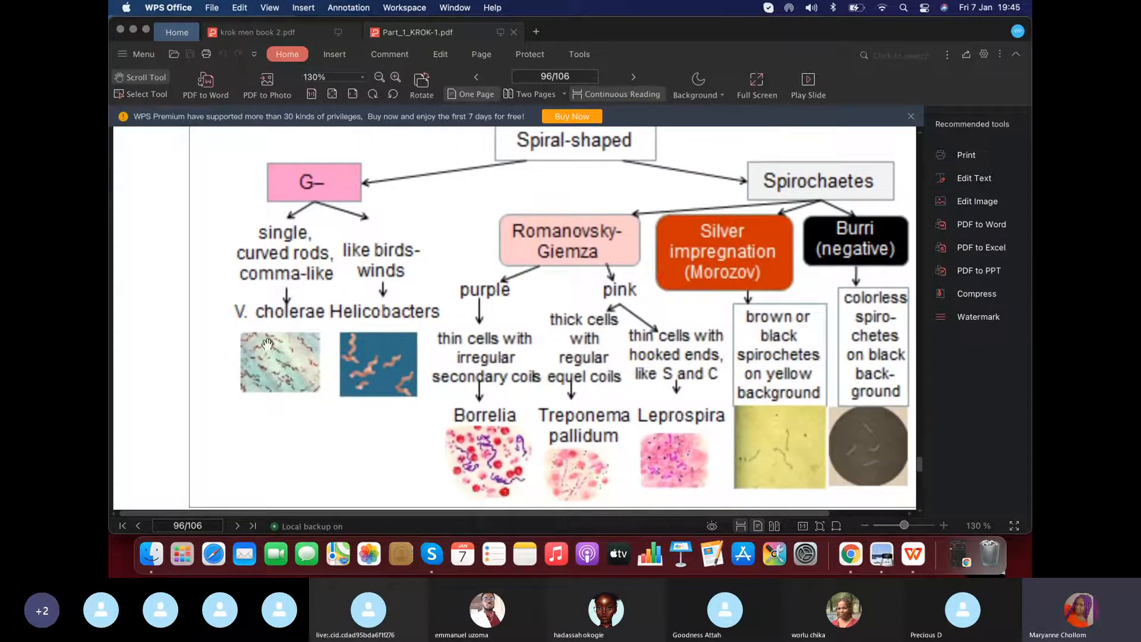
{"action": "mouse_move", "coordinate": [400, 267]}
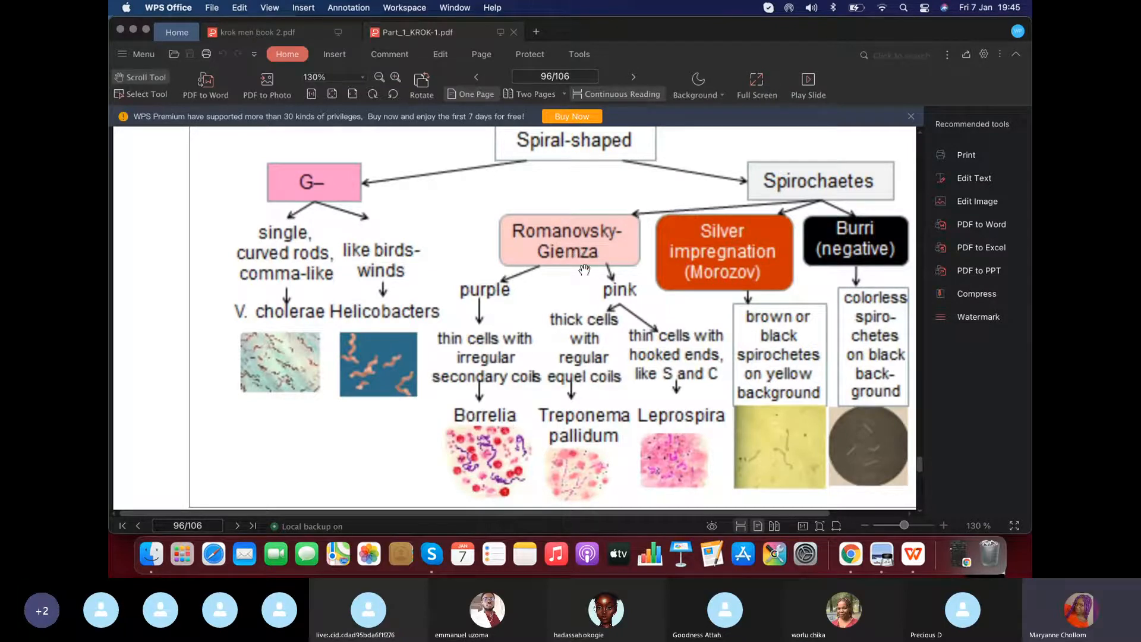
{"action": "mouse_move", "coordinate": [855, 181]}
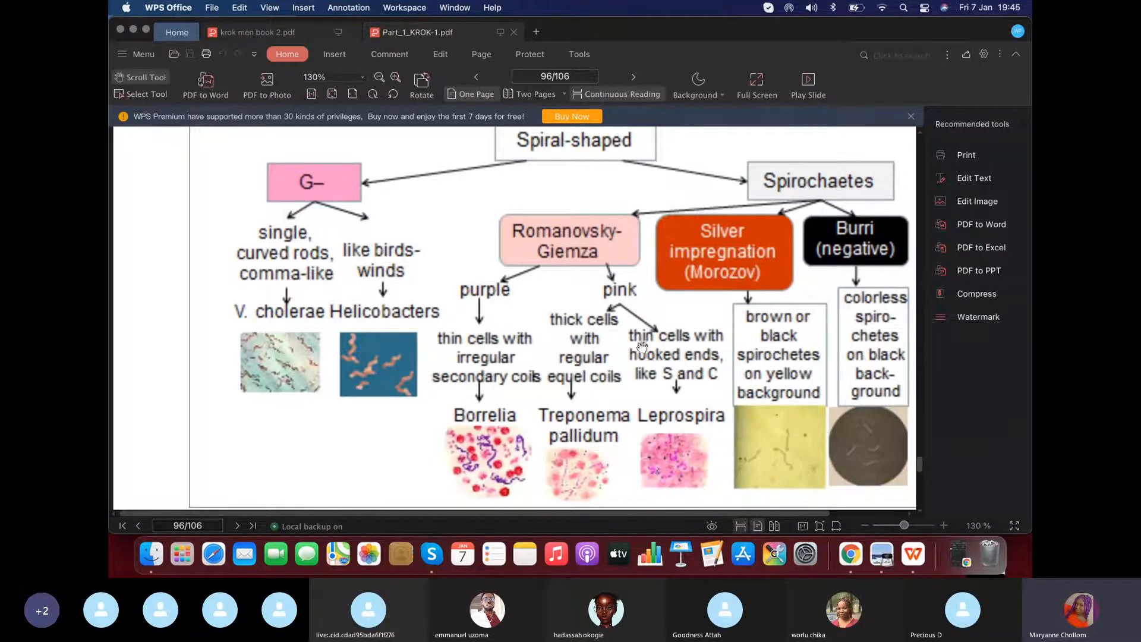
{"action": "mouse_move", "coordinate": [590, 440]}
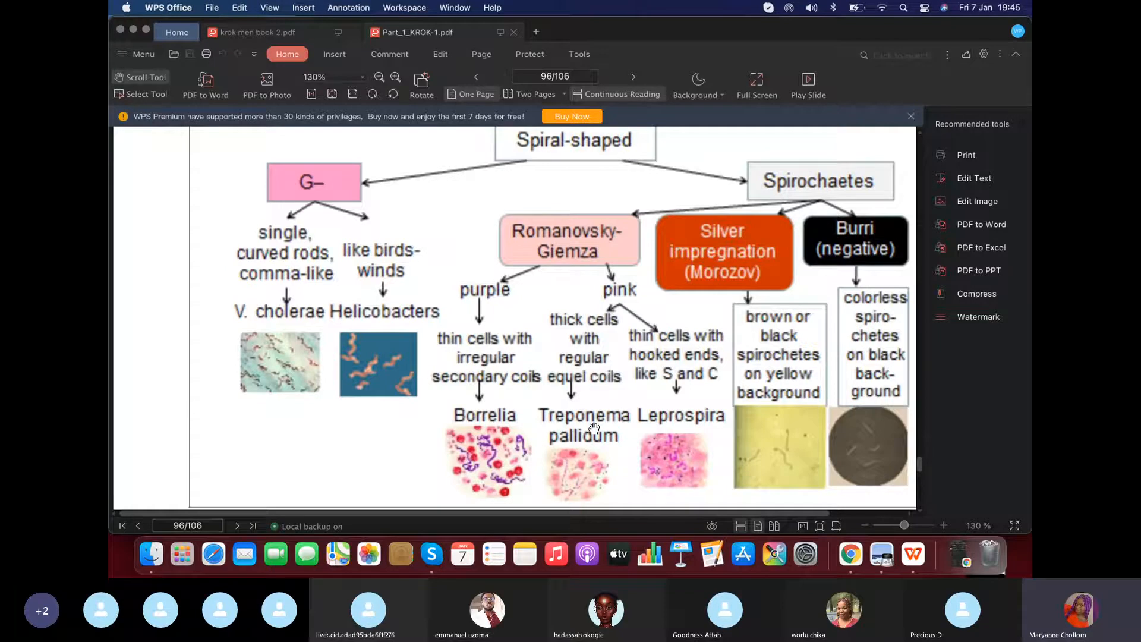
{"action": "mouse_move", "coordinate": [530, 403]}
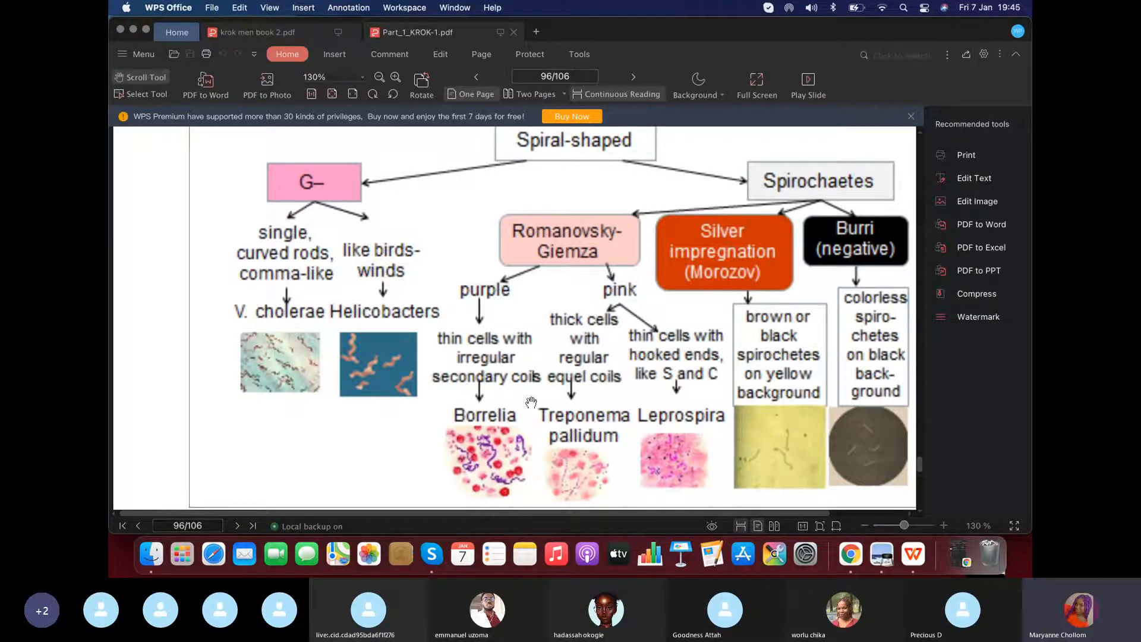
{"action": "mouse_move", "coordinate": [658, 395]}
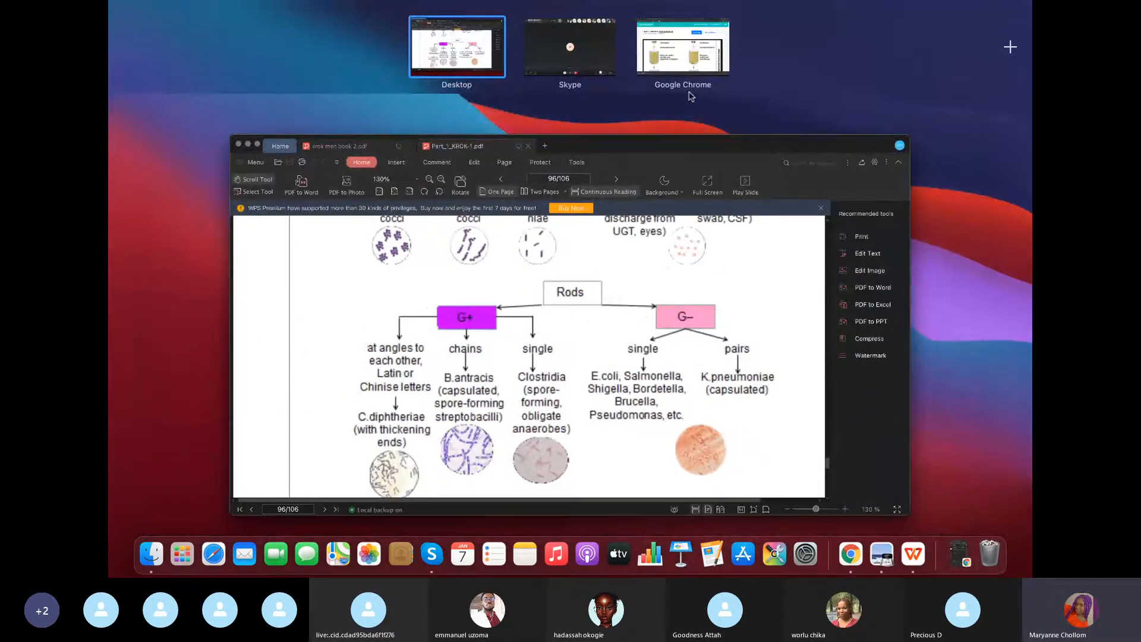
Switch to Chrome and view the Escherichia coli and Streptococcus pneumoniae Wikipedia articles.
{"action": "left_click", "coordinate": [682, 47]}
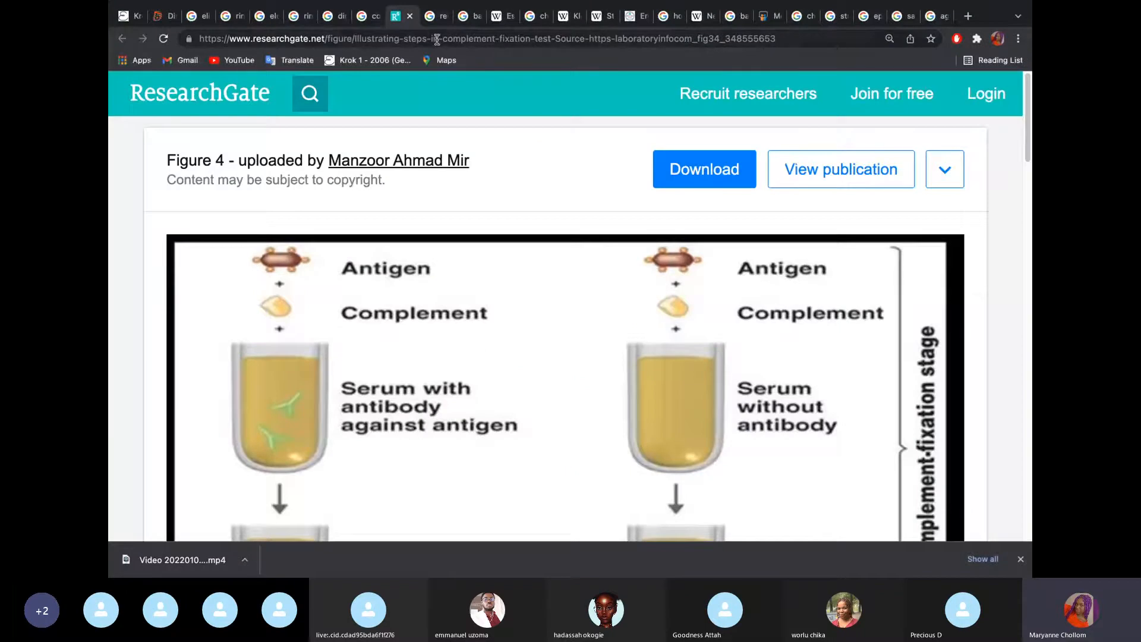
{"action": "left_click", "coordinate": [502, 16]}
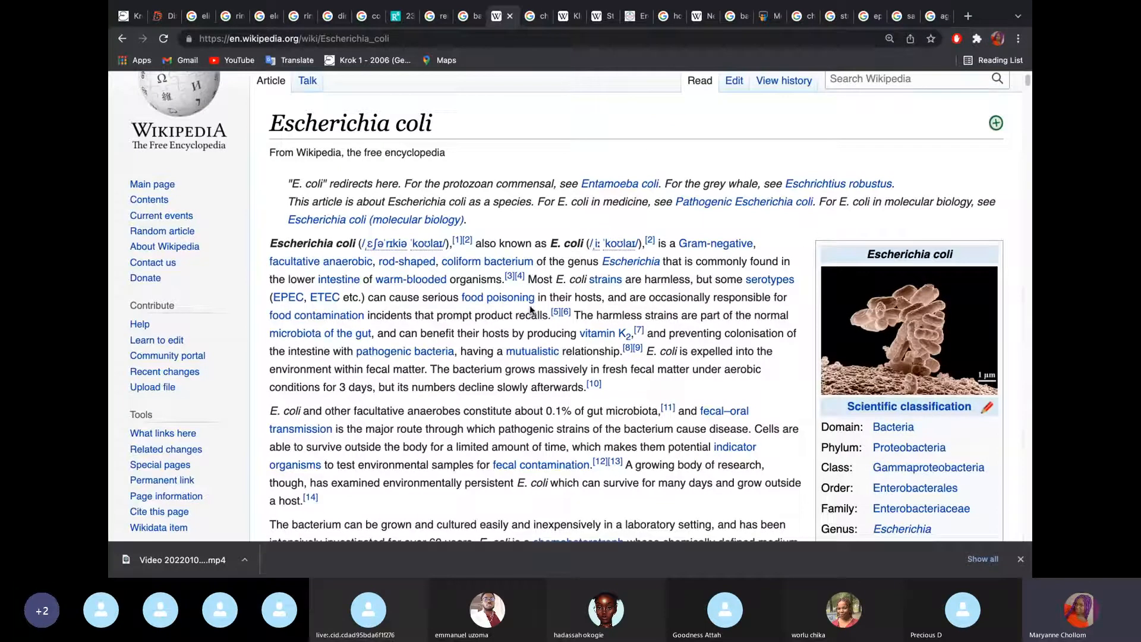
{"action": "mouse_move", "coordinate": [321, 261]}
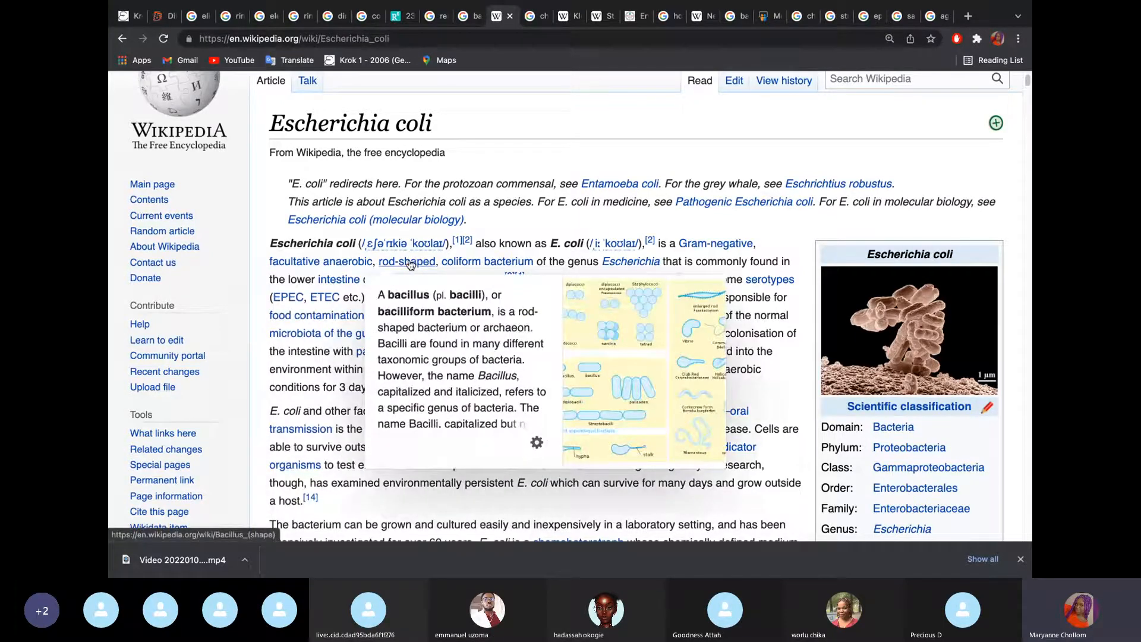
{"action": "mouse_move", "coordinate": [545, 239]}
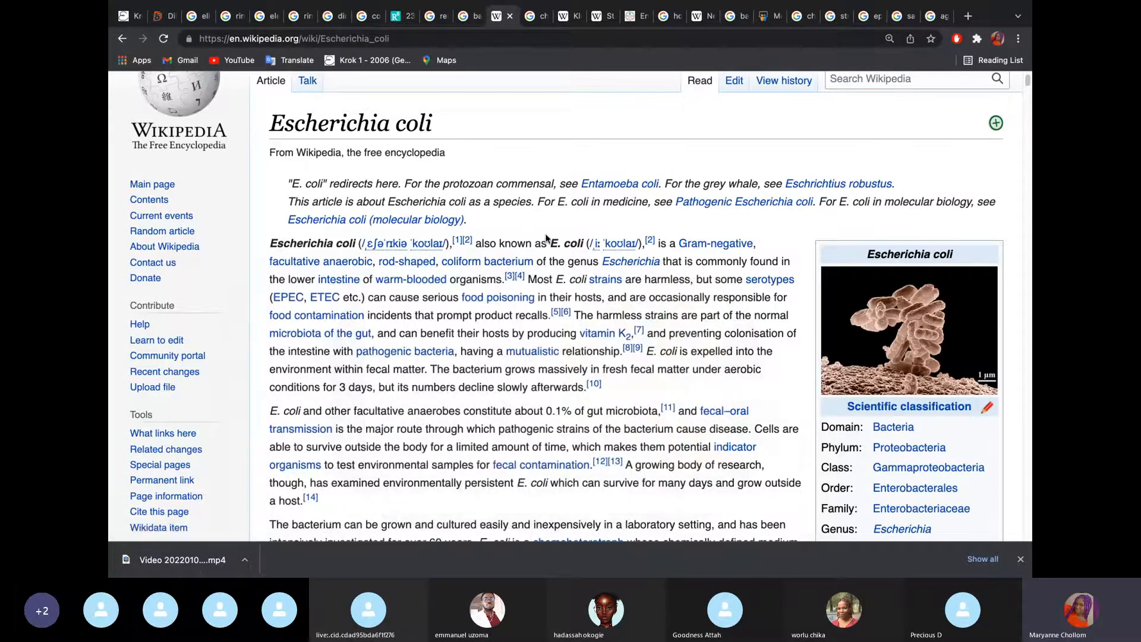
{"action": "mouse_move", "coordinate": [501, 164]}
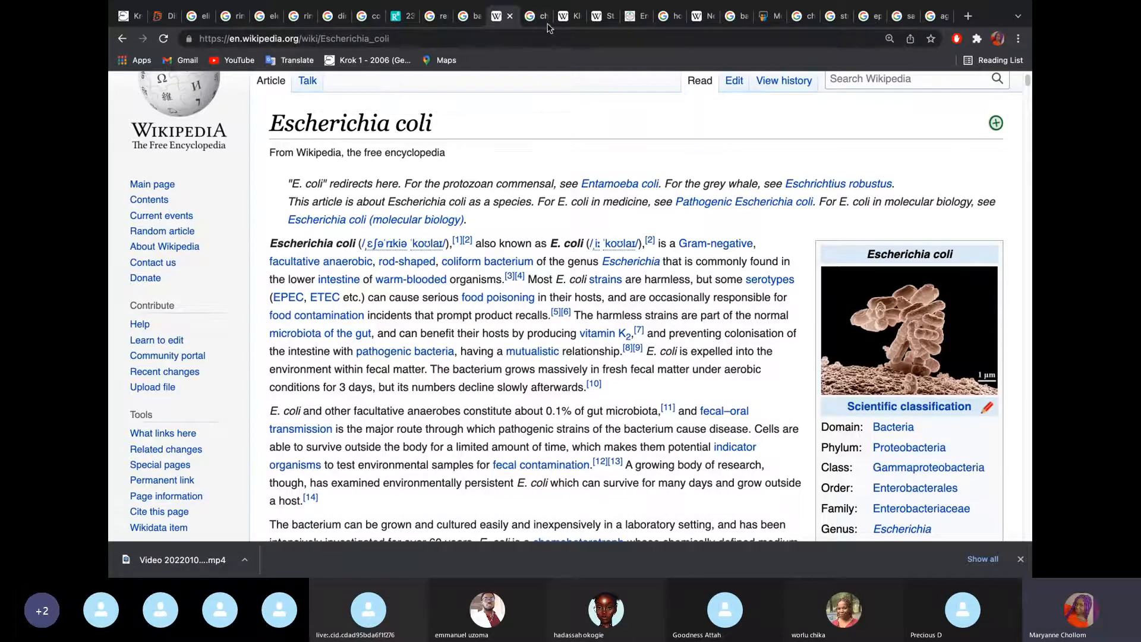
{"action": "mouse_move", "coordinate": [570, 15]}
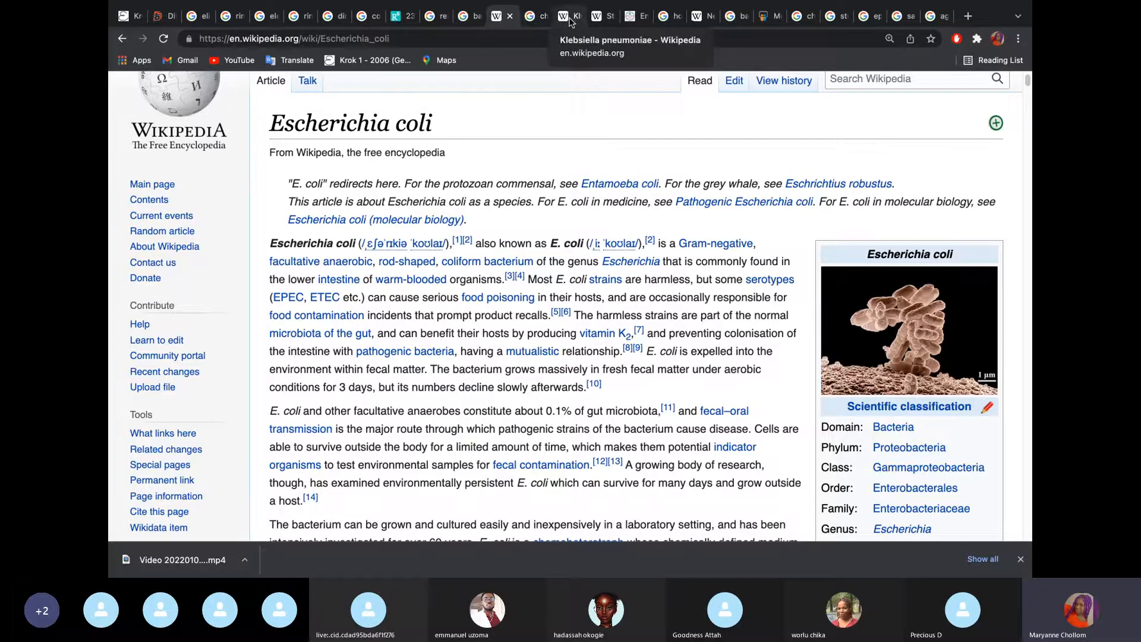
{"action": "left_click", "coordinate": [597, 15]}
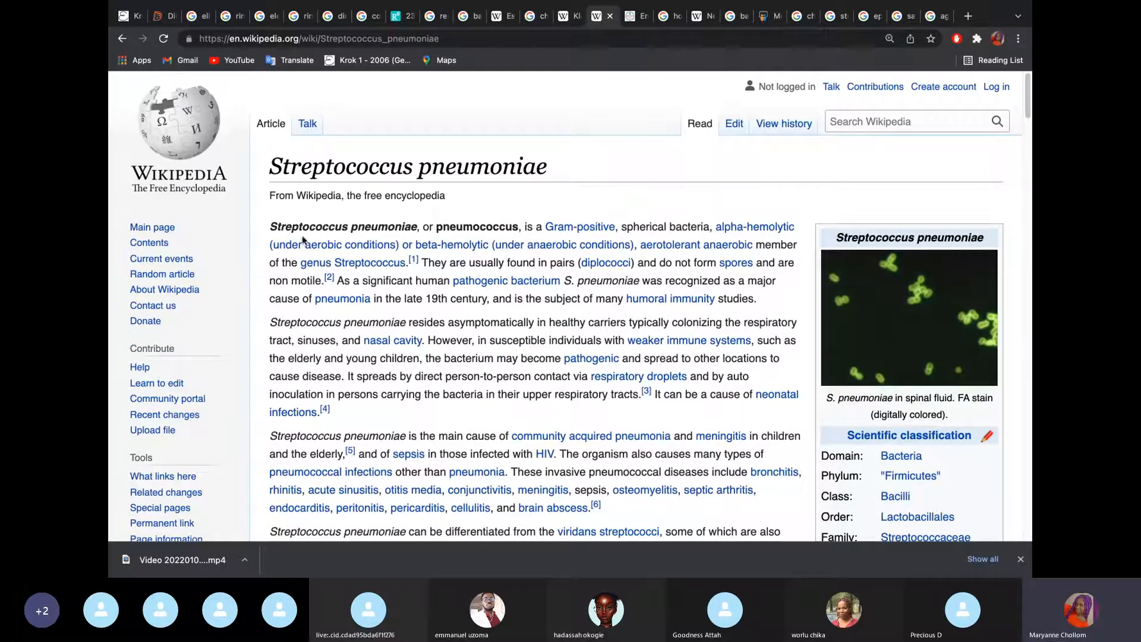
{"action": "mouse_move", "coordinate": [486, 245]}
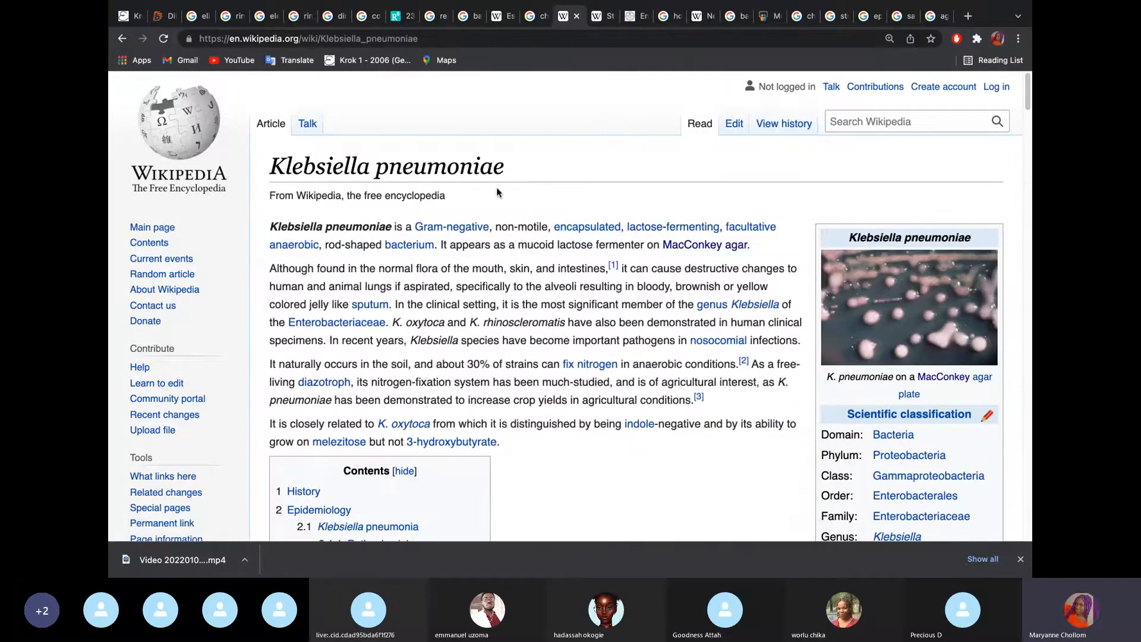
{"action": "mouse_move", "coordinate": [452, 226]}
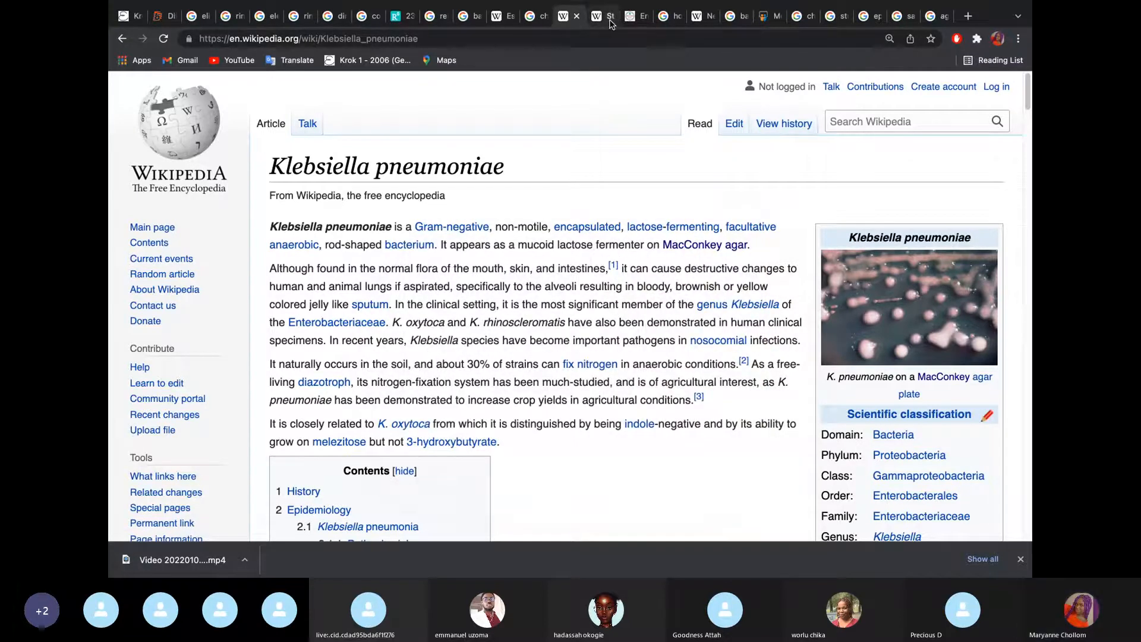
View the microbenotes Endo Agar growth results table.
{"action": "left_click", "coordinate": [613, 16]}
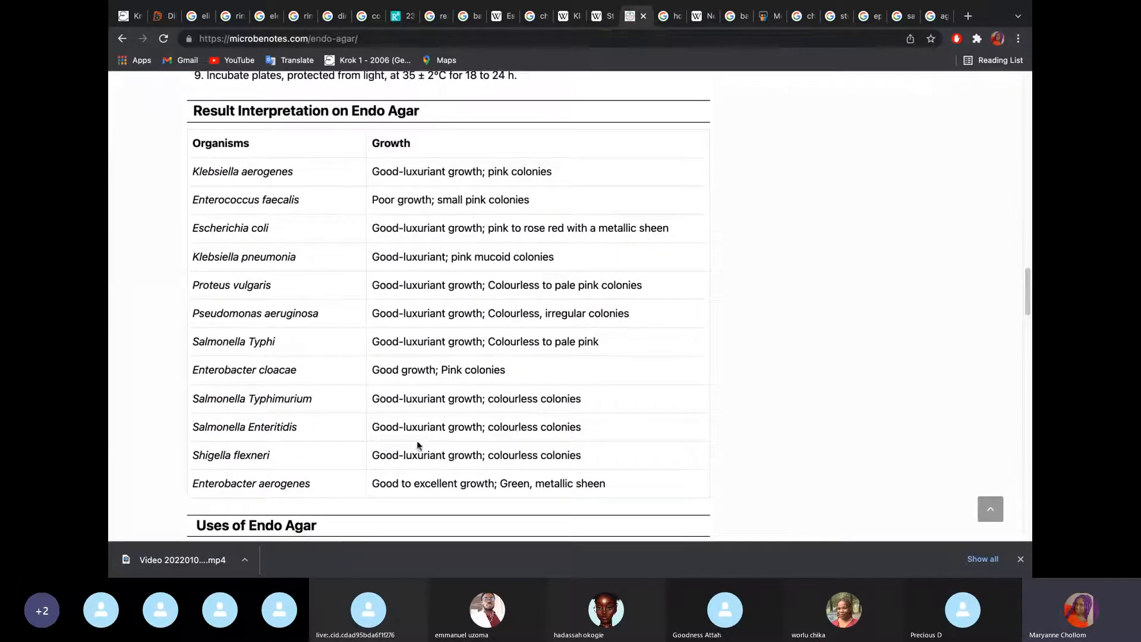
{"action": "mouse_move", "coordinate": [258, 352]}
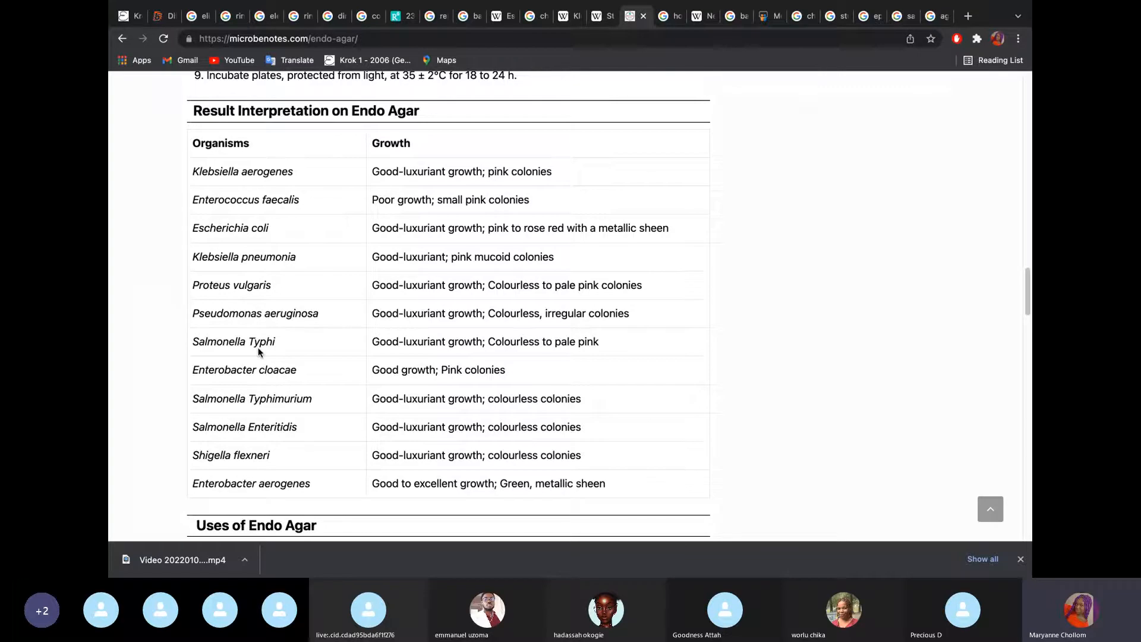
{"action": "mouse_move", "coordinate": [259, 449]}
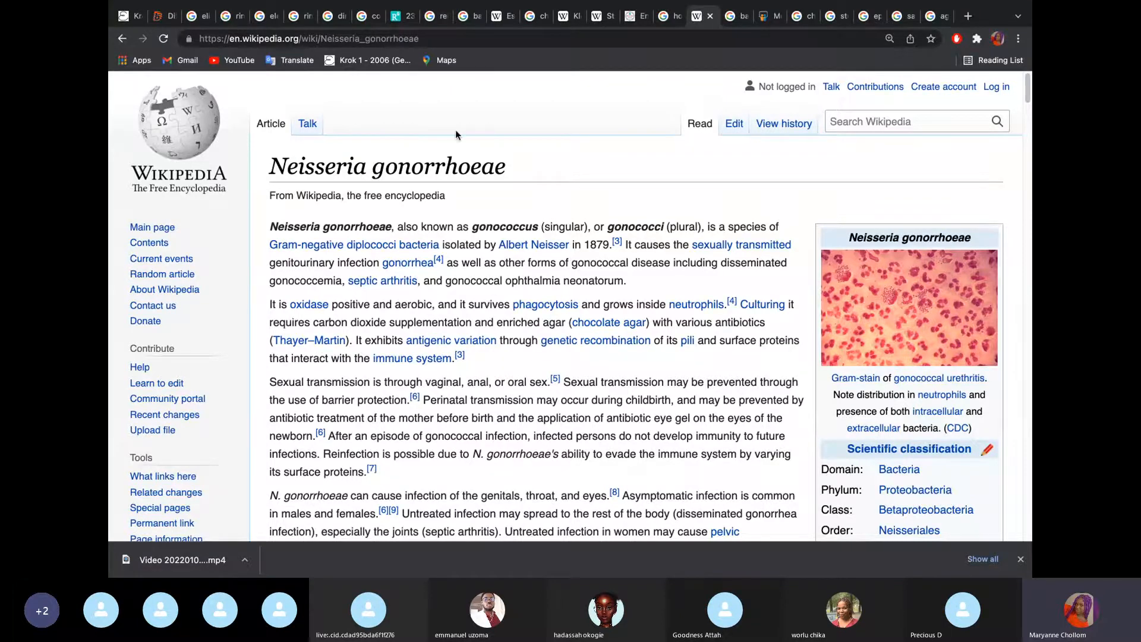
Open the Gram-positive Bacillus SlideShare from the bacillus types search and page through its slides.
{"action": "left_click", "coordinate": [733, 16]}
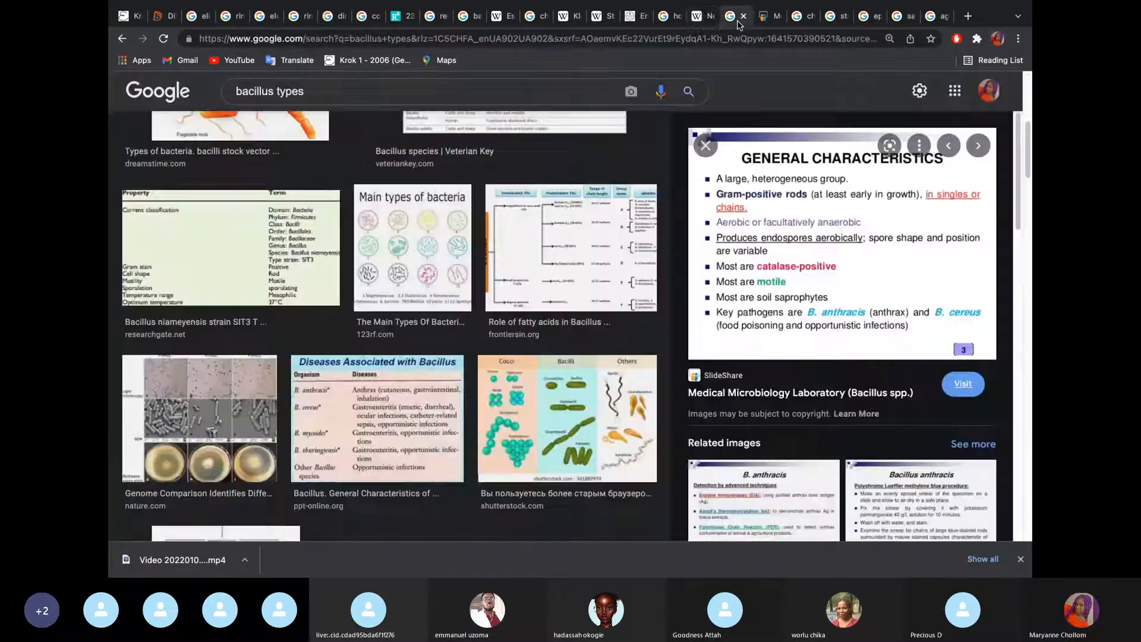
{"action": "left_click", "coordinate": [962, 384]}
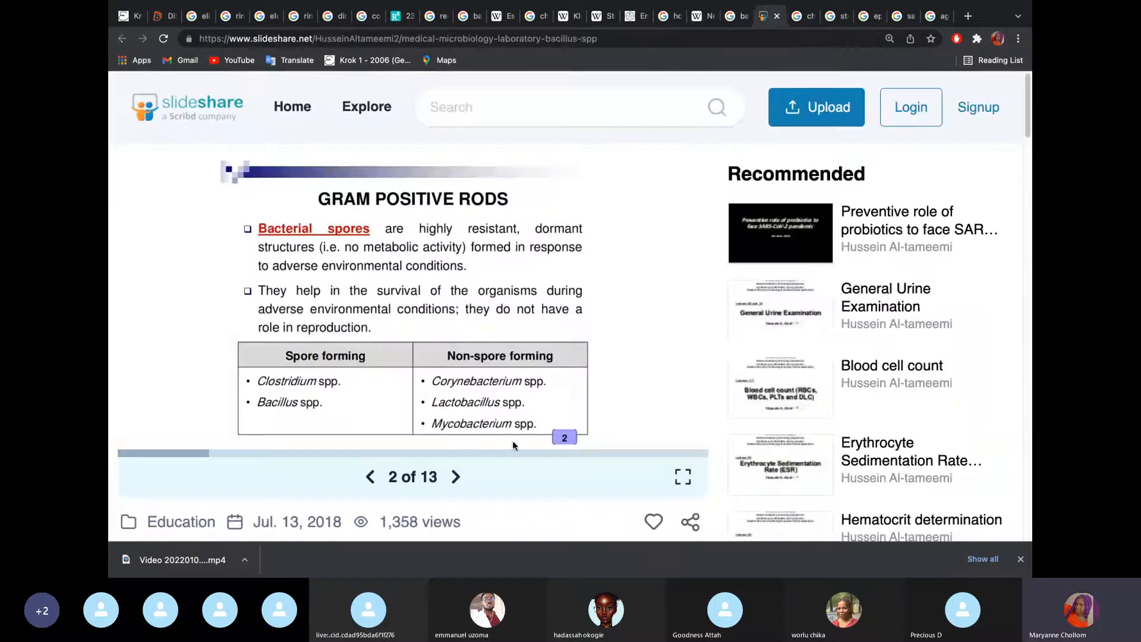
{"action": "left_click", "coordinate": [370, 477]}
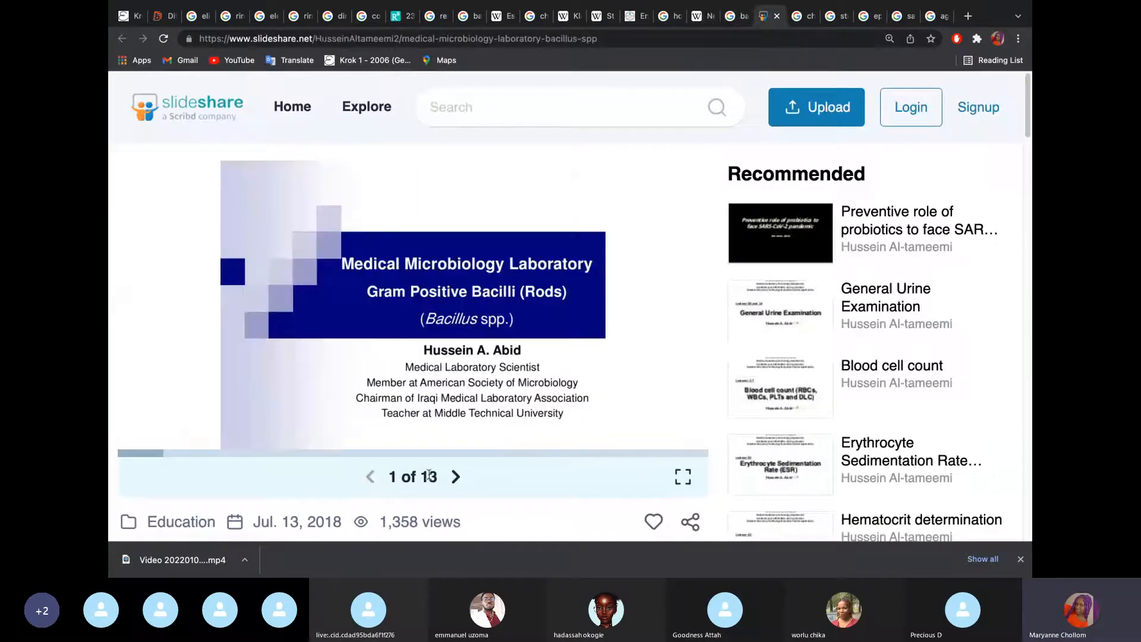
{"action": "left_click", "coordinate": [681, 477]}
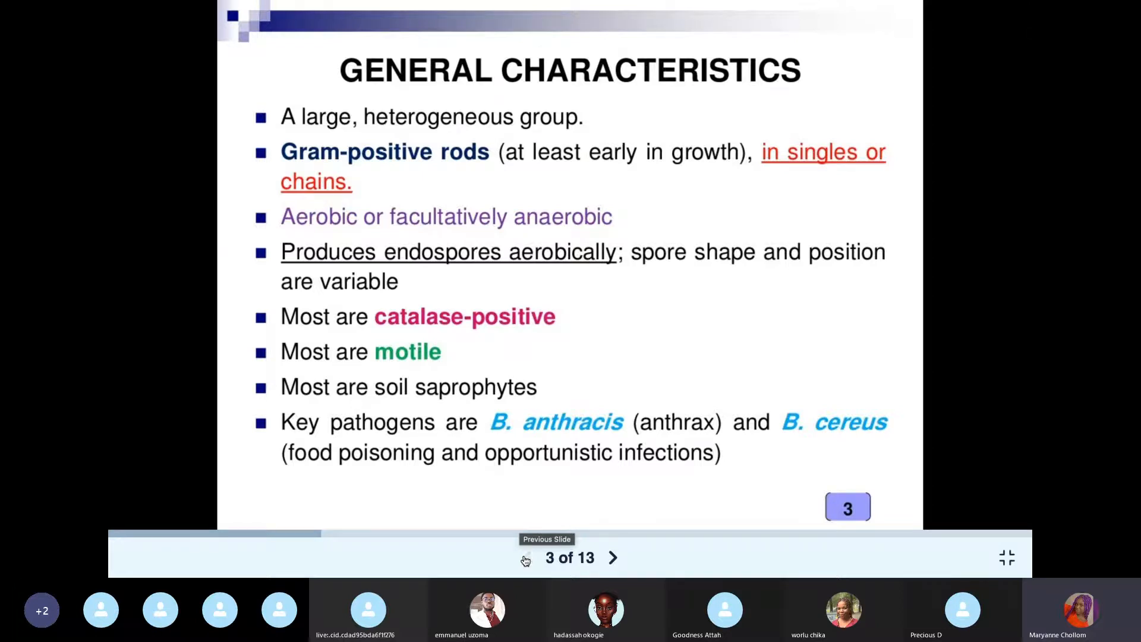
{"action": "left_click", "coordinate": [614, 558]}
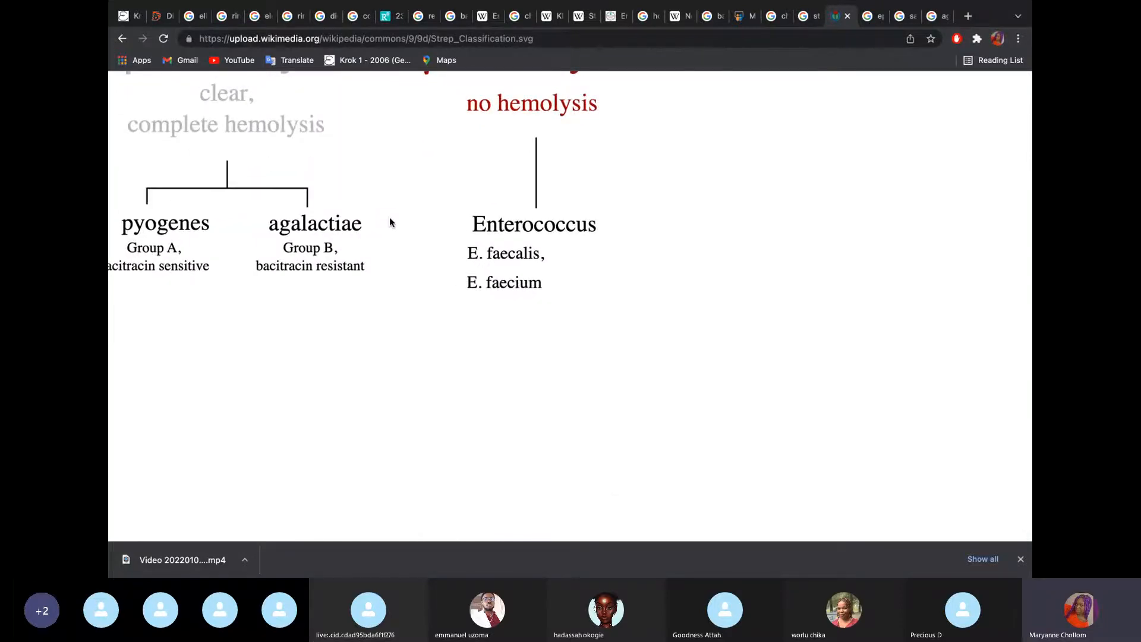
Scroll the full Streptococcus hemolysis diagram to see the α-, β- and γ-hemolytic branches.
{"action": "scroll", "scroll_direction": "down", "scroll_amount": 3}
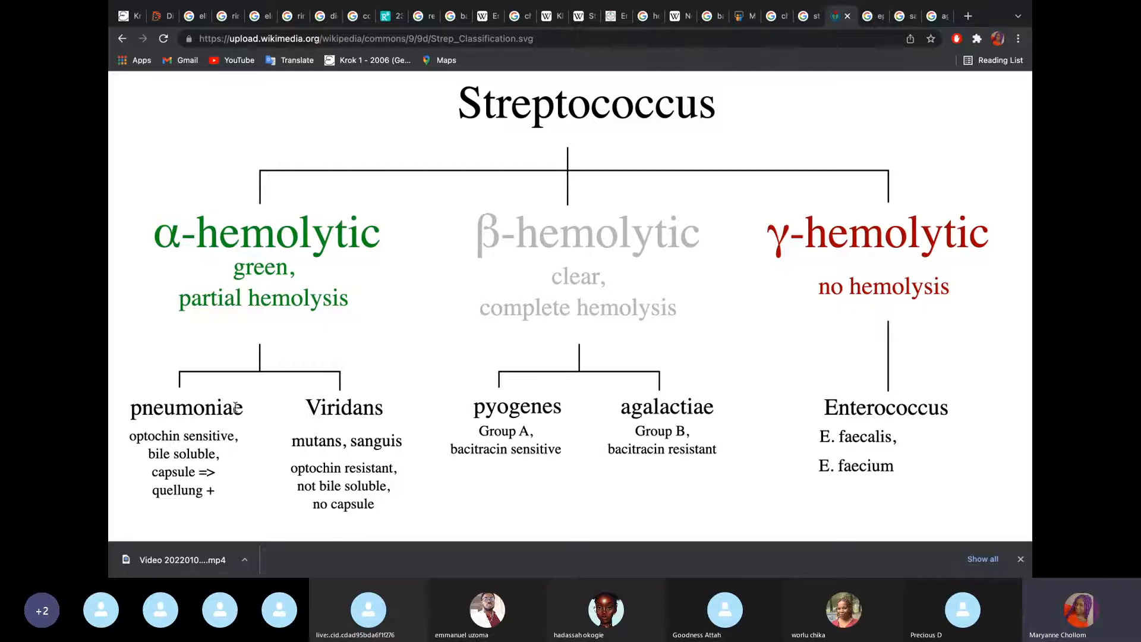
{"action": "mouse_move", "coordinate": [364, 436]}
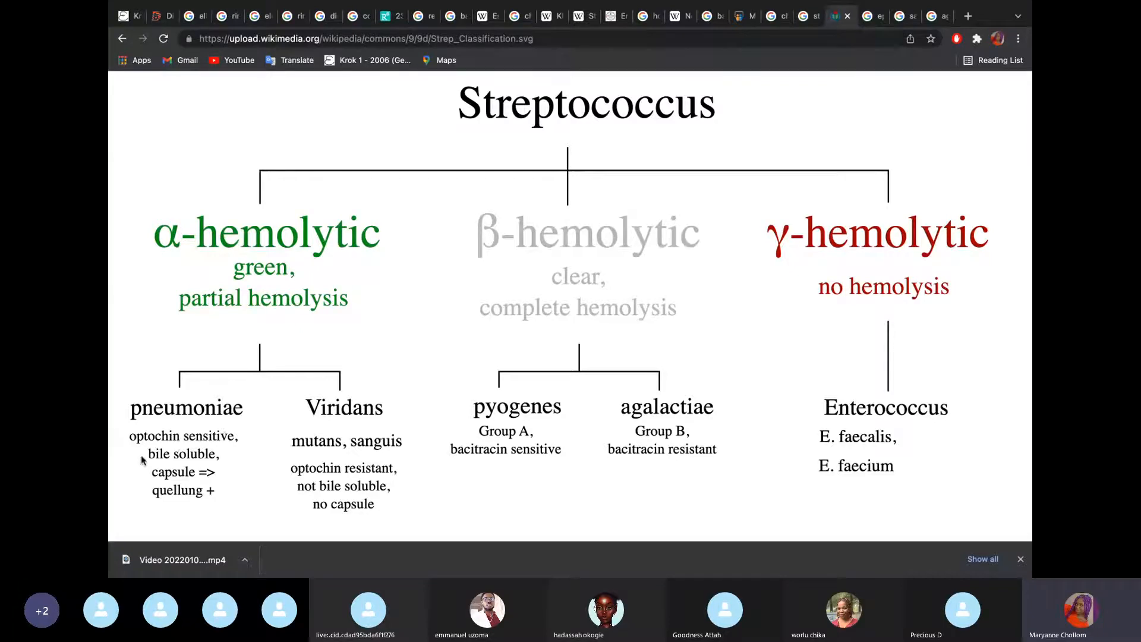
{"action": "mouse_move", "coordinate": [195, 453]}
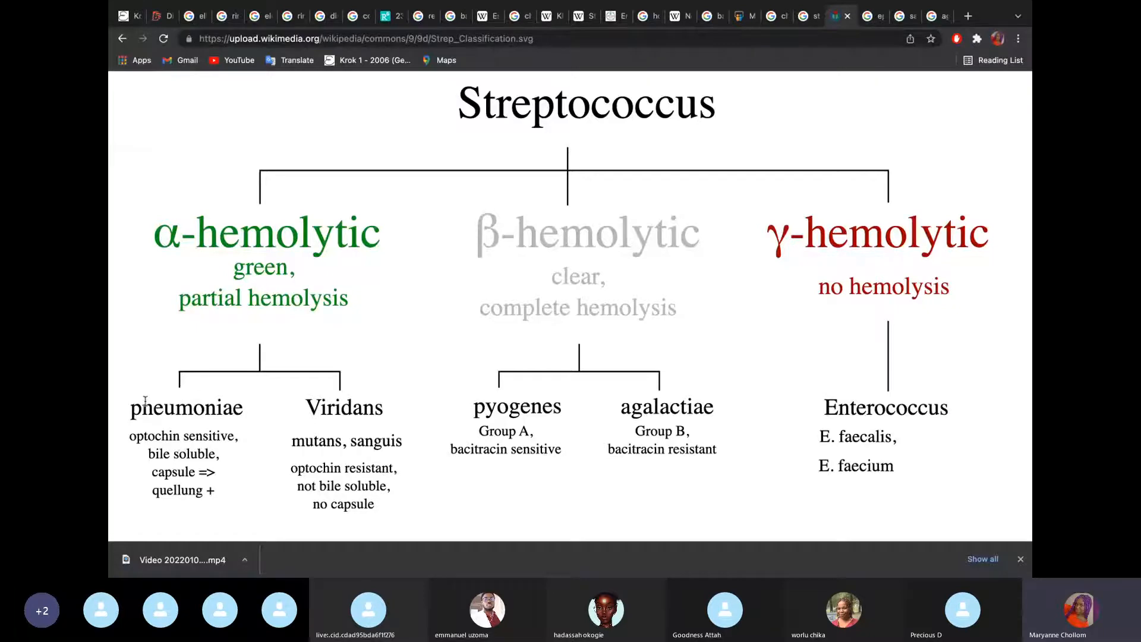
{"action": "mouse_move", "coordinate": [357, 455]}
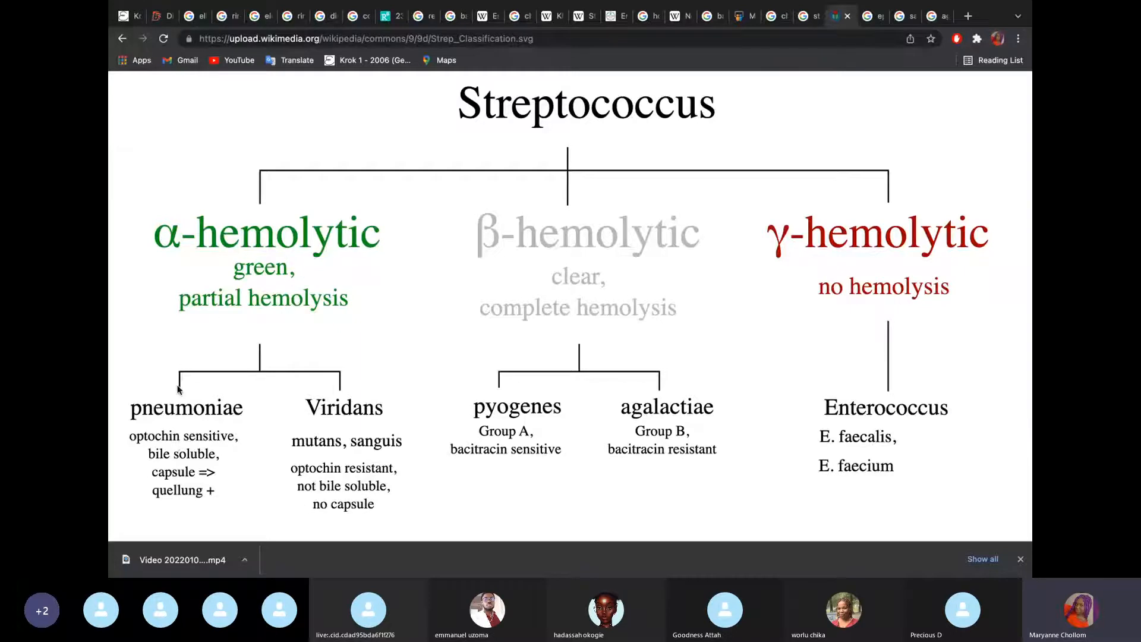
{"action": "mouse_move", "coordinate": [480, 375]}
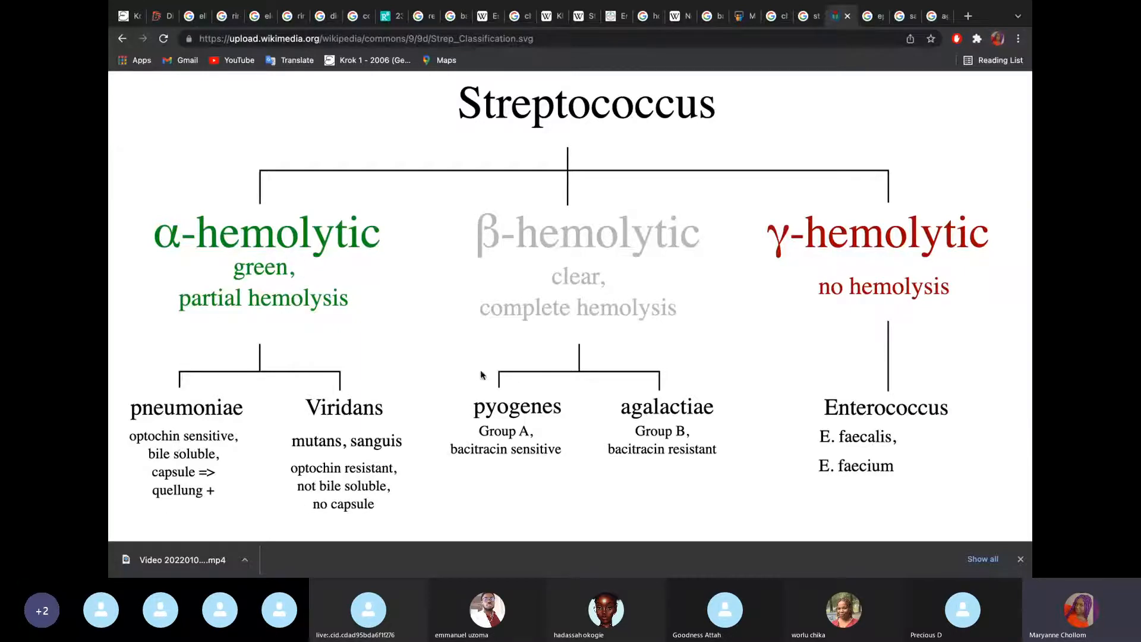
{"action": "mouse_move", "coordinate": [628, 311]}
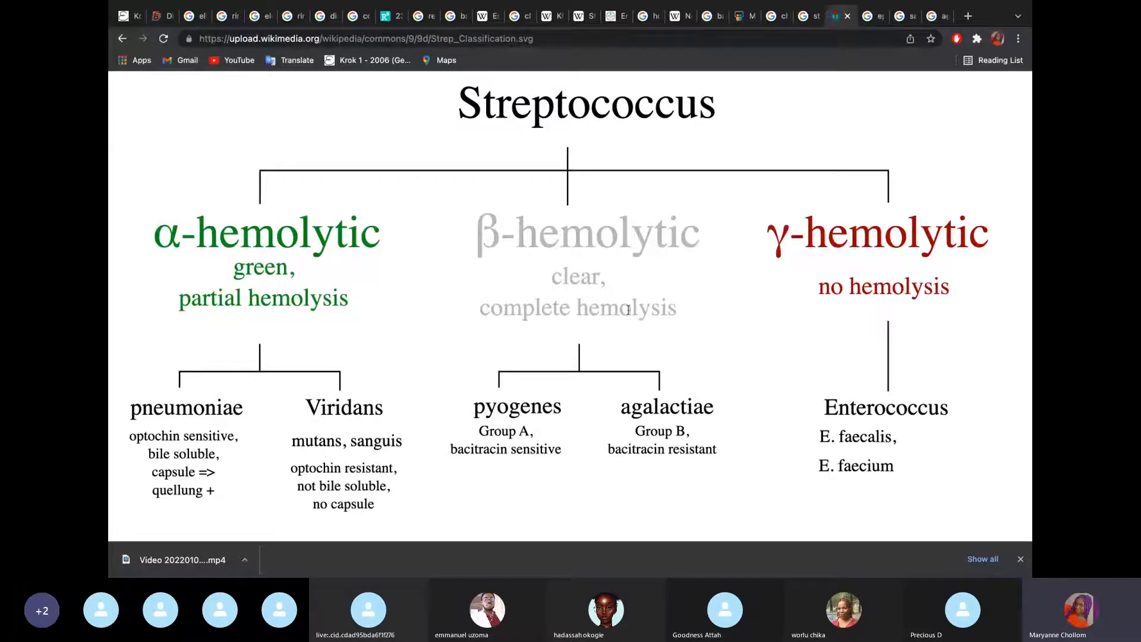
{"action": "mouse_move", "coordinate": [174, 391]}
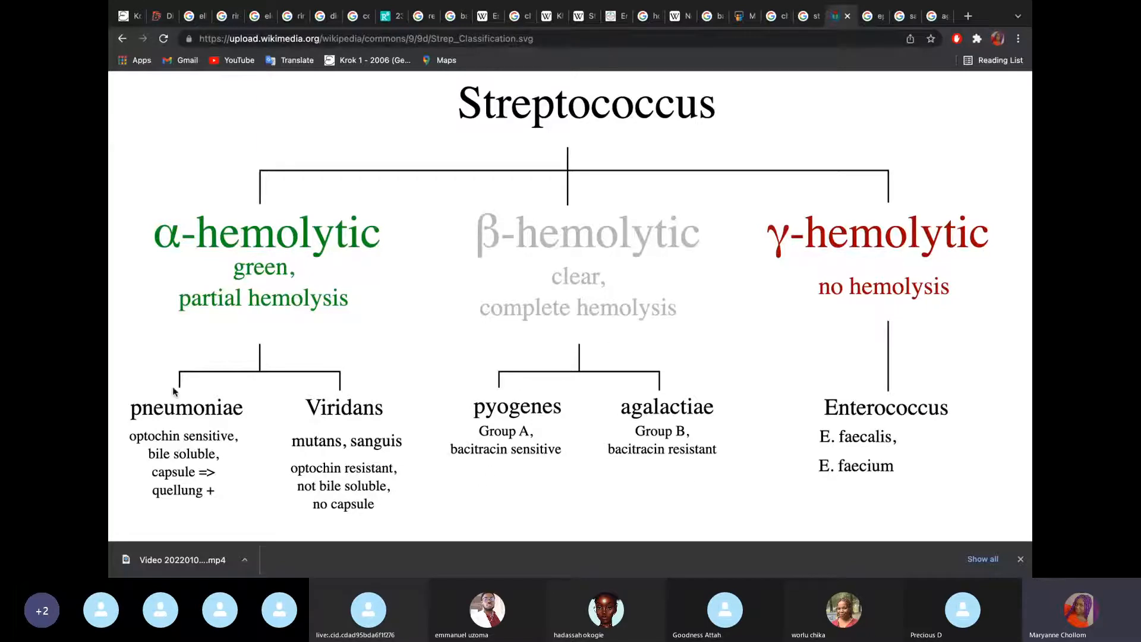
{"action": "mouse_move", "coordinate": [265, 405]}
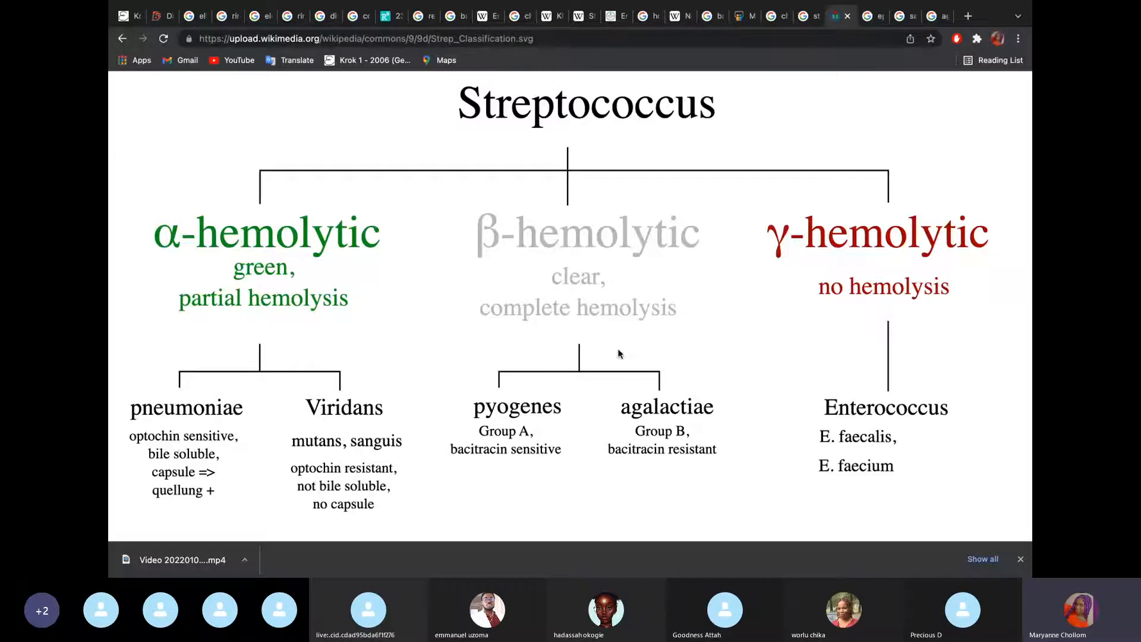
{"action": "mouse_move", "coordinate": [467, 483]}
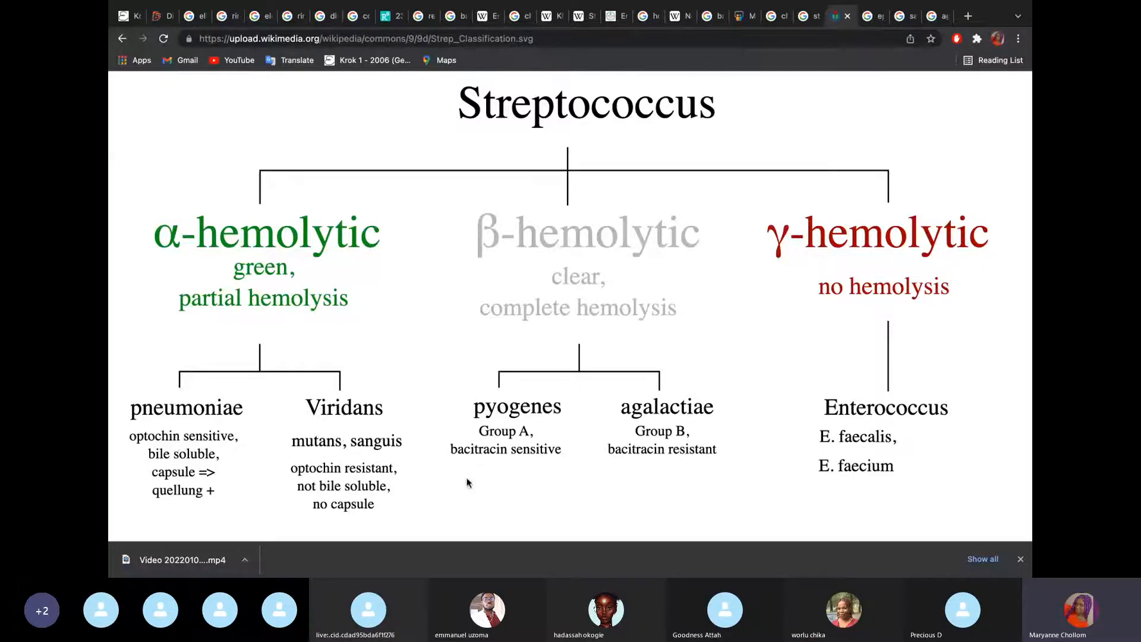
{"action": "mouse_move", "coordinate": [668, 376]}
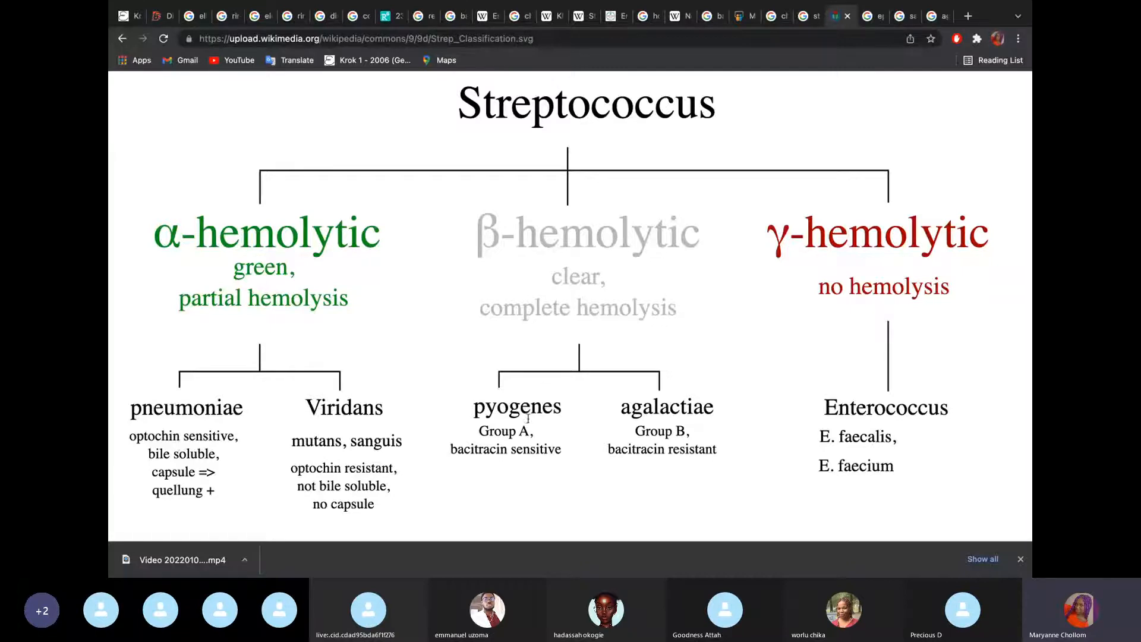
{"action": "mouse_move", "coordinate": [635, 261]}
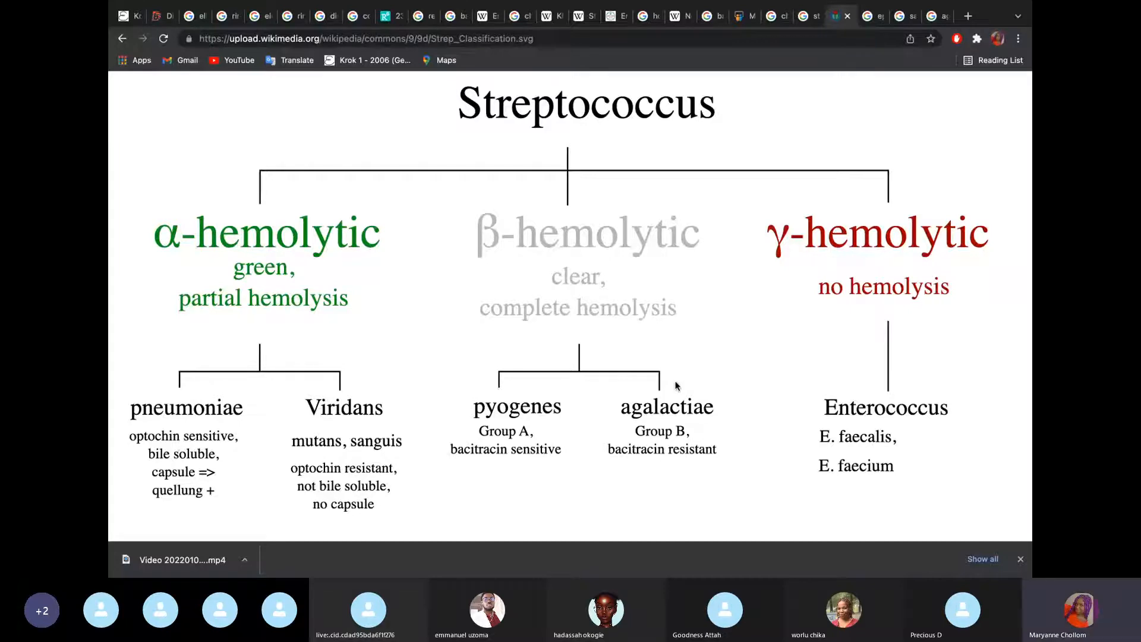
{"action": "mouse_move", "coordinate": [871, 426]}
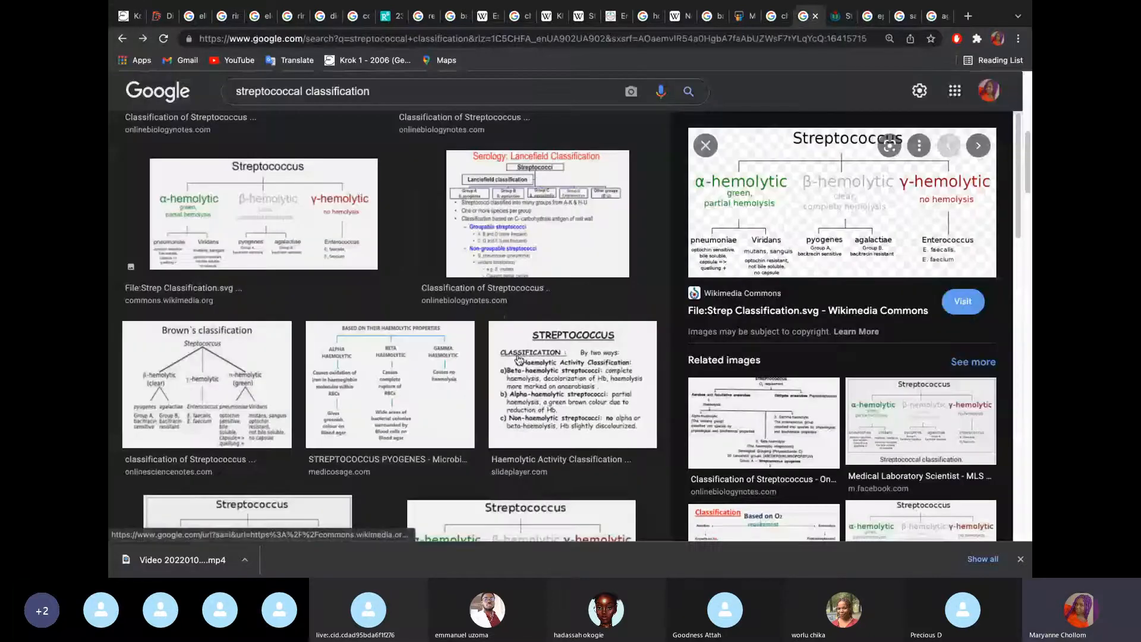
Open the onlinebiologynotes.com Streptococcus classification page from the Lancefield thumbnail and scroll its chart.
{"action": "left_click", "coordinate": [979, 145]}
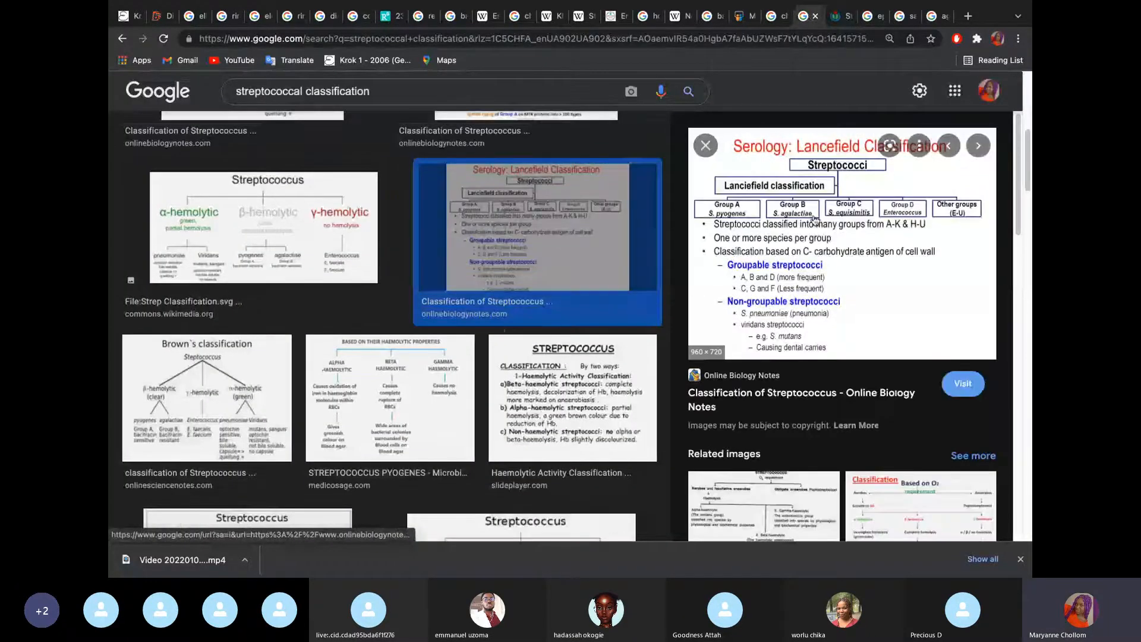
{"action": "left_click", "coordinate": [962, 384]}
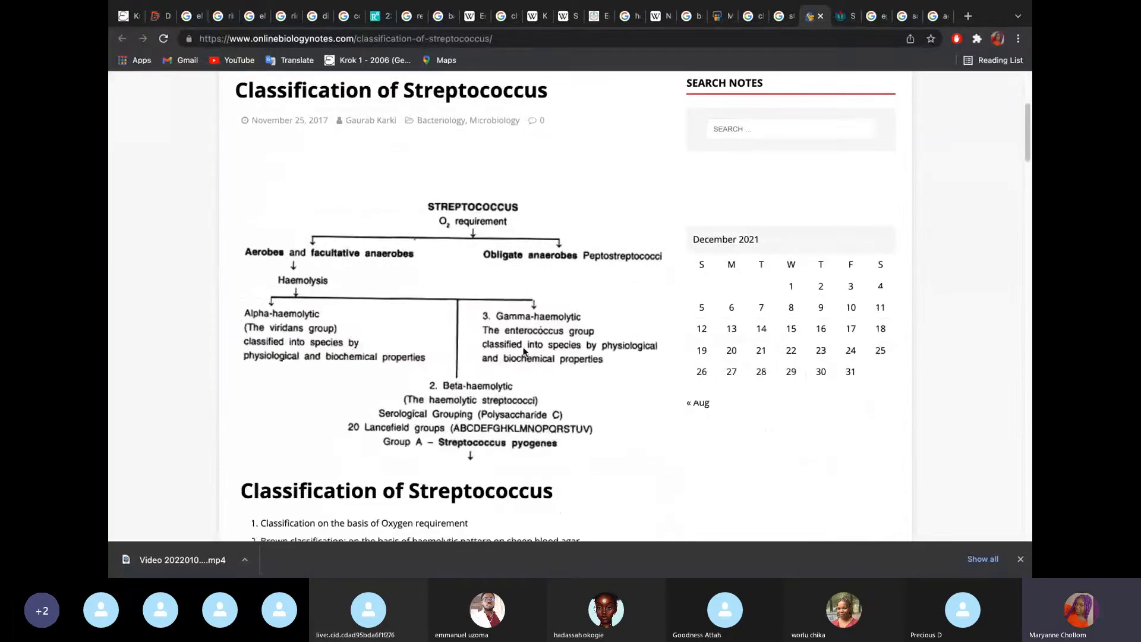
{"action": "scroll", "scroll_direction": "down", "scroll_amount": 3}
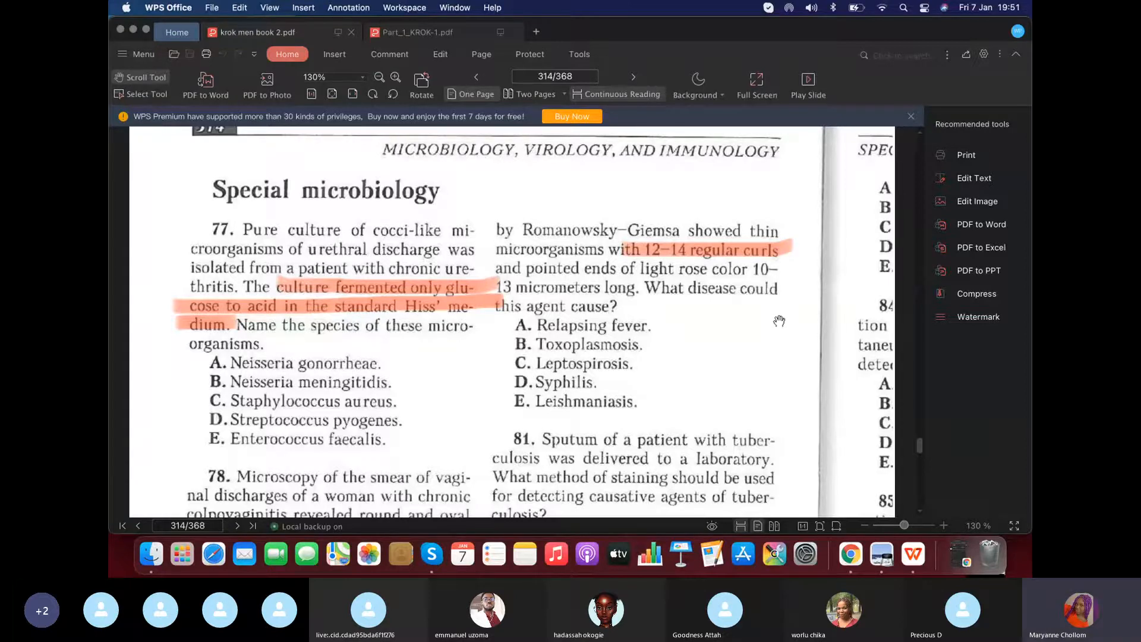
{"action": "mouse_move", "coordinate": [323, 364]}
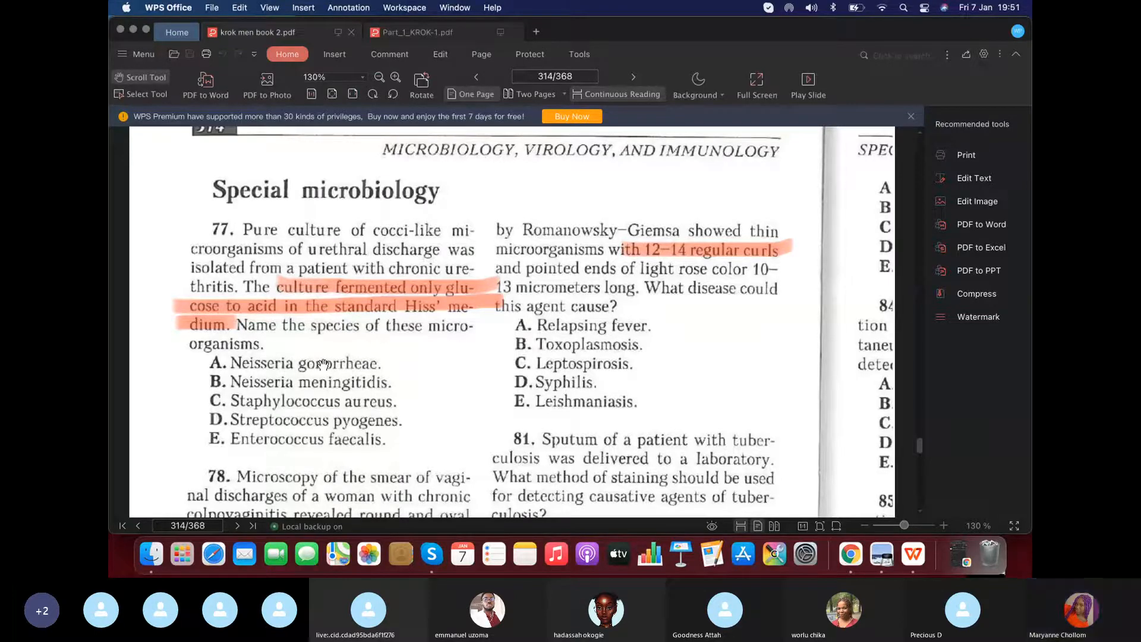
{"action": "mouse_move", "coordinate": [306, 435]}
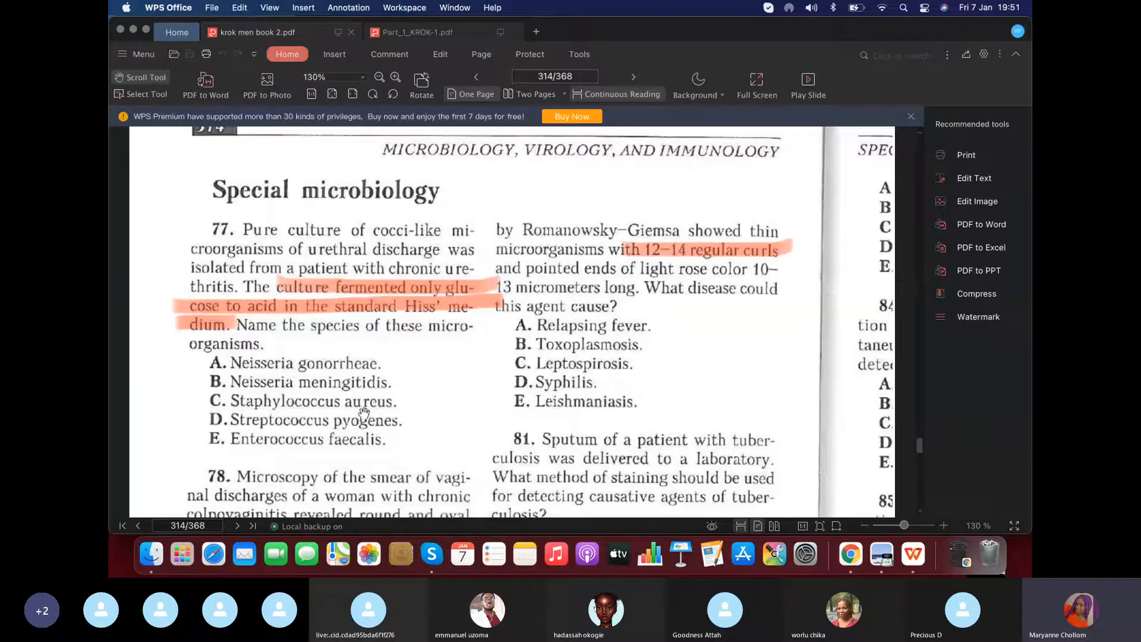
{"action": "mouse_move", "coordinate": [372, 385]}
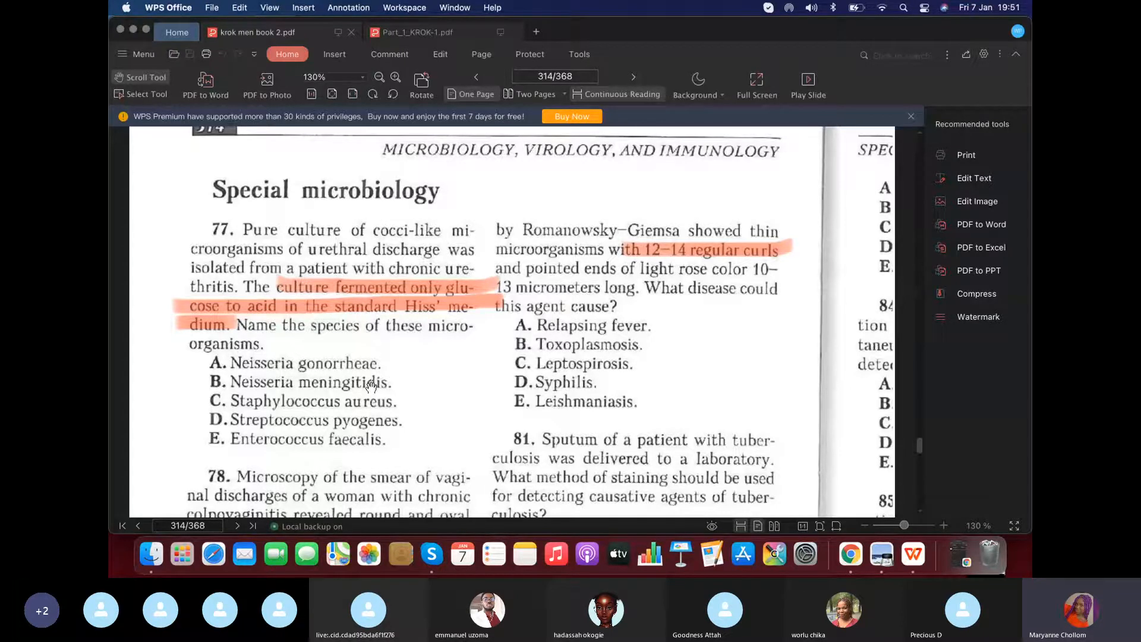
{"action": "scroll", "scroll_direction": "down", "scroll_amount": 3}
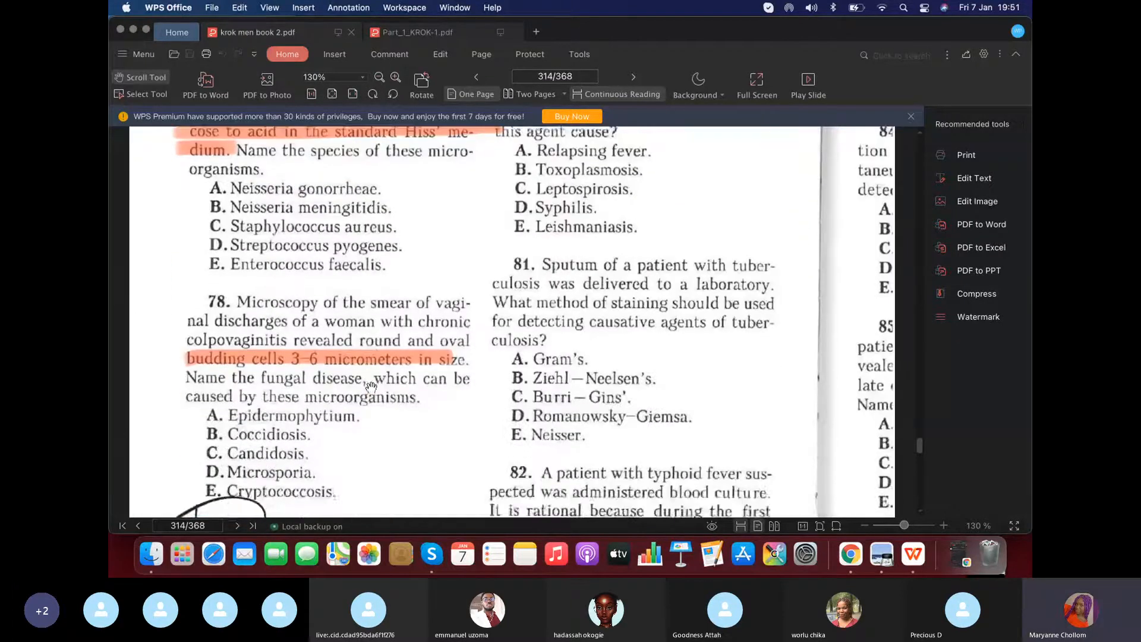
{"action": "scroll", "scroll_direction": "down", "scroll_amount": 3}
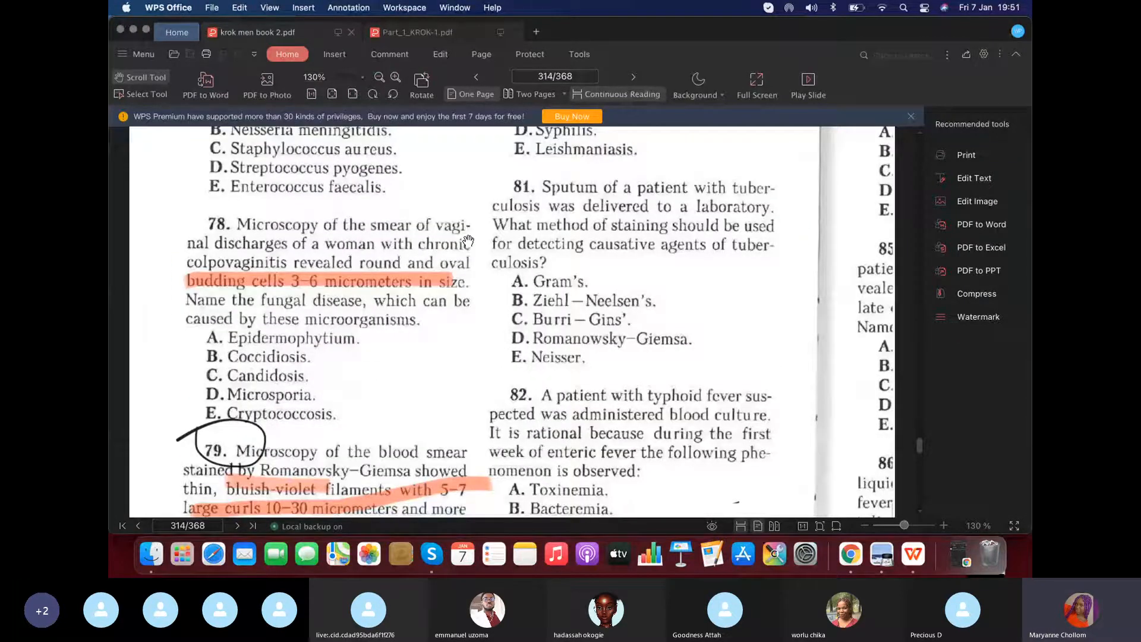
{"action": "mouse_move", "coordinate": [477, 226]}
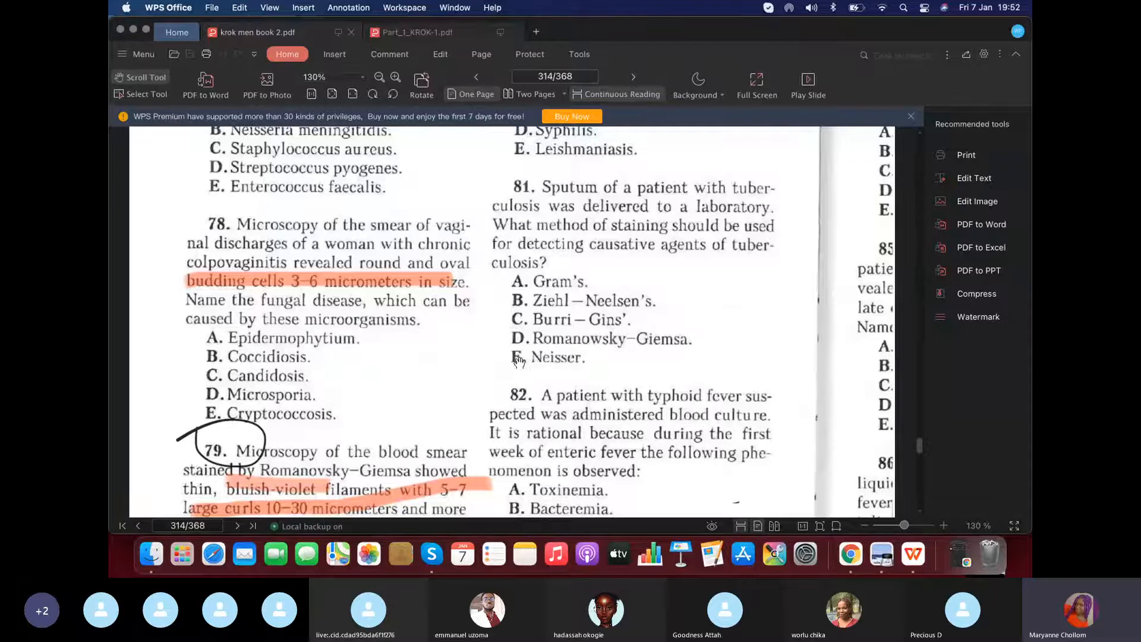
{"action": "scroll", "scroll_direction": "down", "scroll_amount": 3}
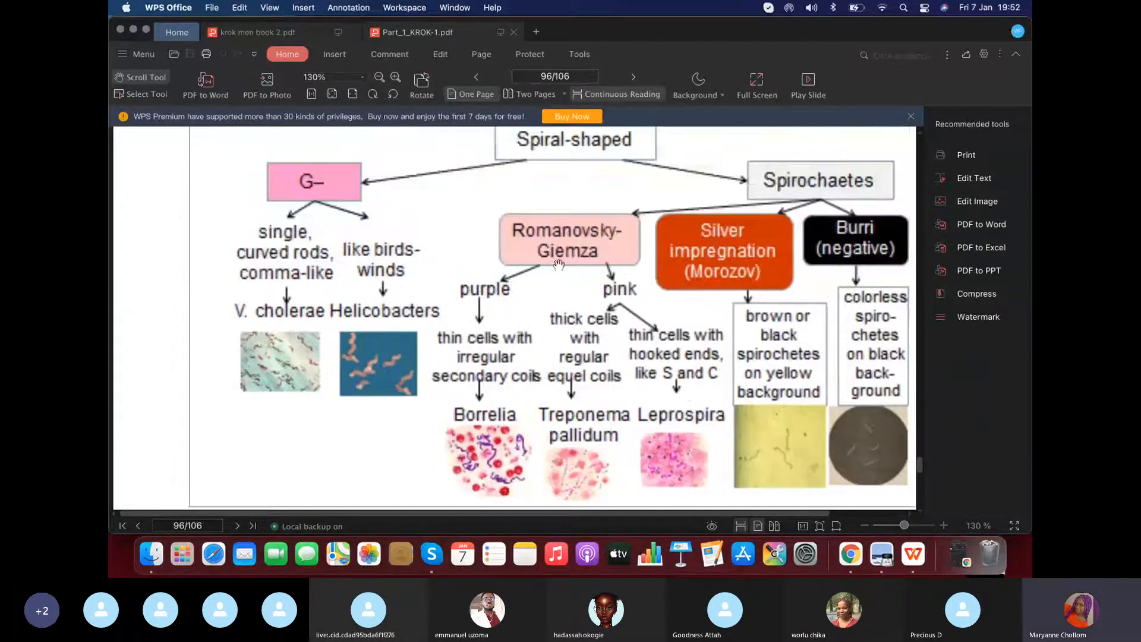
{"action": "mouse_move", "coordinate": [576, 263]}
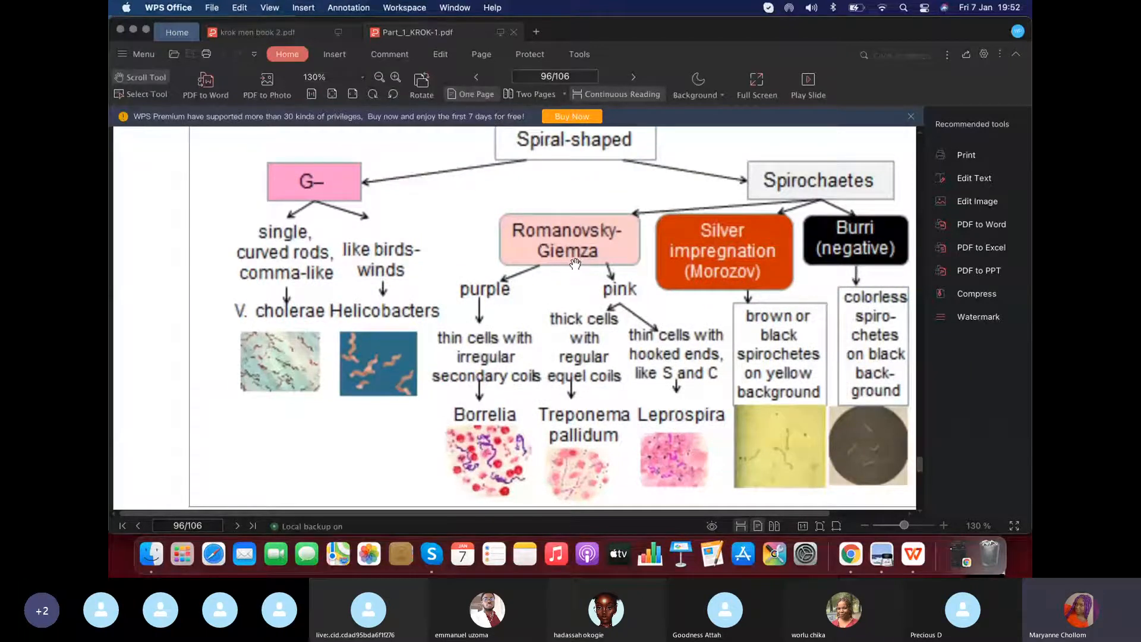
{"action": "mouse_move", "coordinate": [487, 295]}
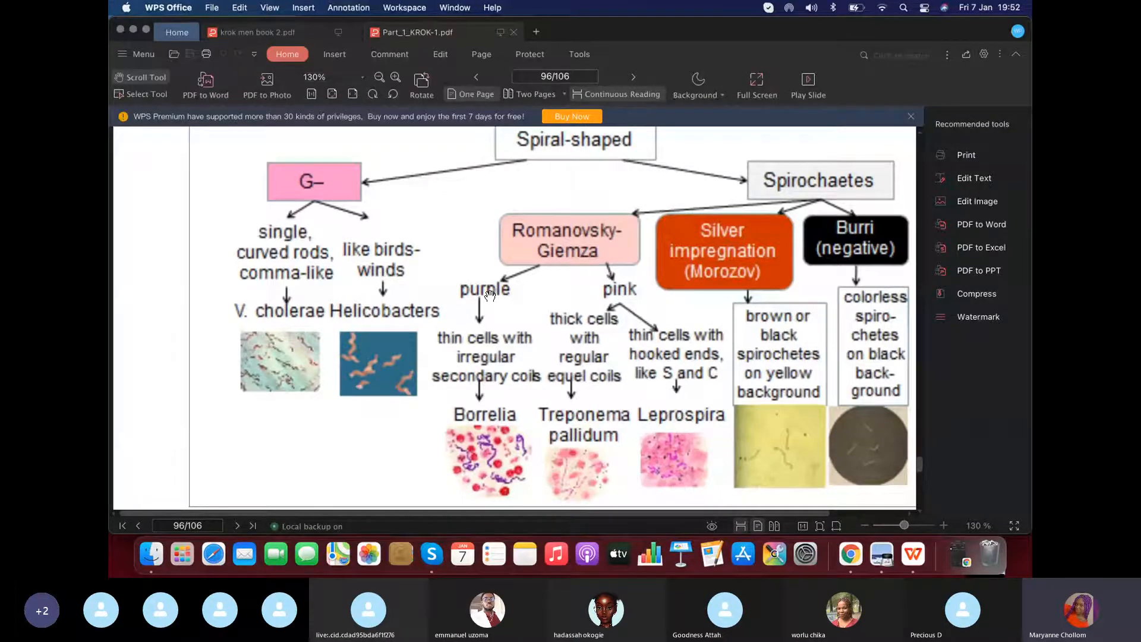
{"action": "mouse_move", "coordinate": [637, 313]}
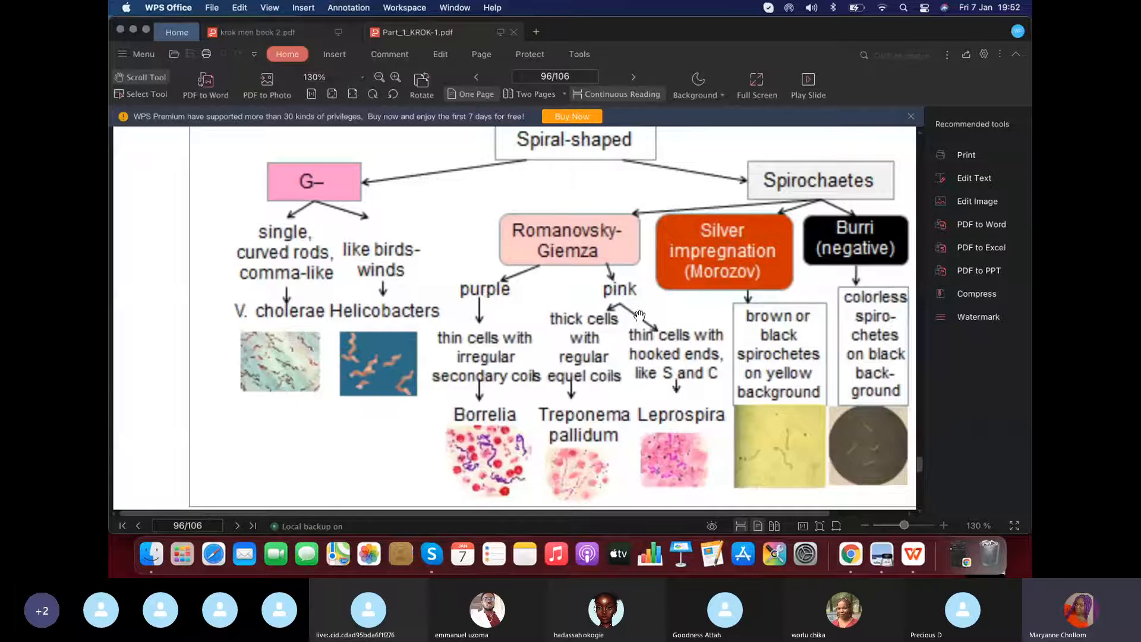
{"action": "mouse_move", "coordinate": [553, 378]}
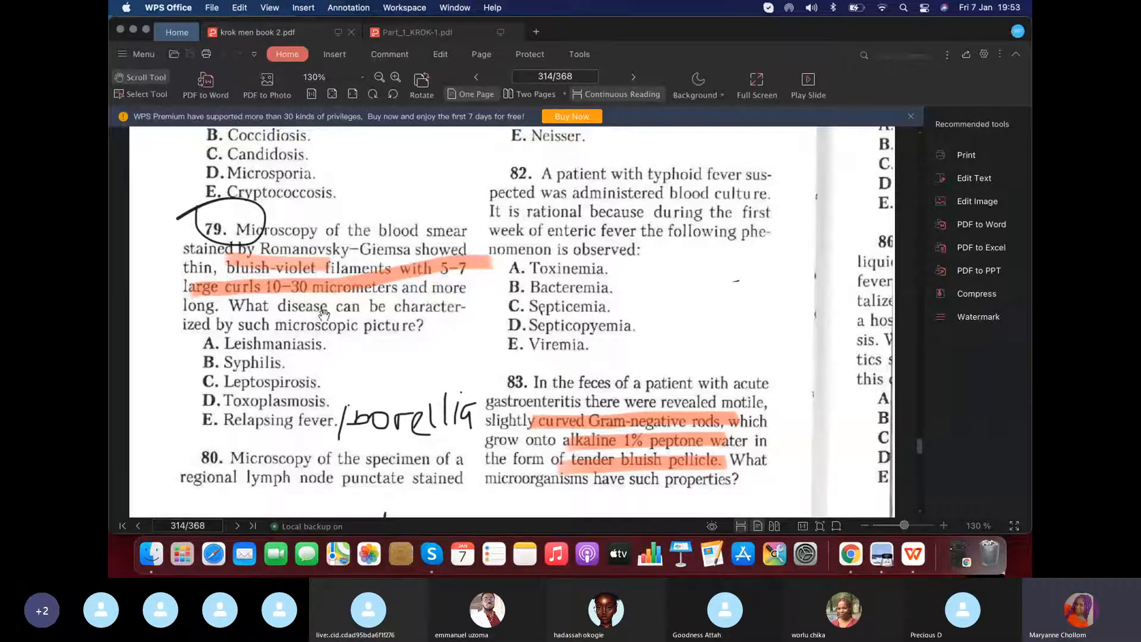
{"action": "mouse_move", "coordinate": [459, 438]}
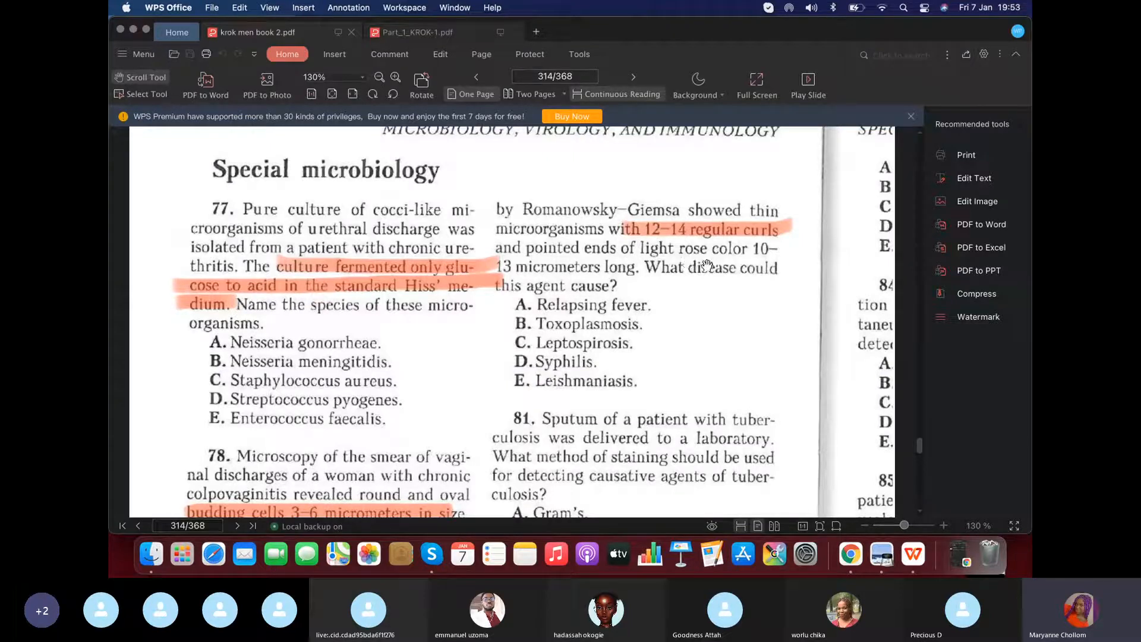
{"action": "mouse_move", "coordinate": [579, 364]}
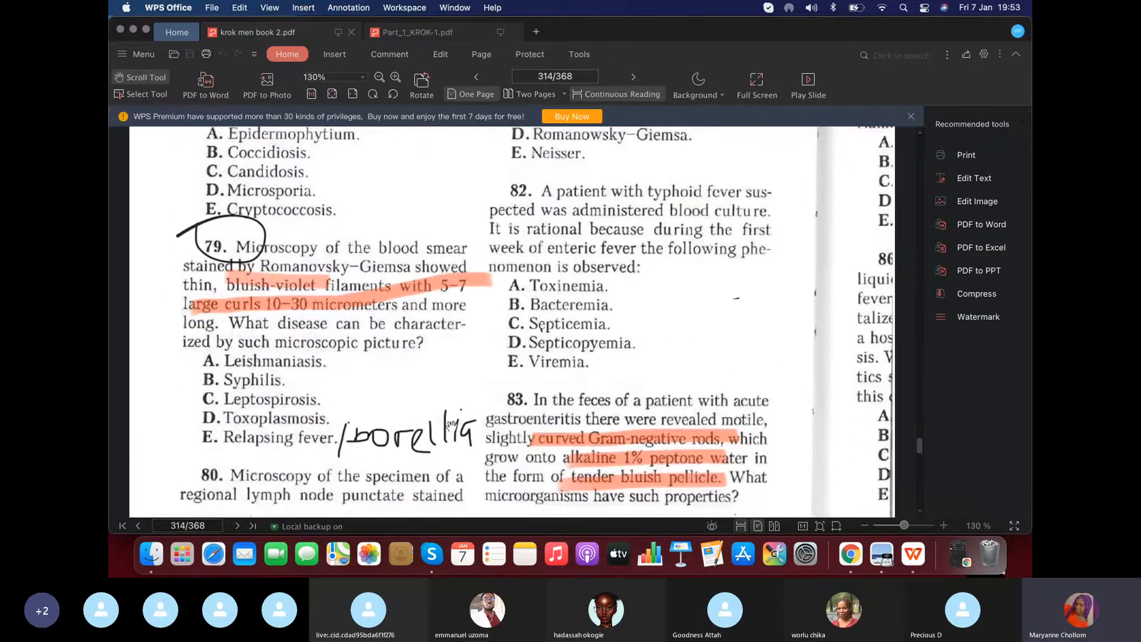
Scroll page 314 to bring questions 77, 78 and 81 on tuberculosis sputum staining into view.
{"action": "scroll", "scroll_direction": "down", "scroll_amount": 3}
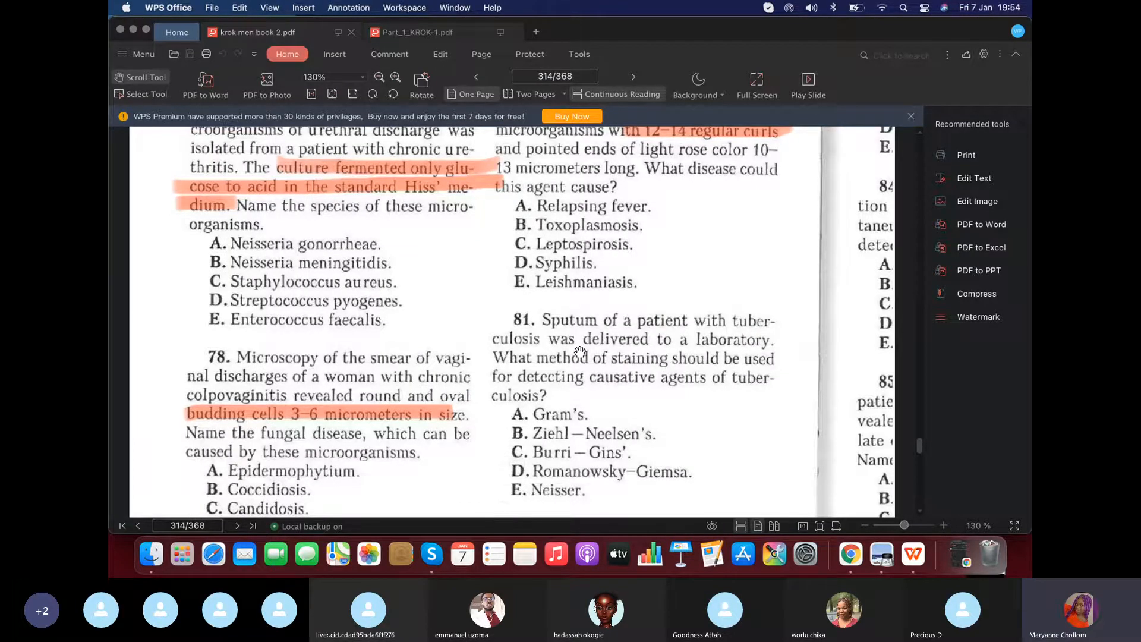
{"action": "scroll", "scroll_direction": "down", "scroll_amount": 3}
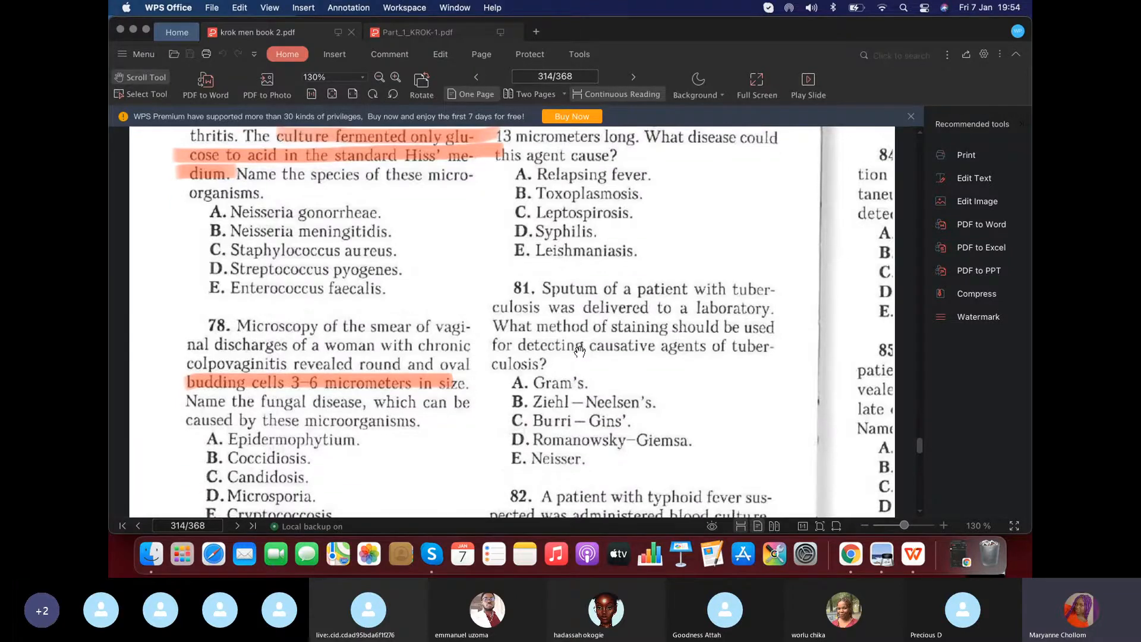
{"action": "mouse_move", "coordinate": [618, 422]}
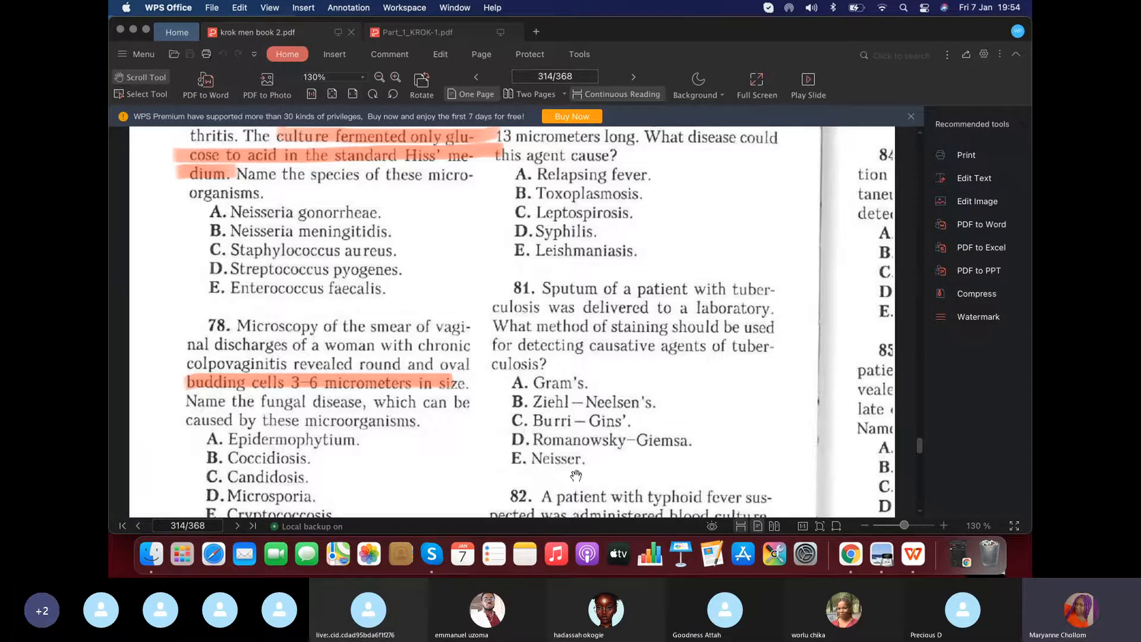
{"action": "mouse_move", "coordinate": [435, 161]}
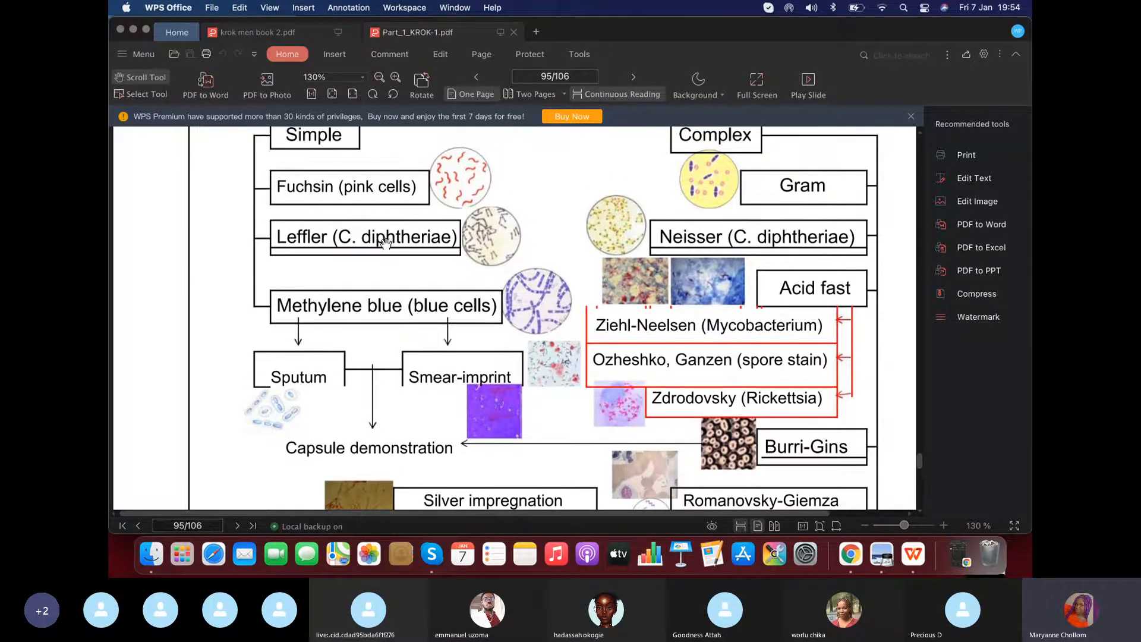
{"action": "scroll", "scroll_direction": "down", "scroll_amount": 3}
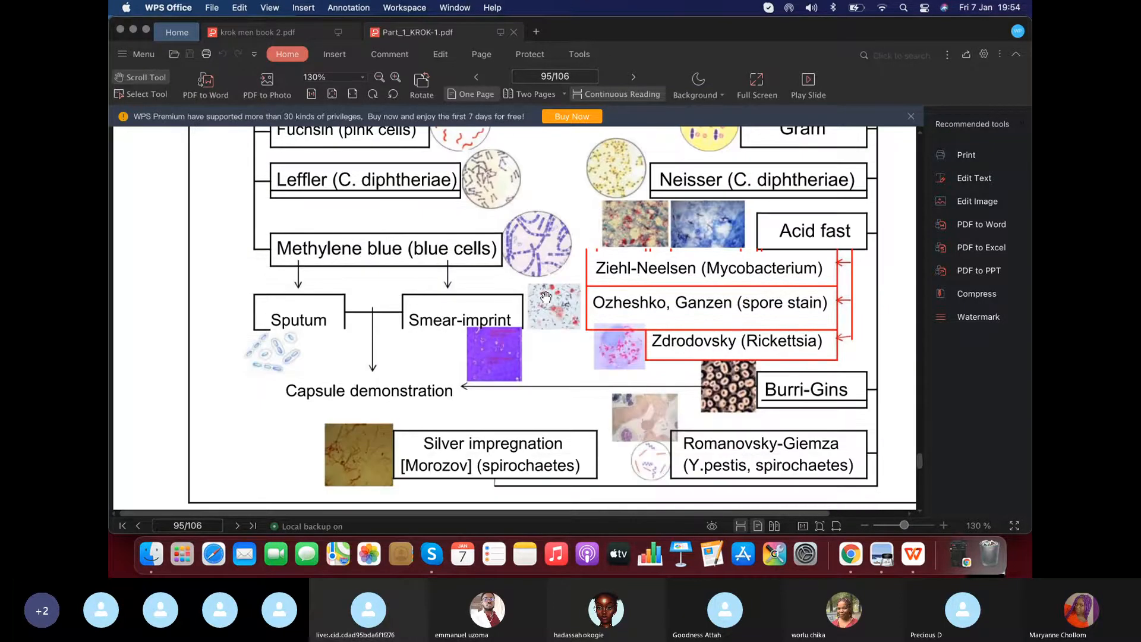
{"action": "scroll", "scroll_direction": "down", "scroll_amount": 3}
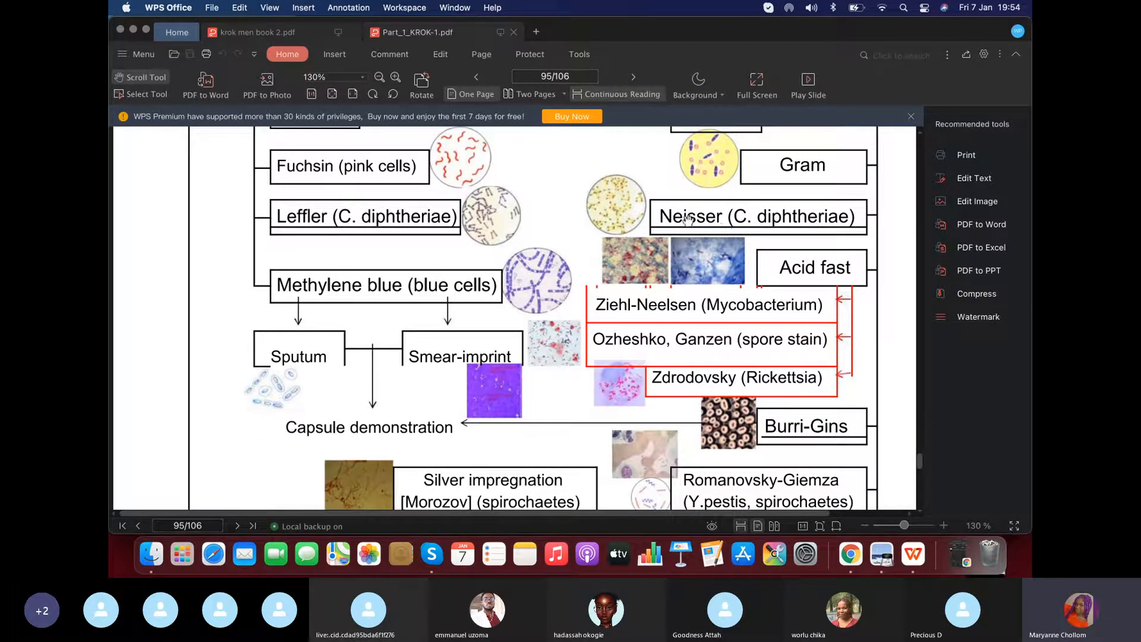
{"action": "mouse_move", "coordinate": [572, 329]}
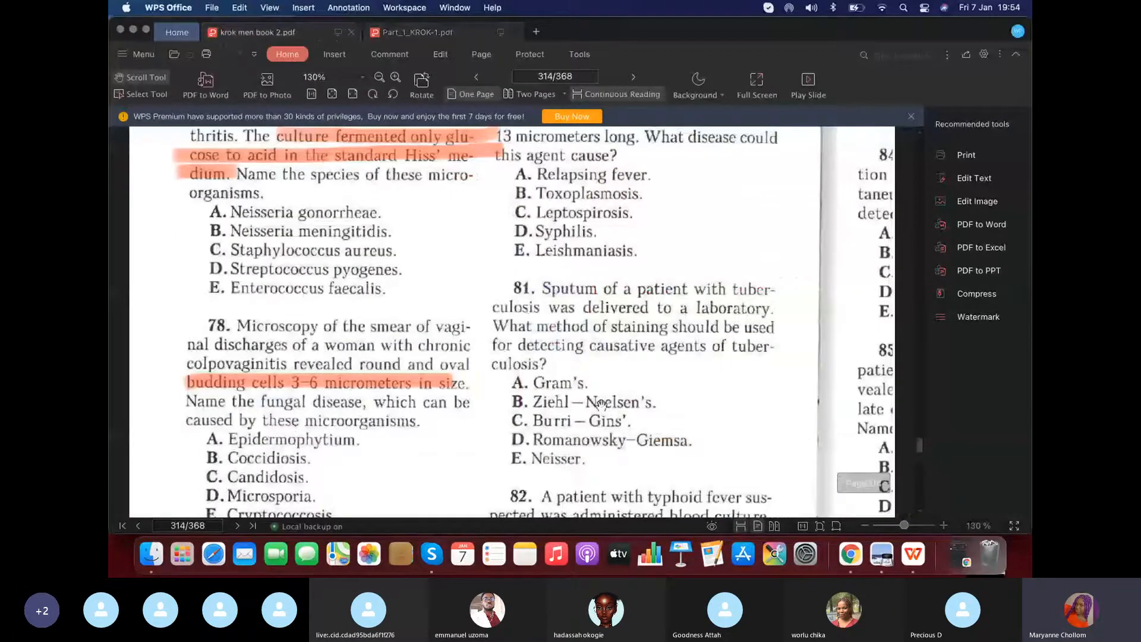
Scroll page 314 to question 81 on staining tuberculosis sputum.
{"action": "scroll", "scroll_direction": "down", "scroll_amount": 3}
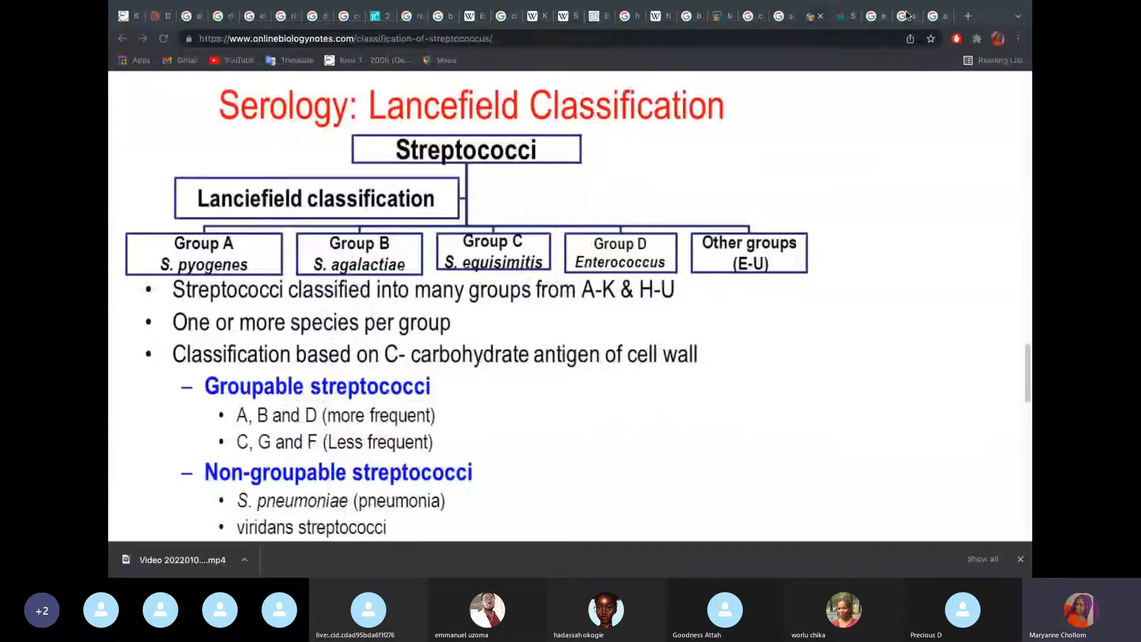
Bring up the epidemic typhus search results naming the Rickettsia cause.
{"action": "left_click", "coordinate": [932, 16]}
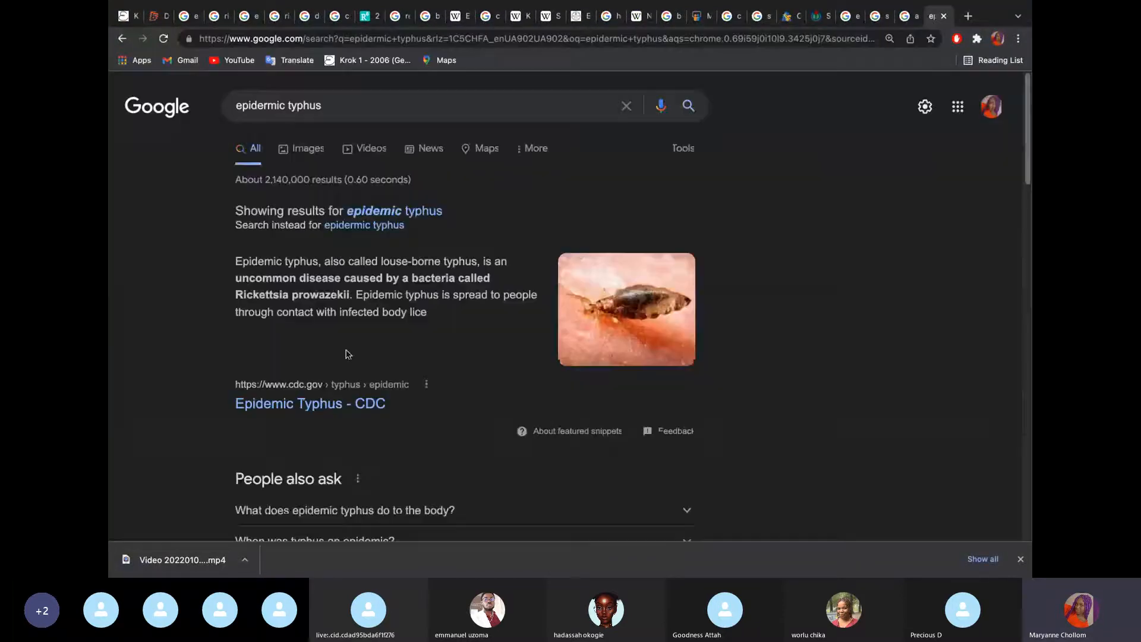
{"action": "mouse_move", "coordinate": [336, 295]}
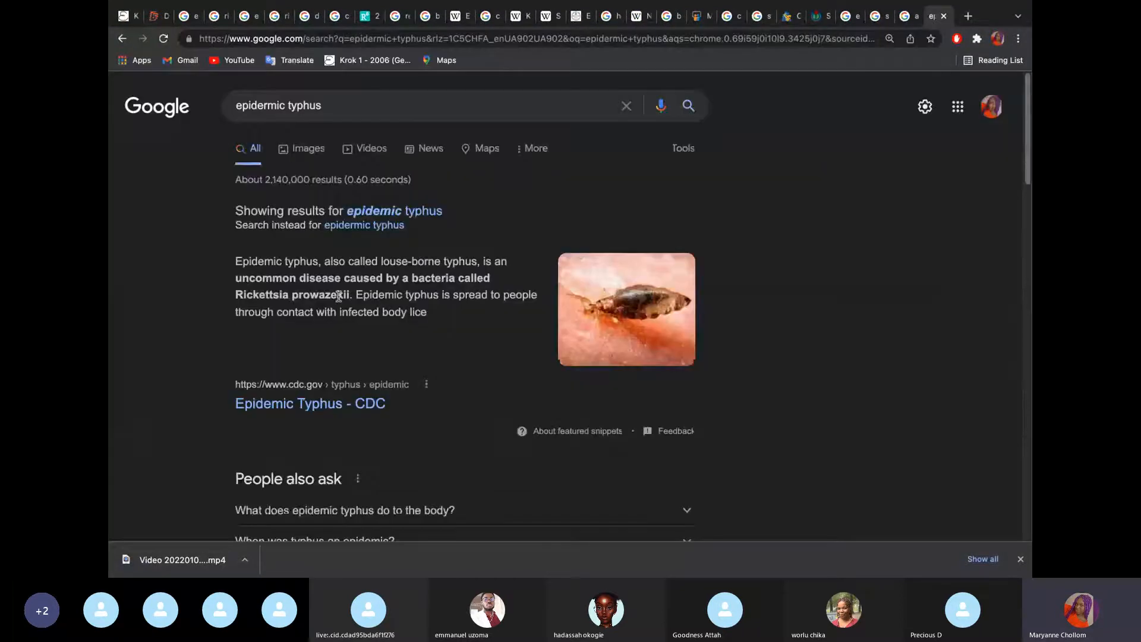
{"action": "mouse_move", "coordinate": [515, 283]}
{"action": "type", "text": "nder"}
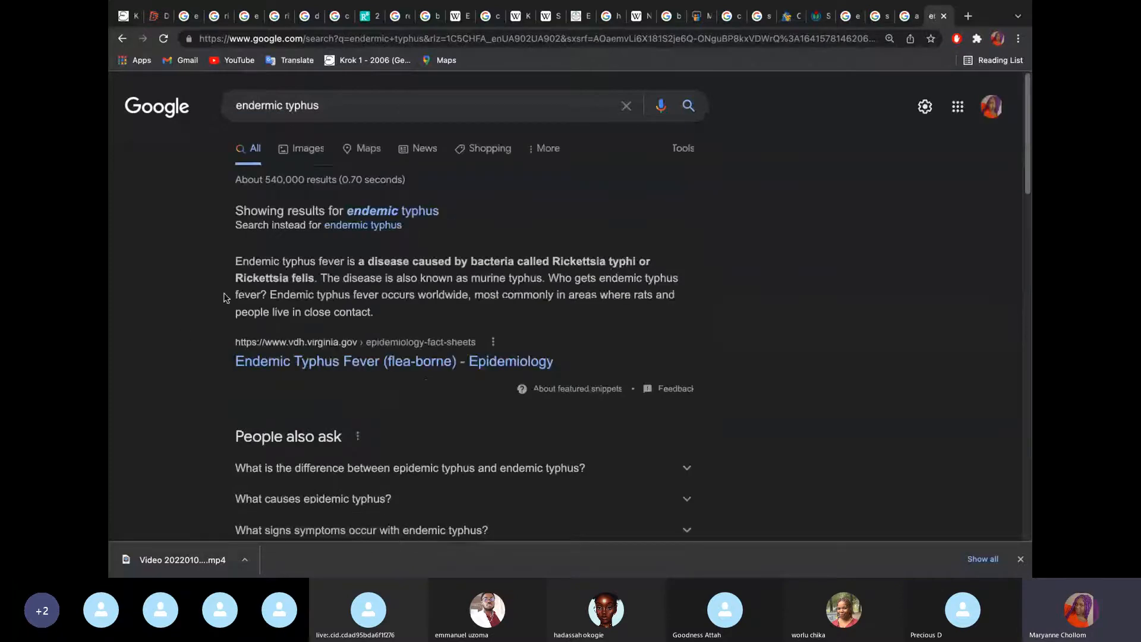
{"action": "mouse_move", "coordinate": [883, 320]}
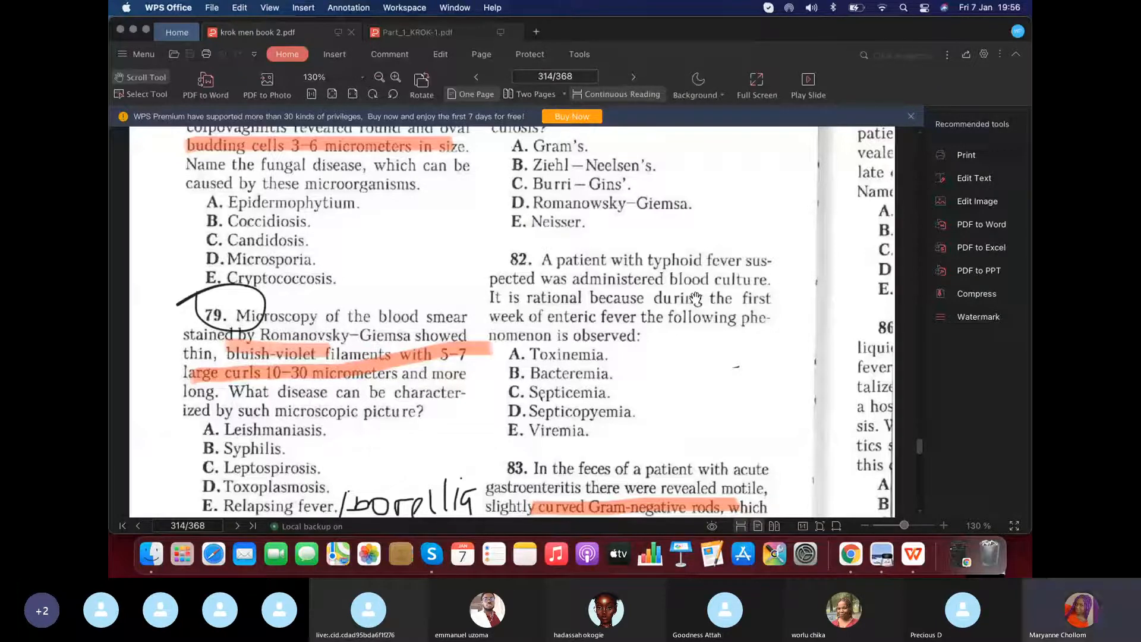
{"action": "mouse_move", "coordinate": [600, 378]}
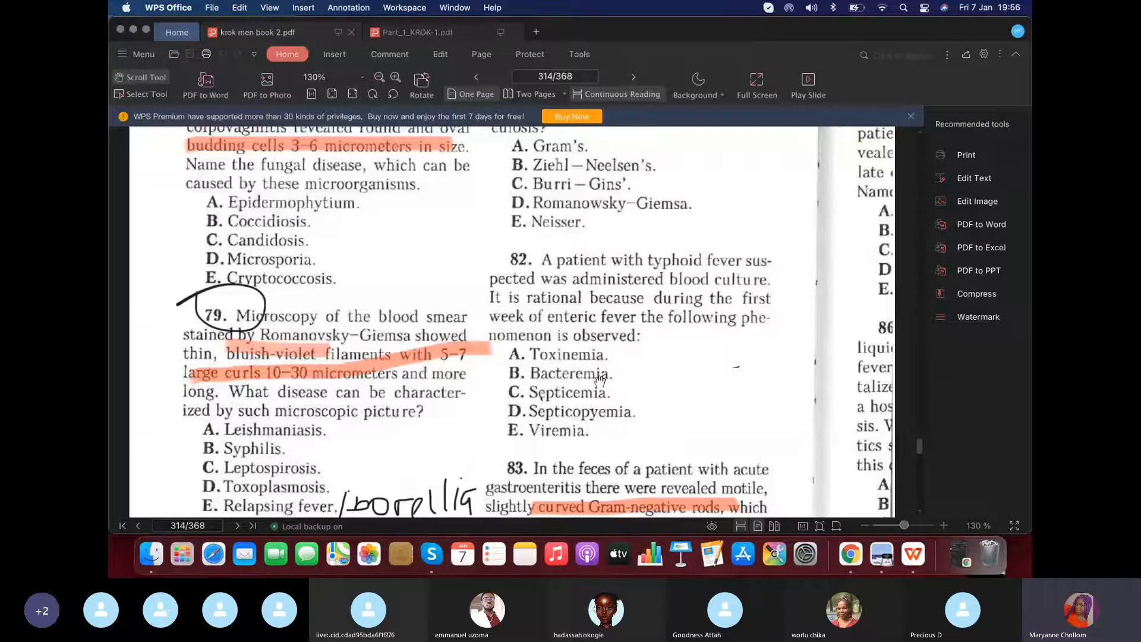
{"action": "mouse_move", "coordinate": [596, 400]}
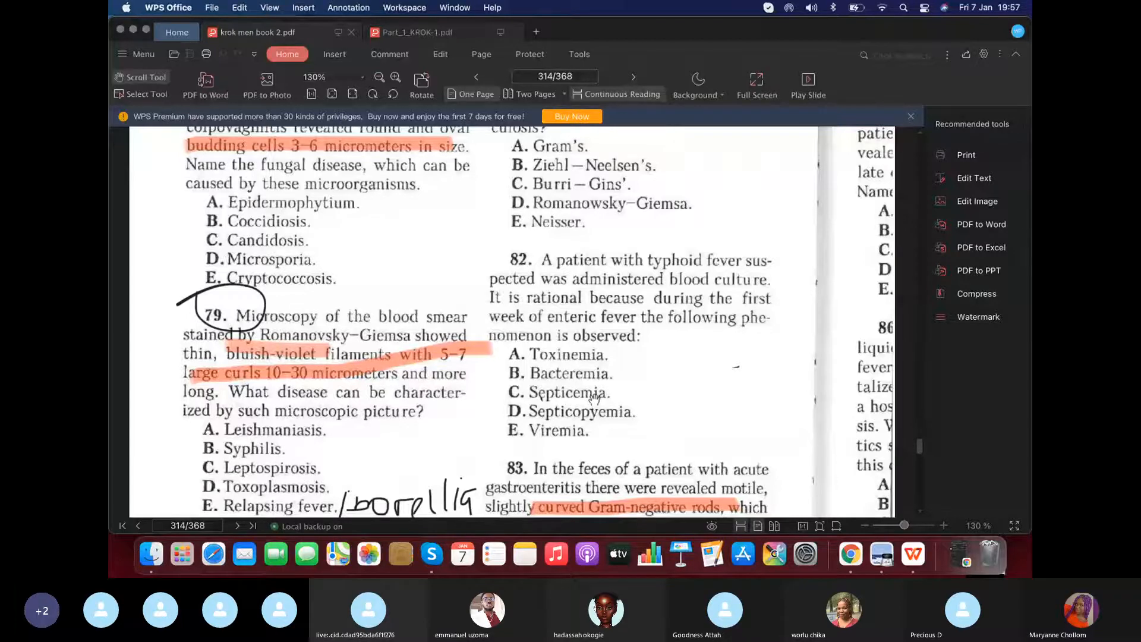
Scroll page 314 down to questions 82–83 on typhoid fever and curved Gram-negative rods.
{"action": "scroll", "scroll_direction": "down", "scroll_amount": 3}
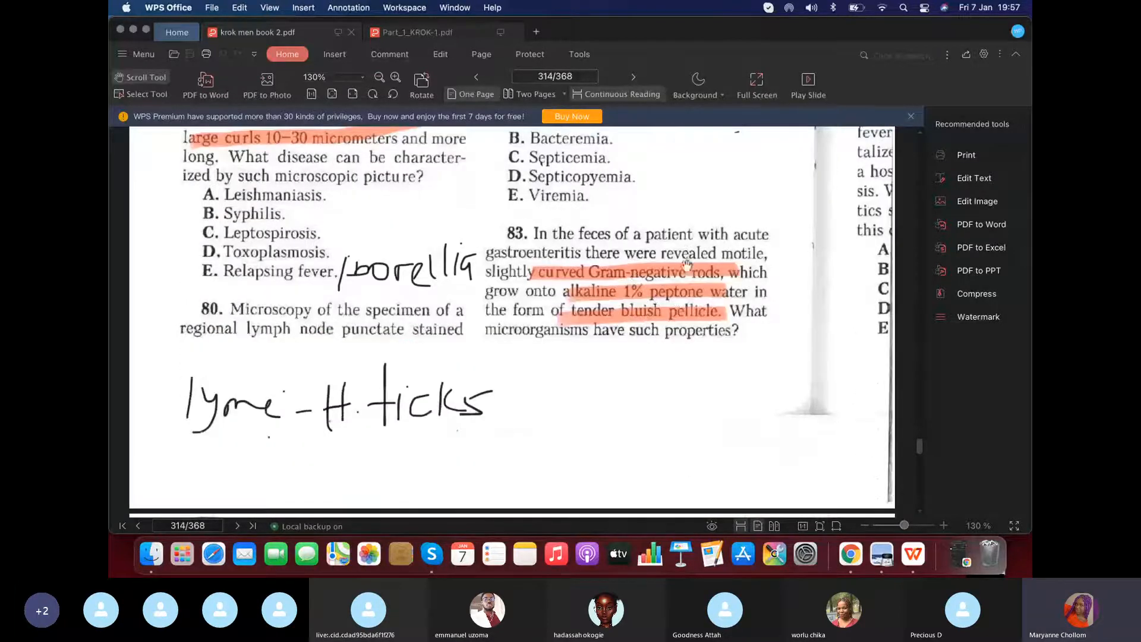
{"action": "mouse_move", "coordinate": [582, 267]}
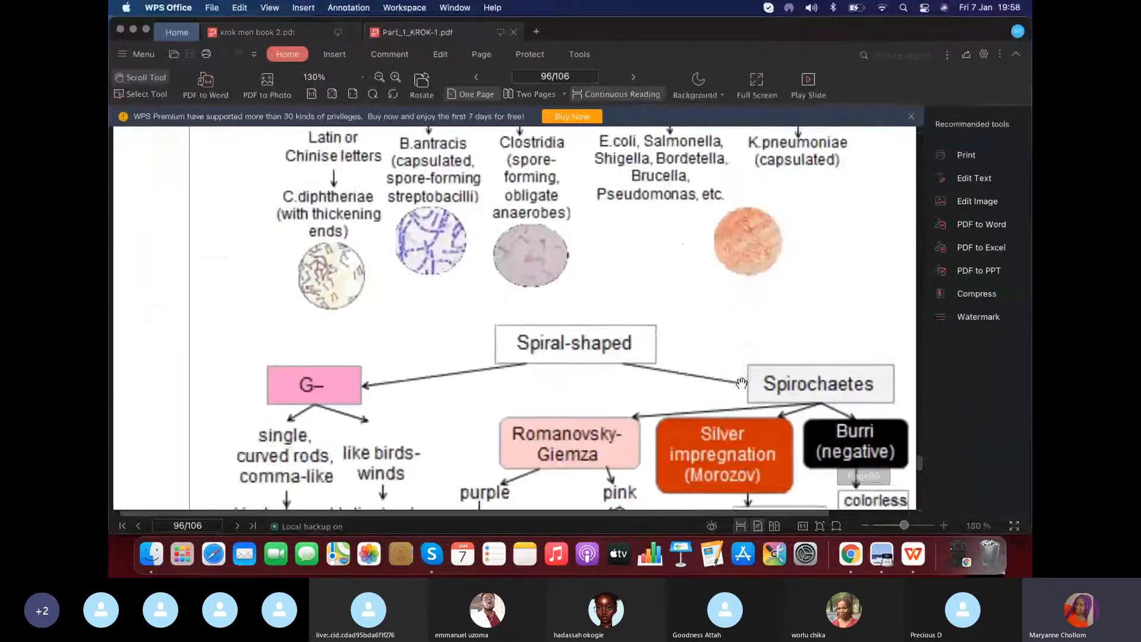
Scroll the diagram PDF to the culture-media chart listing alkaline peptone and TCBS agar for V. cholerae.
{"action": "scroll", "scroll_direction": "down", "scroll_amount": 3}
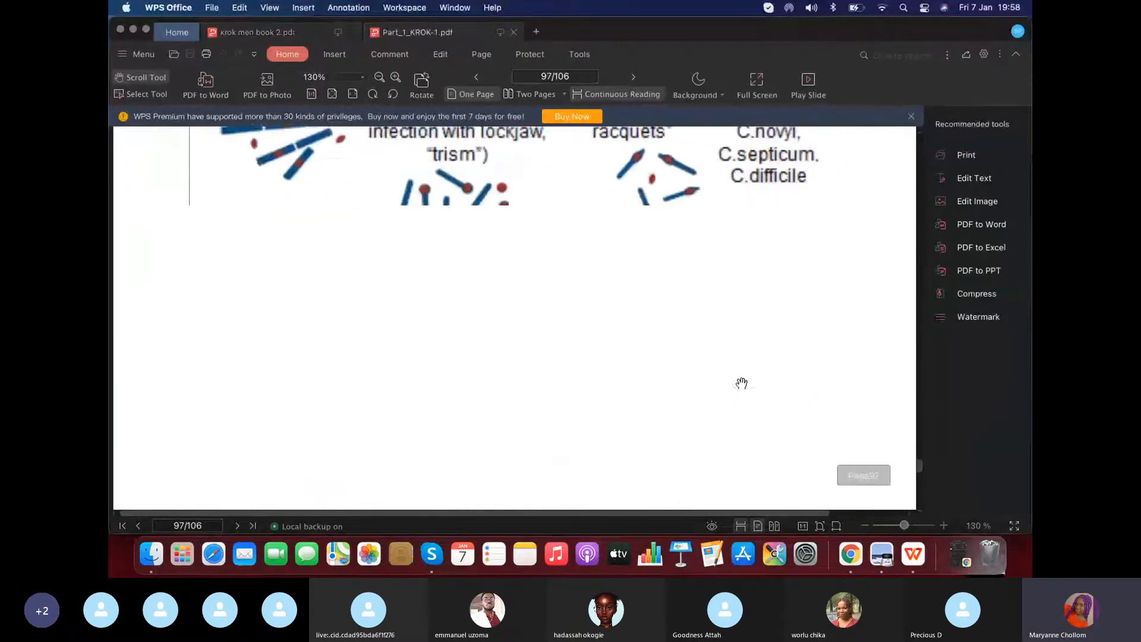
{"action": "scroll", "scroll_direction": "down", "scroll_amount": 3}
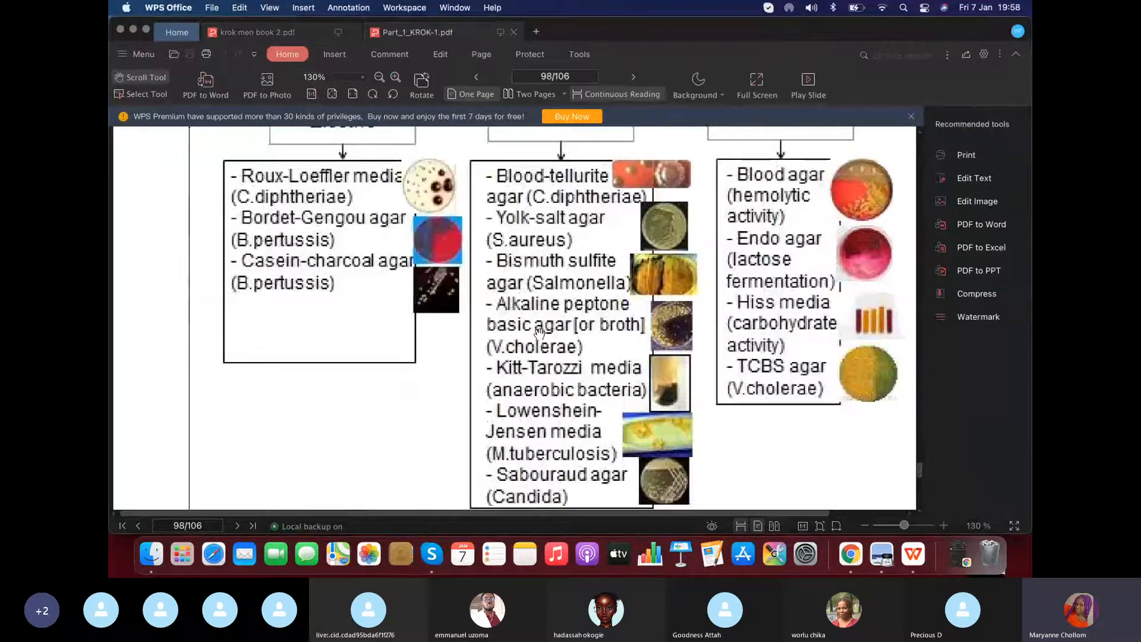
{"action": "mouse_move", "coordinate": [540, 346]}
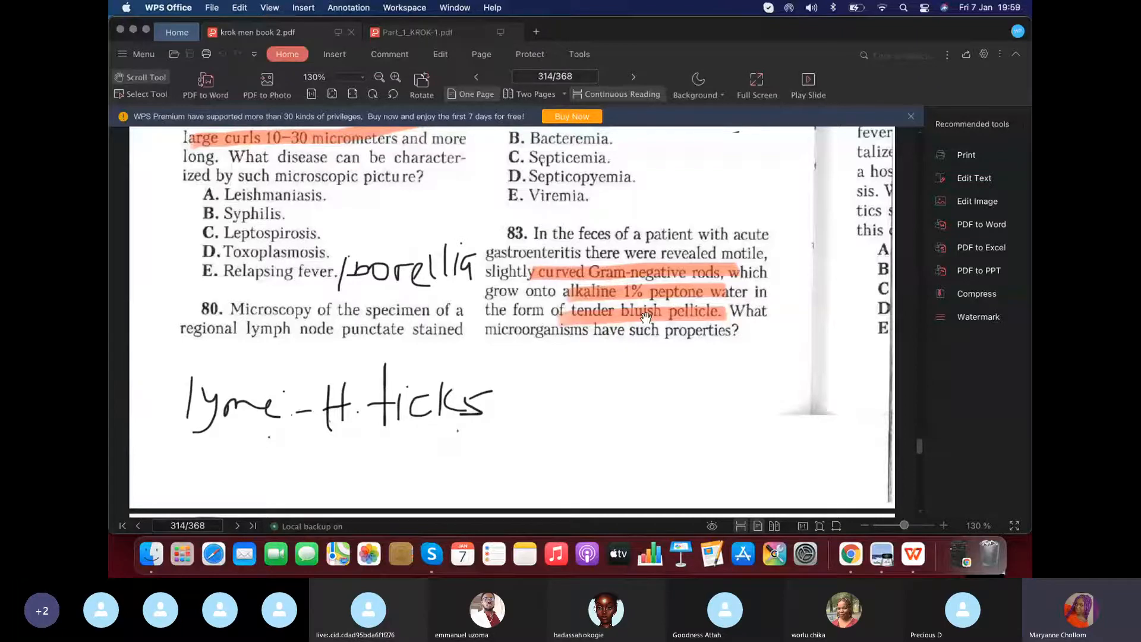
Scroll from question 83 onto page 315 with questions 84, 85 and 88.
{"action": "scroll", "scroll_direction": "down", "scroll_amount": 3}
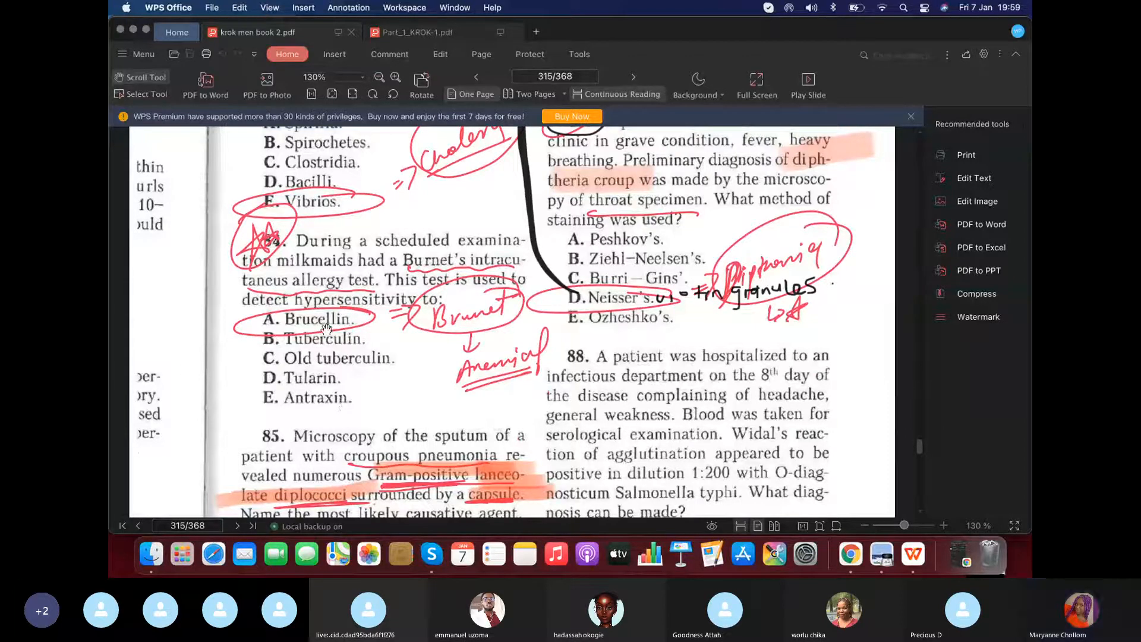
{"action": "mouse_move", "coordinate": [400, 404]}
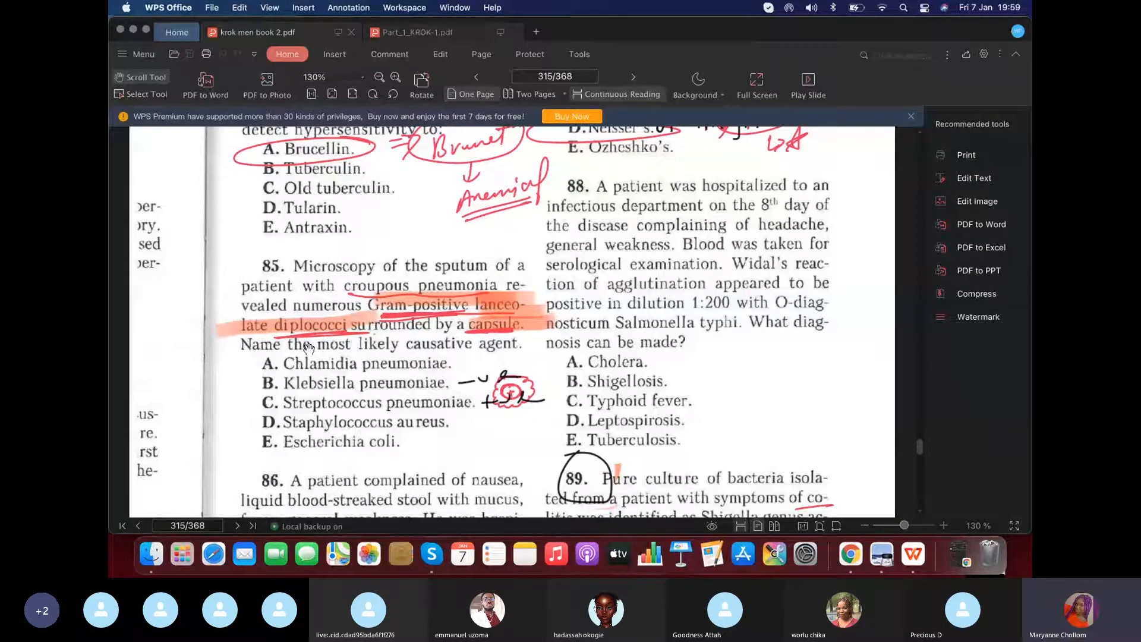
{"action": "mouse_move", "coordinate": [484, 333]}
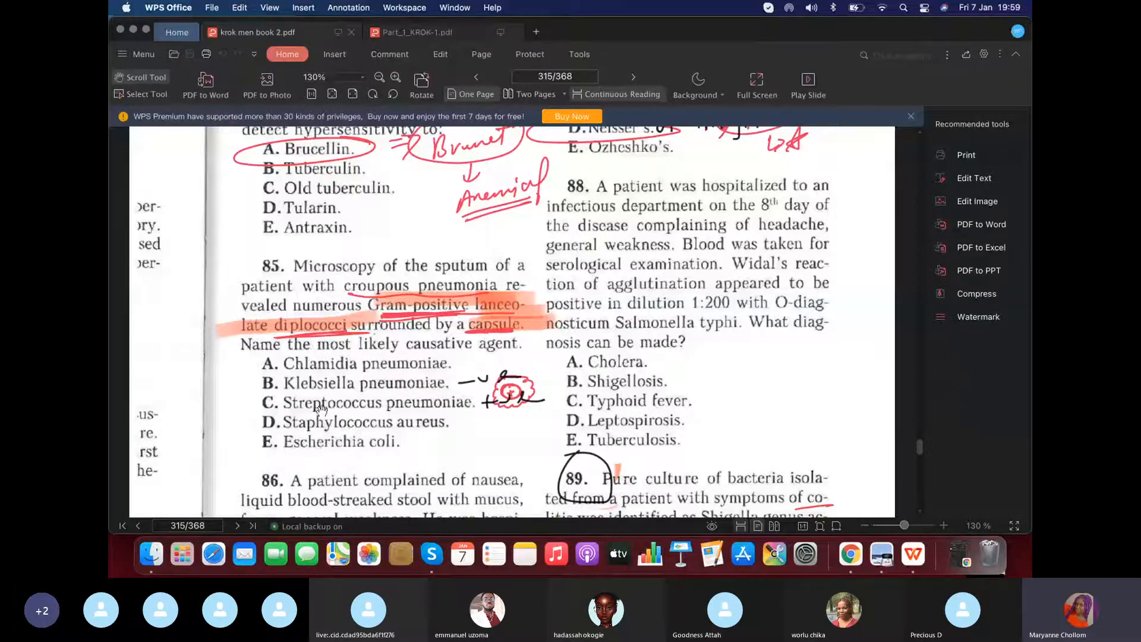
{"action": "mouse_move", "coordinate": [386, 480]}
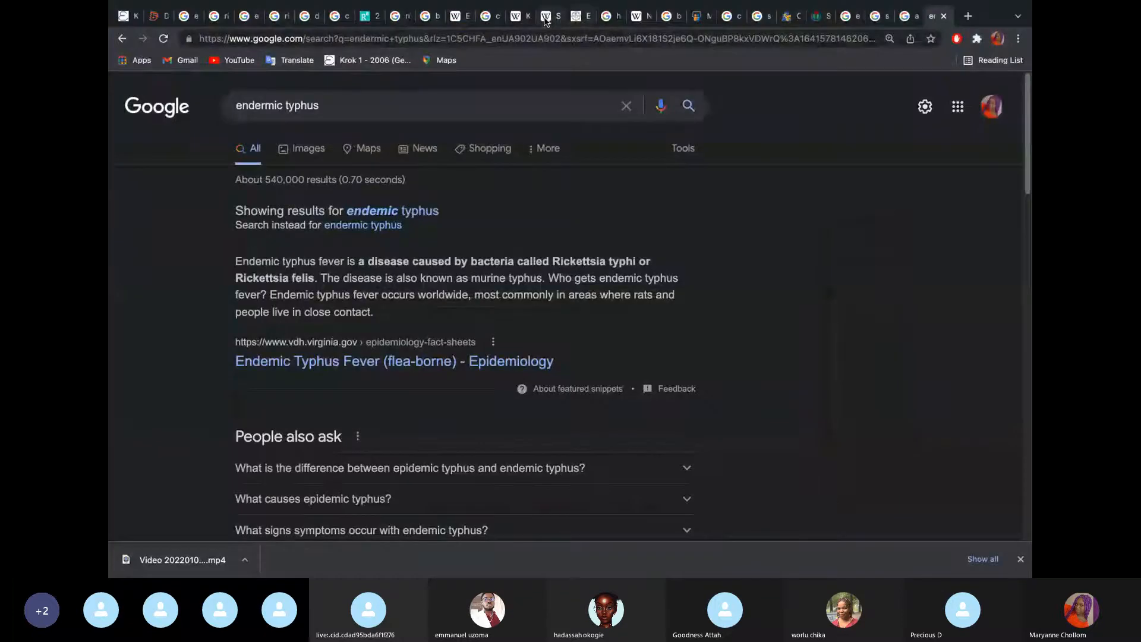
Go from the Endo agar results to the Escherichia coli Wikipedia article.
{"action": "left_click", "coordinate": [579, 15]}
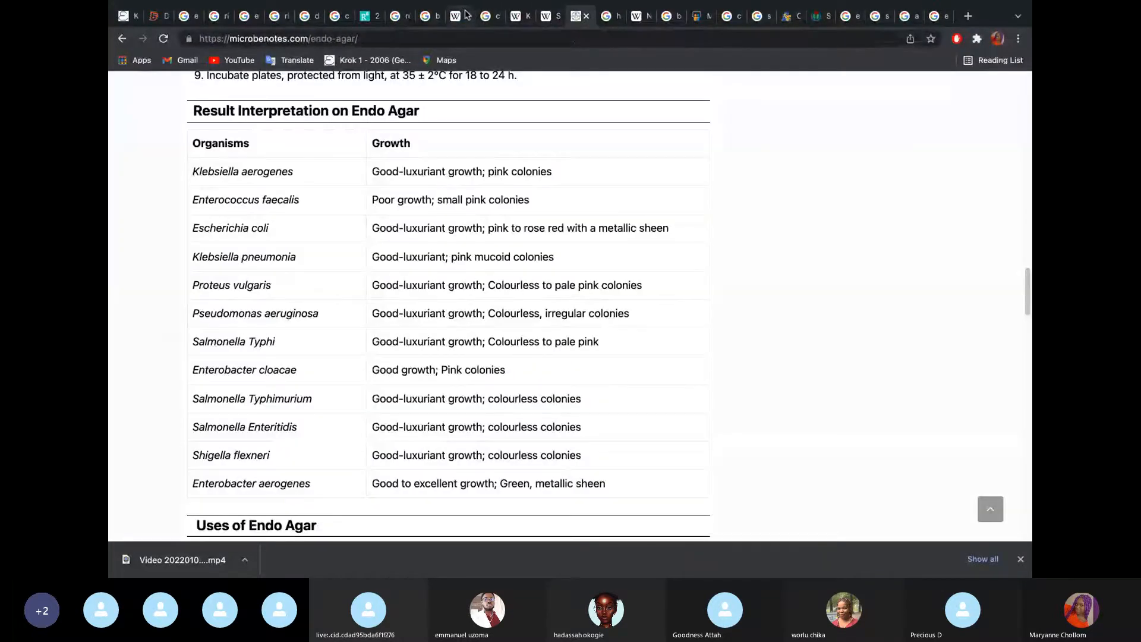
{"action": "left_click", "coordinate": [460, 15]}
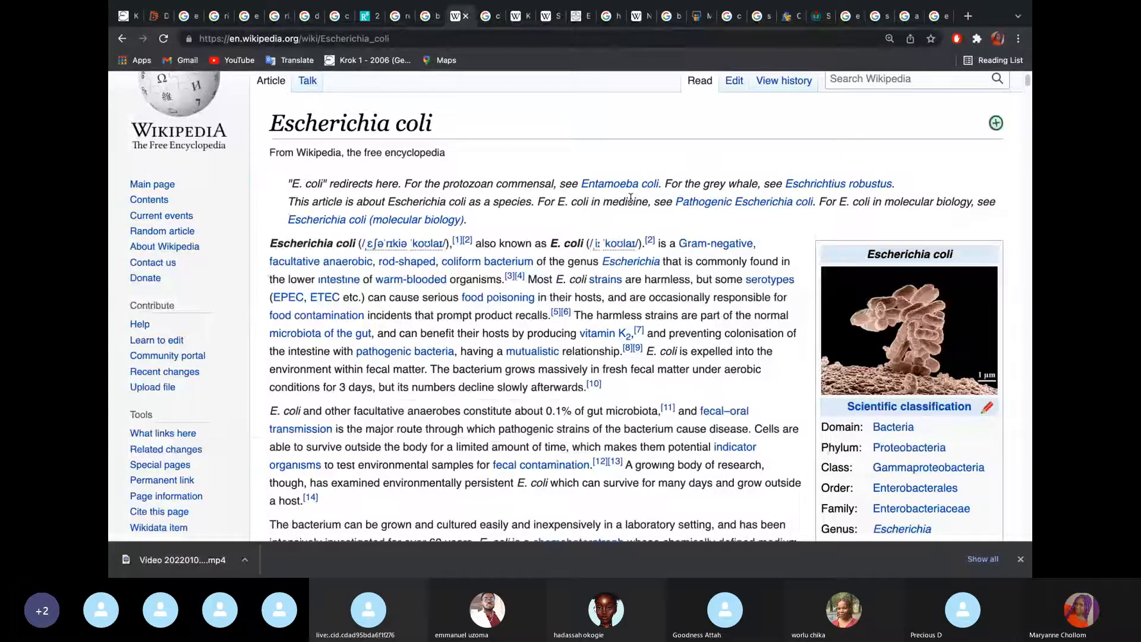
{"action": "mouse_move", "coordinate": [544, 278]}
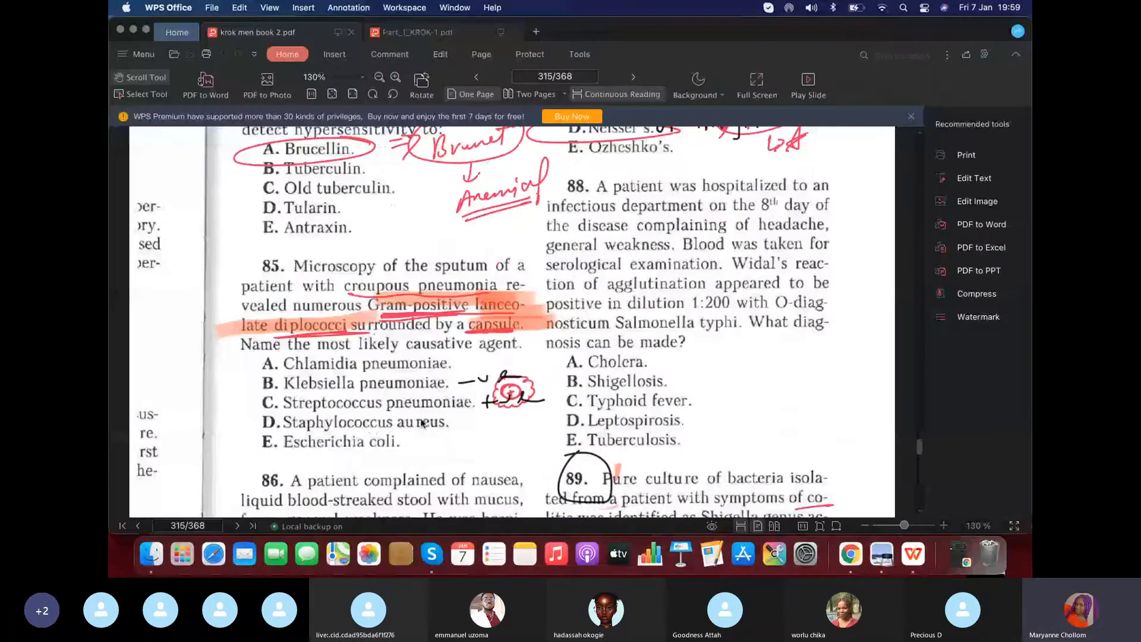
{"action": "mouse_move", "coordinate": [586, 298]}
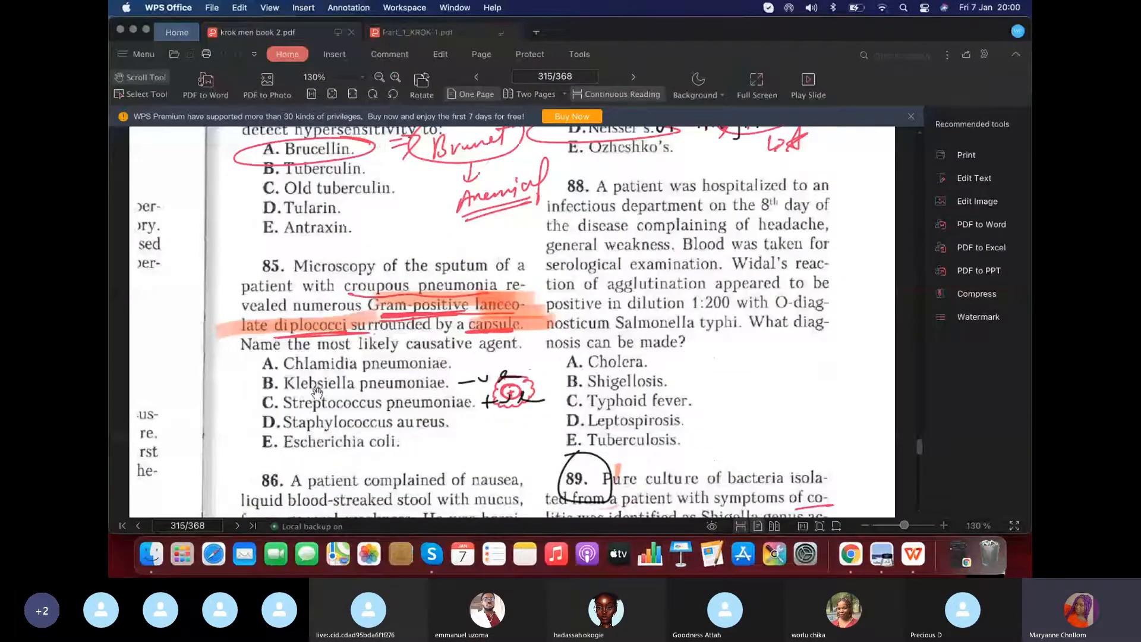
{"action": "mouse_move", "coordinate": [487, 397]}
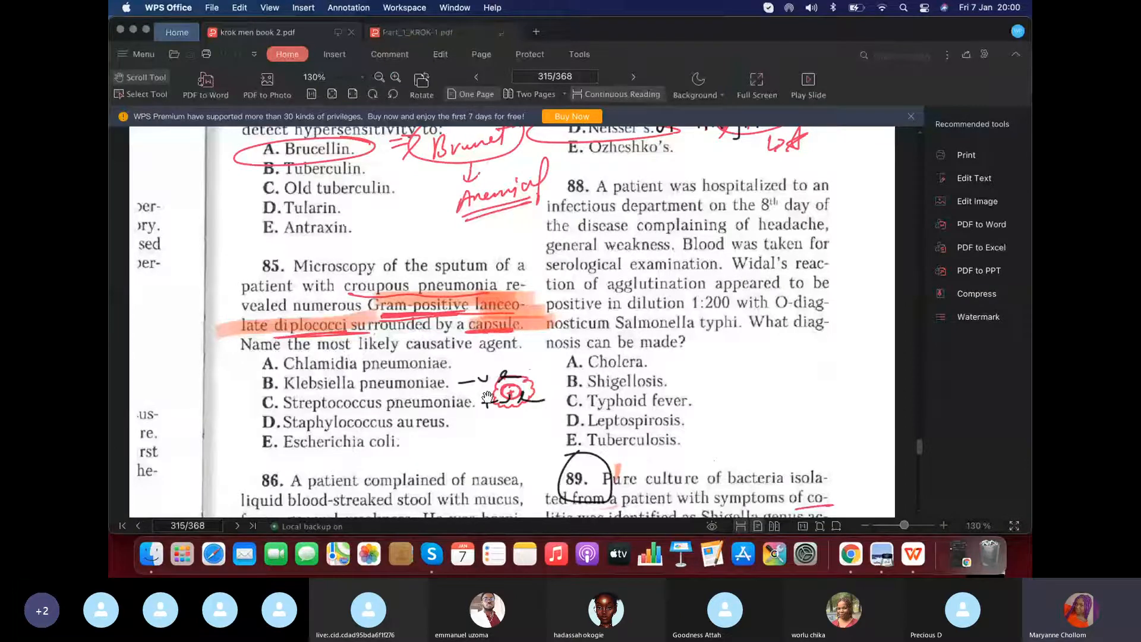
{"action": "mouse_move", "coordinate": [407, 403]}
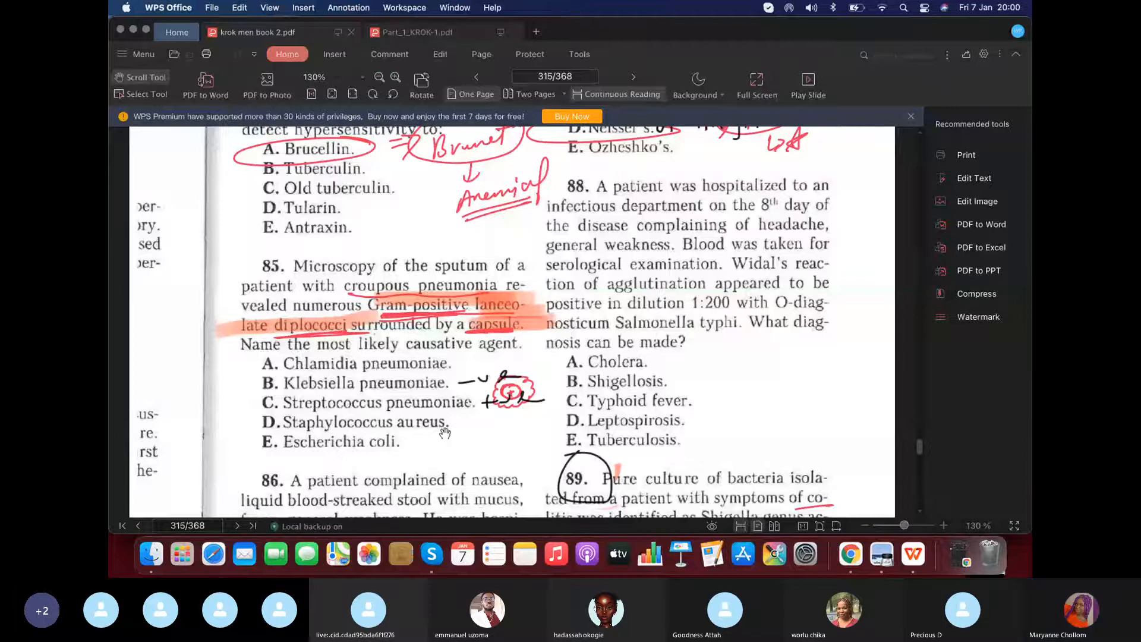
Scroll page 315 to questions 86 and 89 on shigellosis diagnosis and Shigella serology.
{"action": "scroll", "scroll_direction": "down", "scroll_amount": 3}
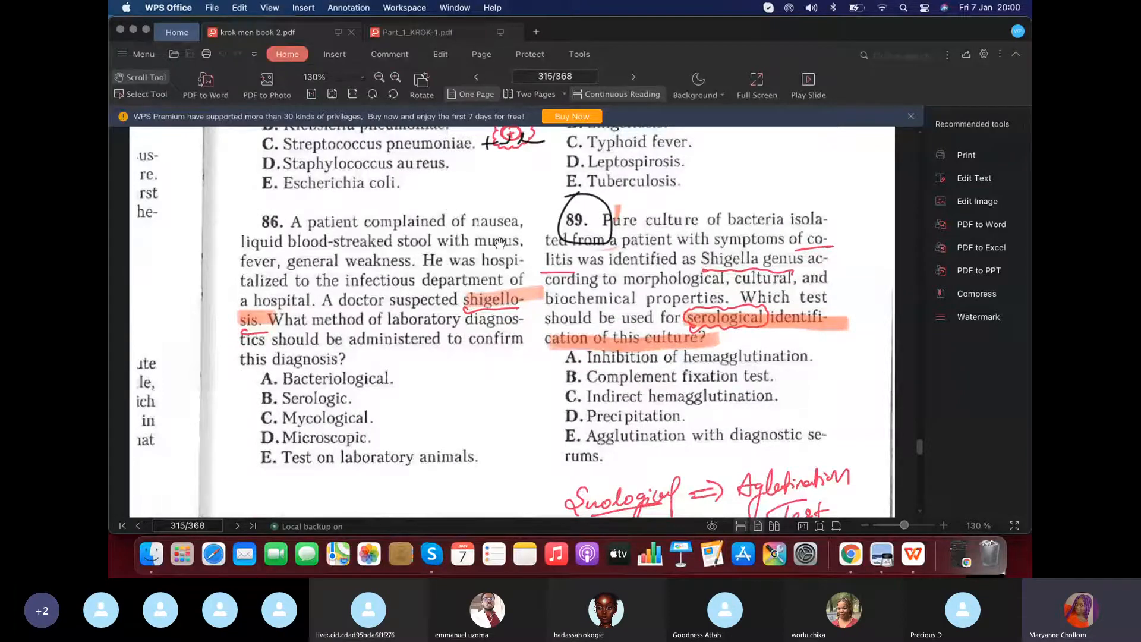
{"action": "mouse_move", "coordinate": [251, 247]}
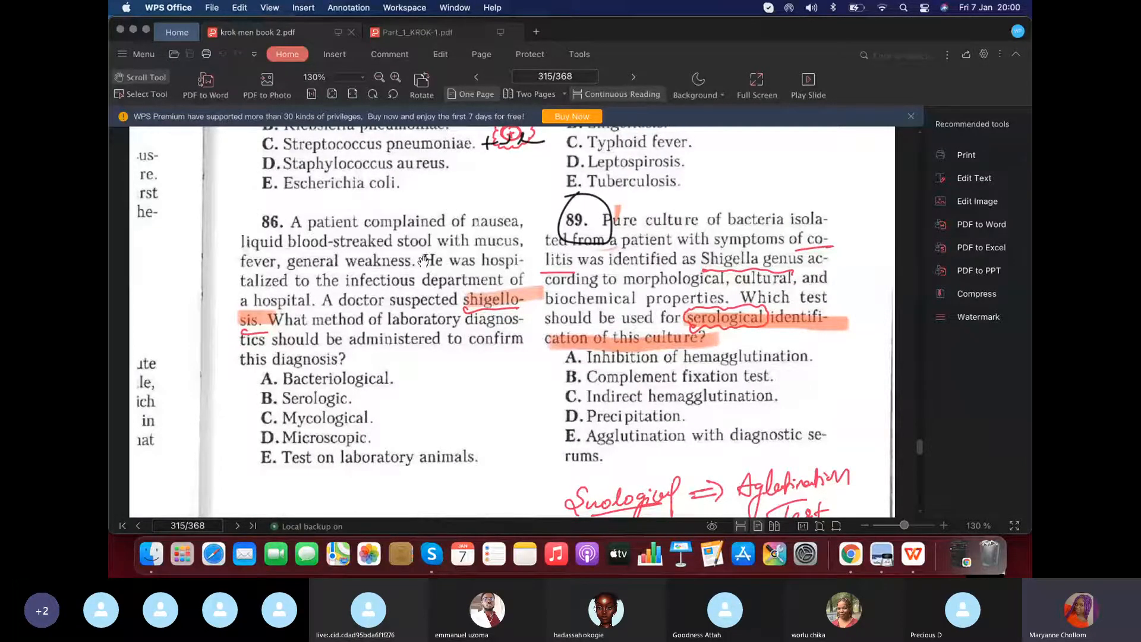
{"action": "mouse_move", "coordinate": [405, 273]}
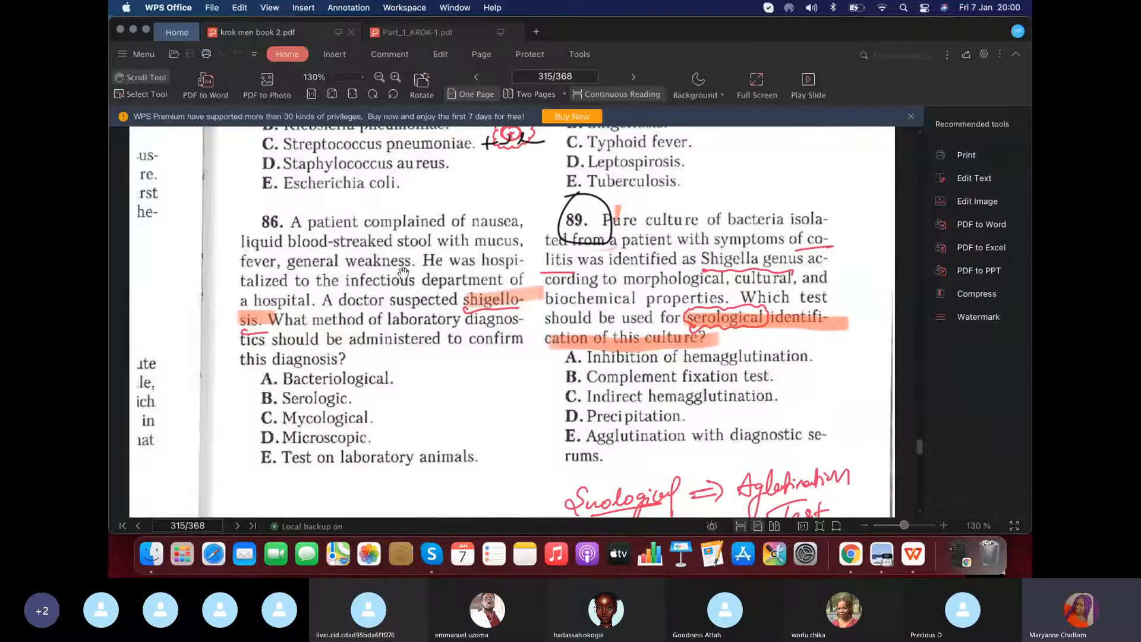
{"action": "mouse_move", "coordinate": [510, 295]}
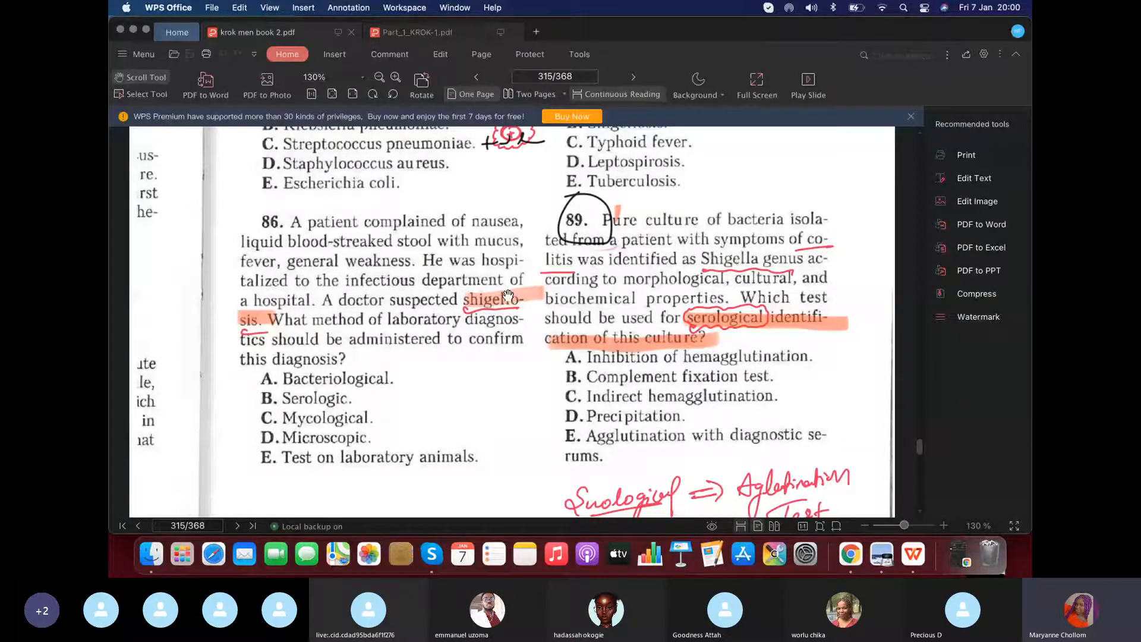
{"action": "mouse_move", "coordinate": [488, 299]}
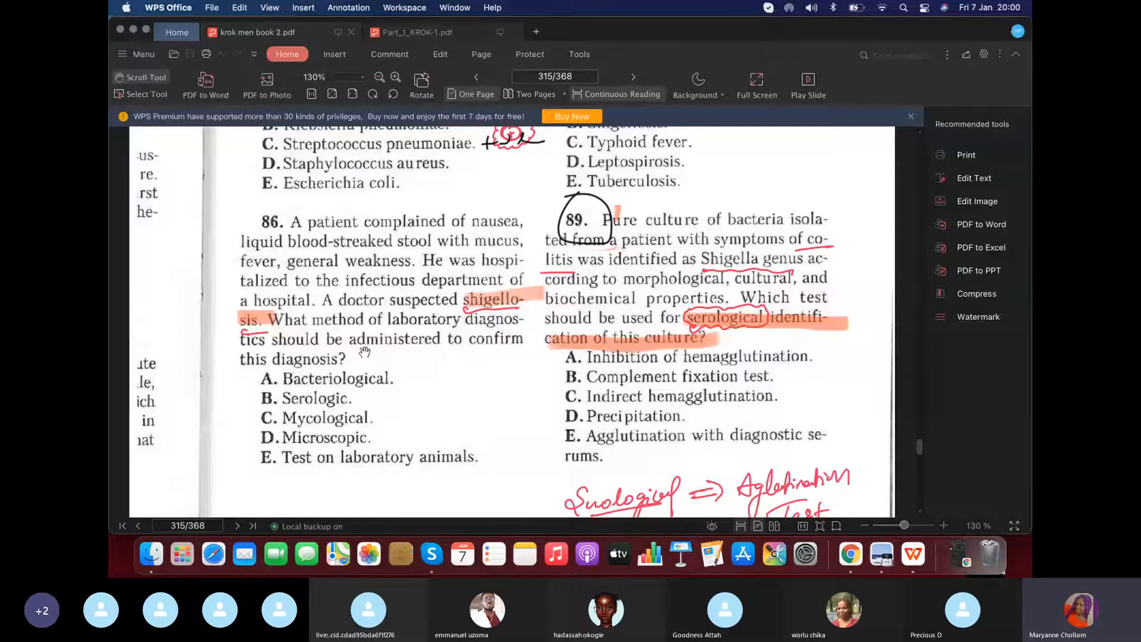
{"action": "mouse_move", "coordinate": [350, 257]}
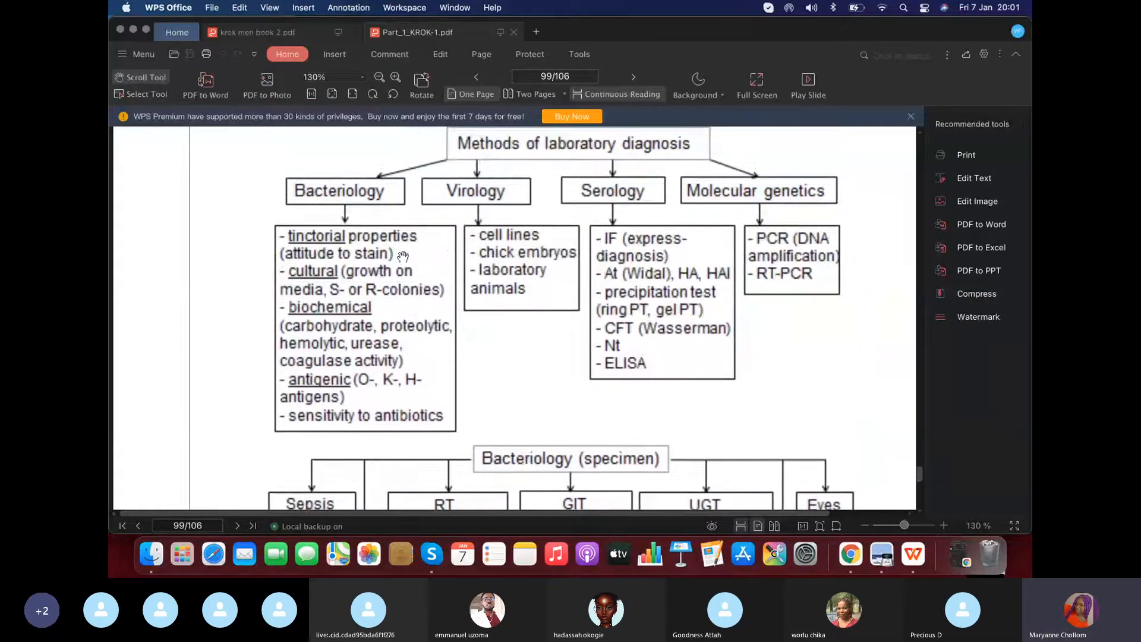
Return to the exam book at page 315's question 87 on diphtheria staining.
{"action": "left_click", "coordinate": [257, 32]}
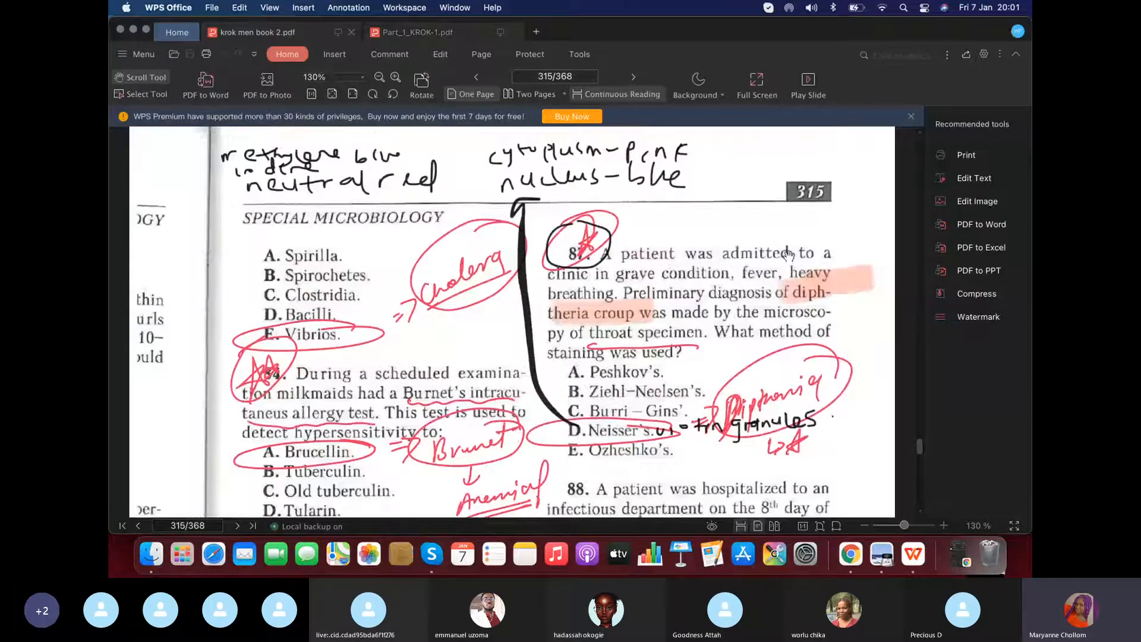
{"action": "scroll", "scroll_direction": "down", "scroll_amount": 3}
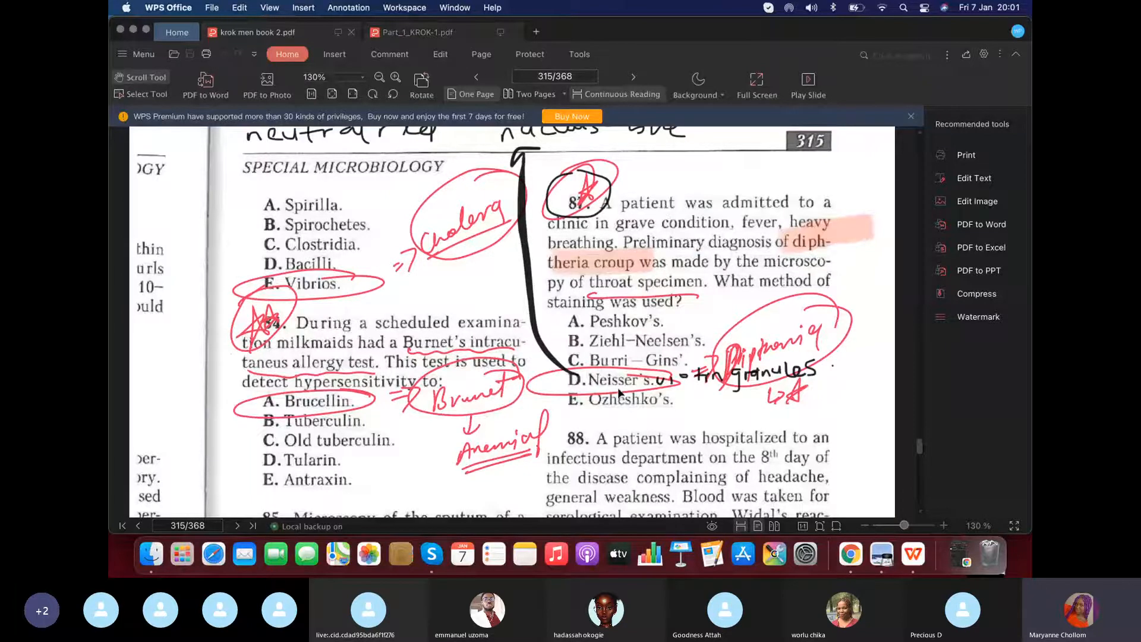
{"action": "mouse_move", "coordinate": [640, 368]}
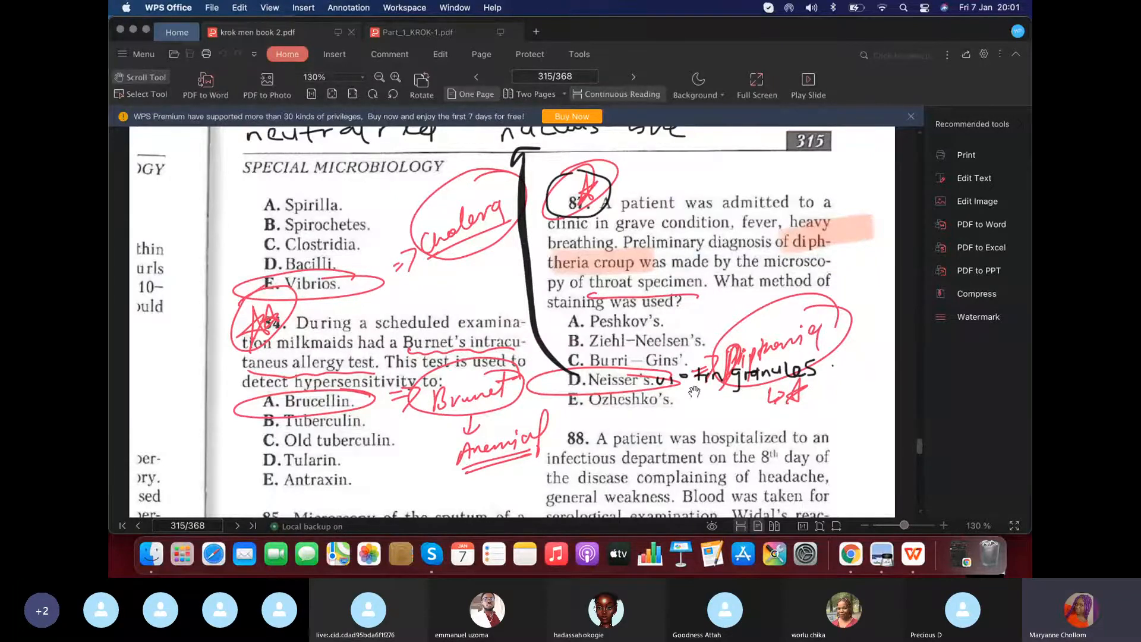
{"action": "scroll", "scroll_direction": "down", "scroll_amount": 3}
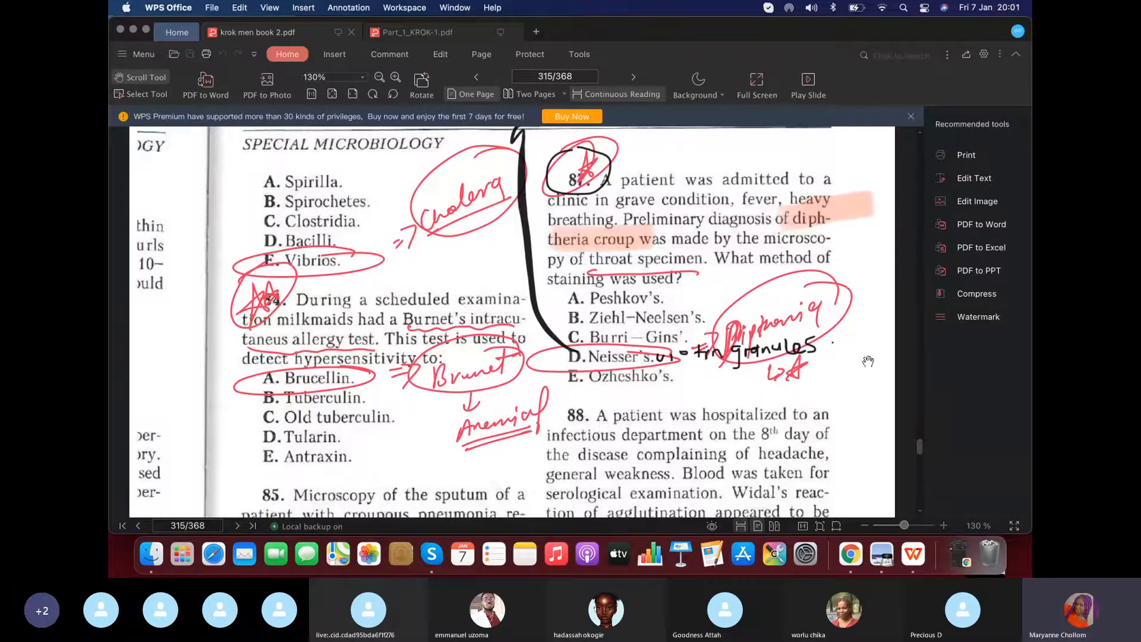
{"action": "scroll", "scroll_direction": "down", "scroll_amount": 3}
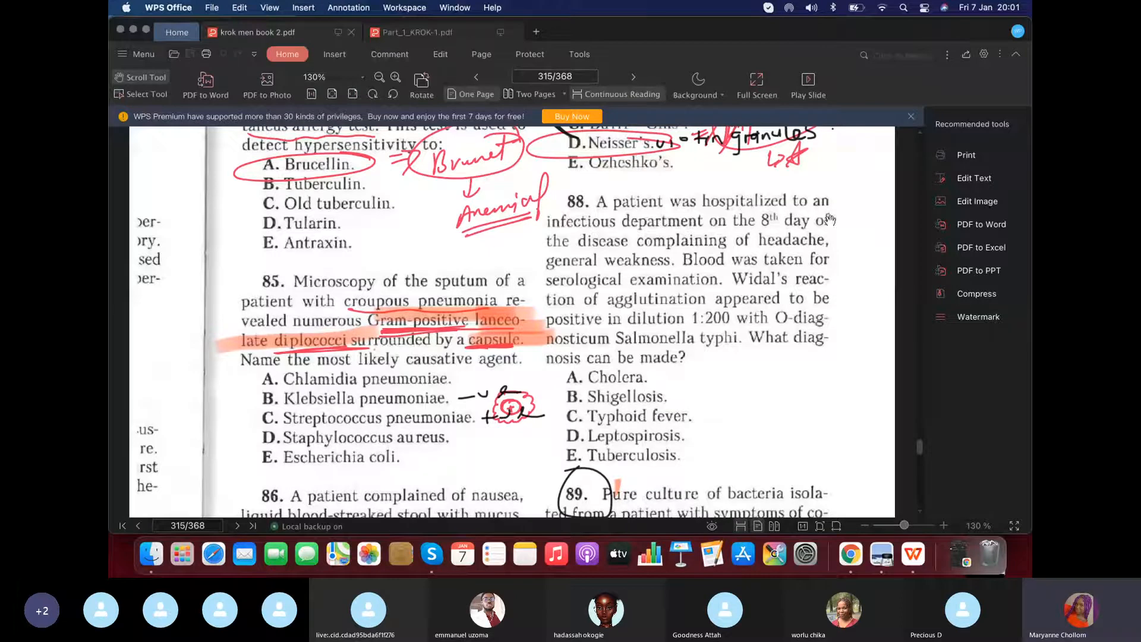
{"action": "mouse_move", "coordinate": [823, 284]}
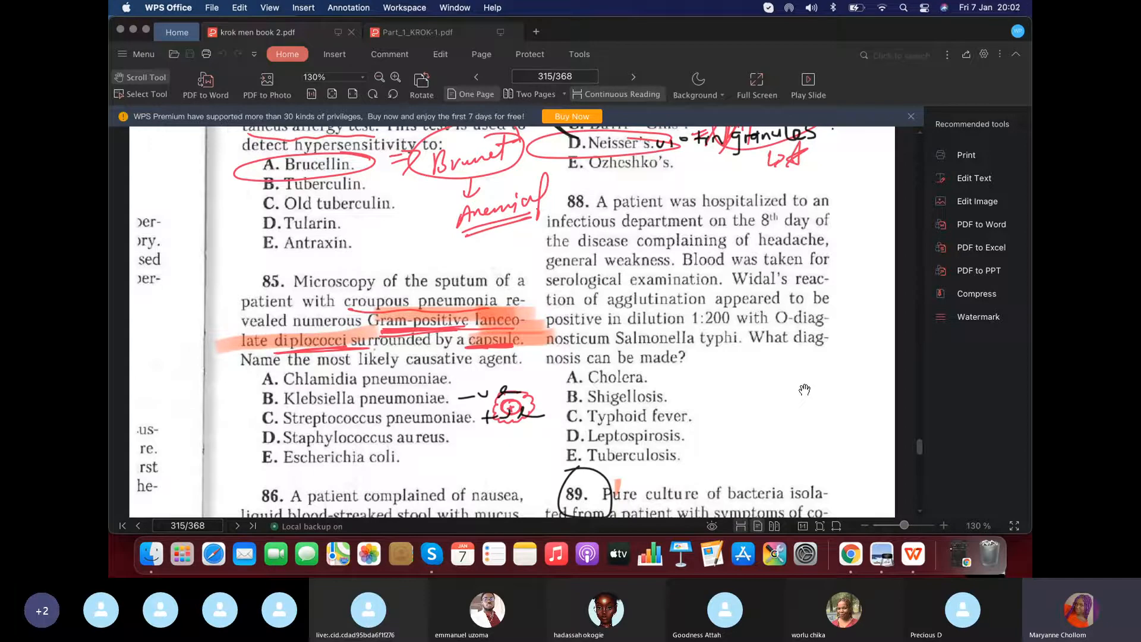
{"action": "mouse_move", "coordinate": [655, 412]}
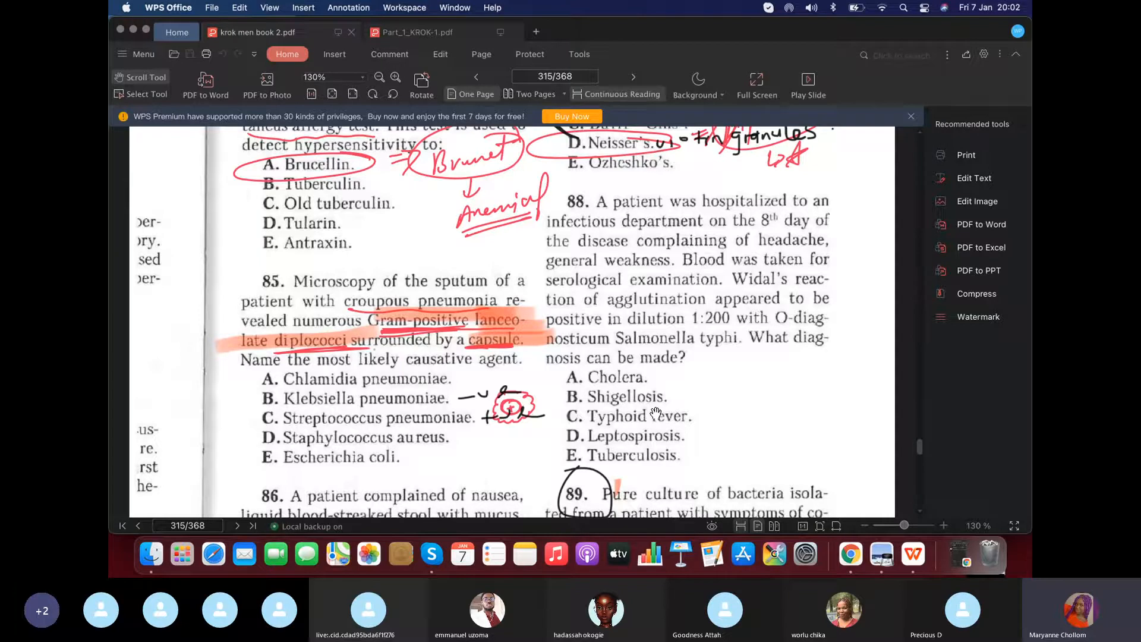
{"action": "mouse_move", "coordinate": [560, 431]}
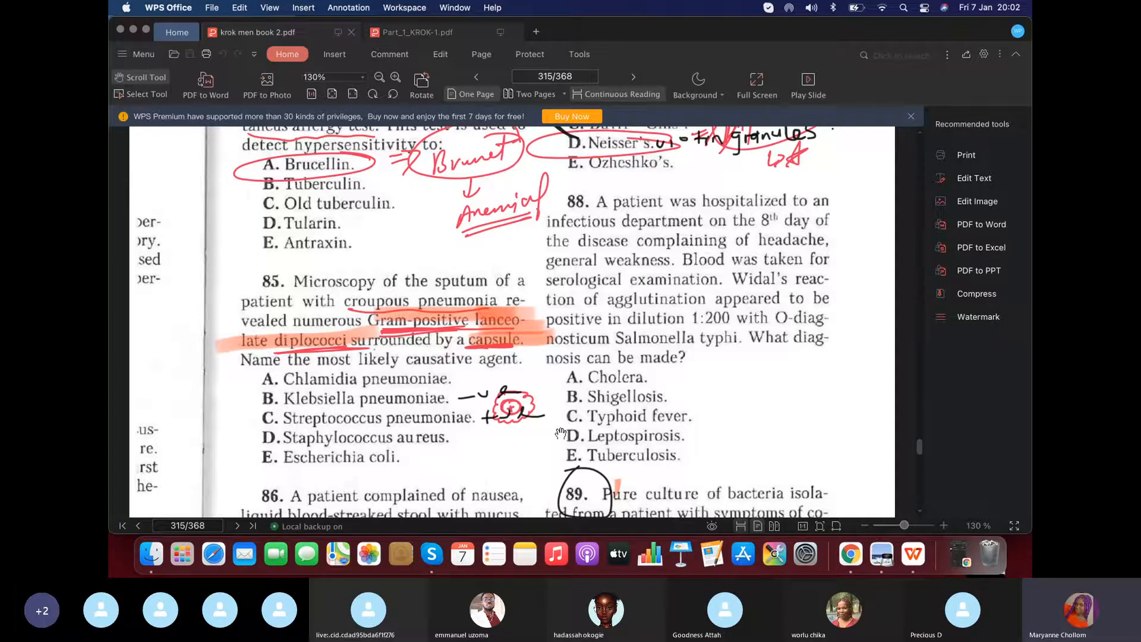
{"action": "left_click", "coordinate": [416, 32]}
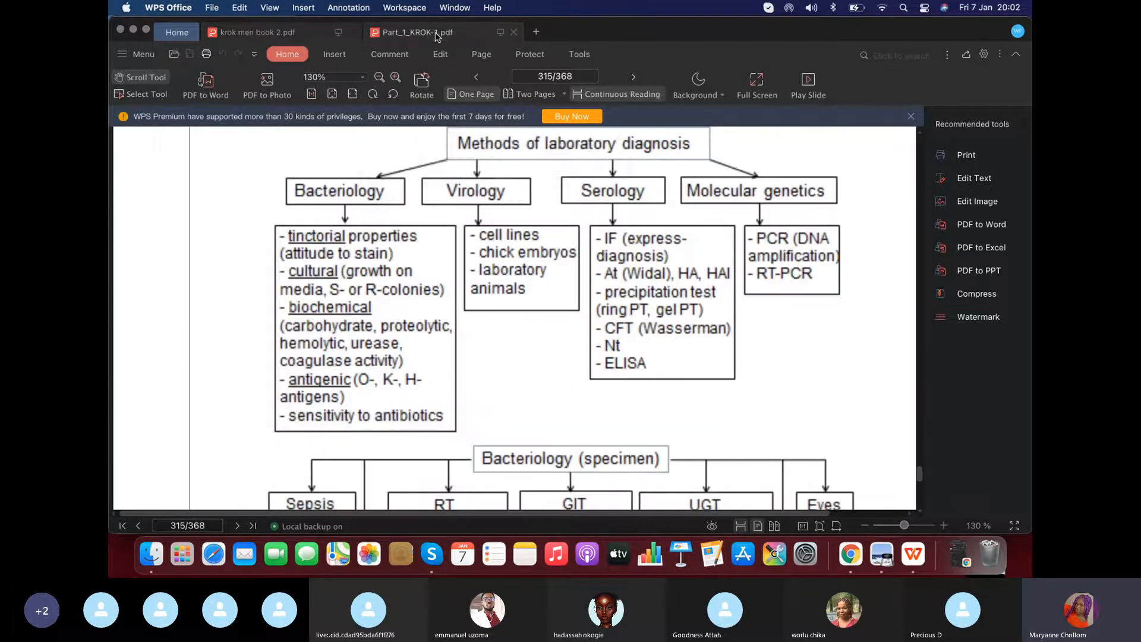
{"action": "scroll", "scroll_direction": "down", "scroll_amount": 3}
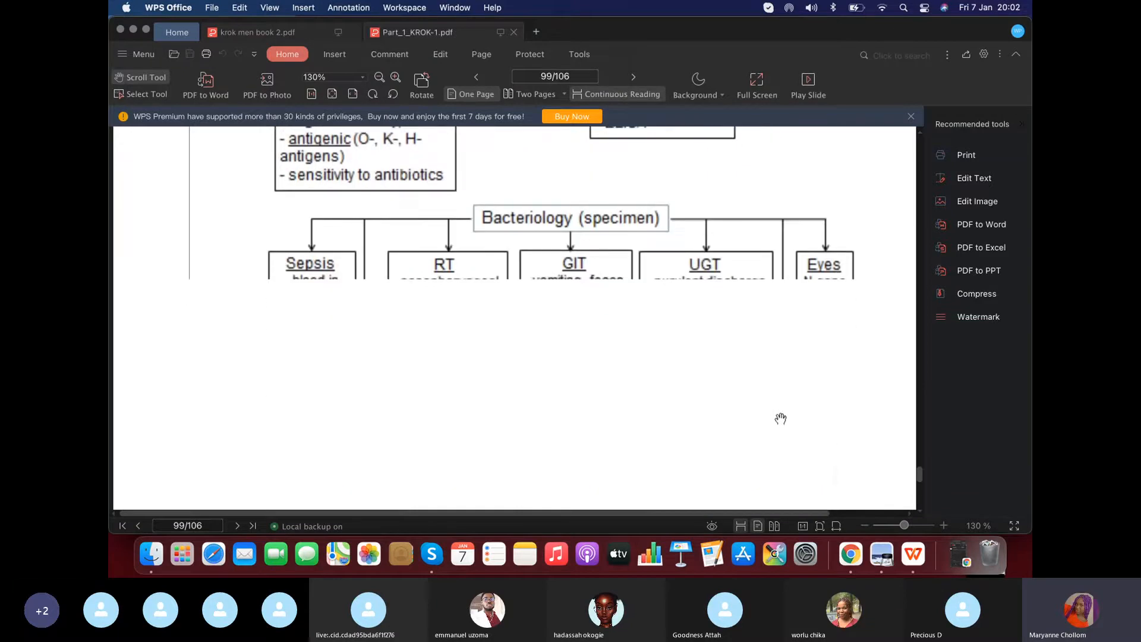
{"action": "scroll", "scroll_direction": "down", "scroll_amount": 3}
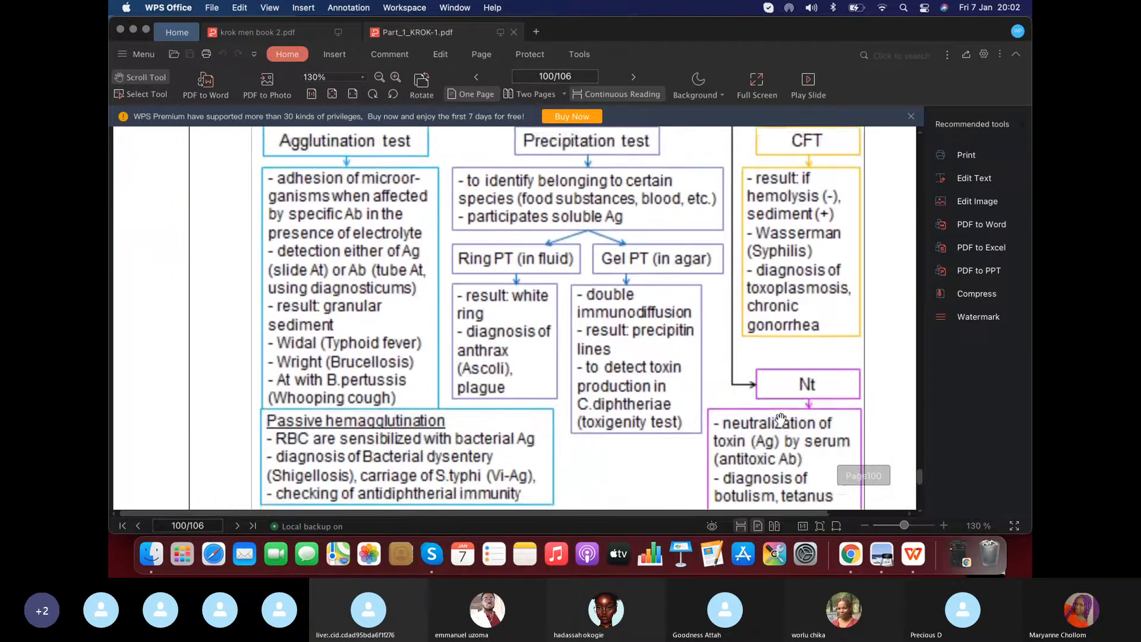
{"action": "scroll", "scroll_direction": "down", "scroll_amount": 3}
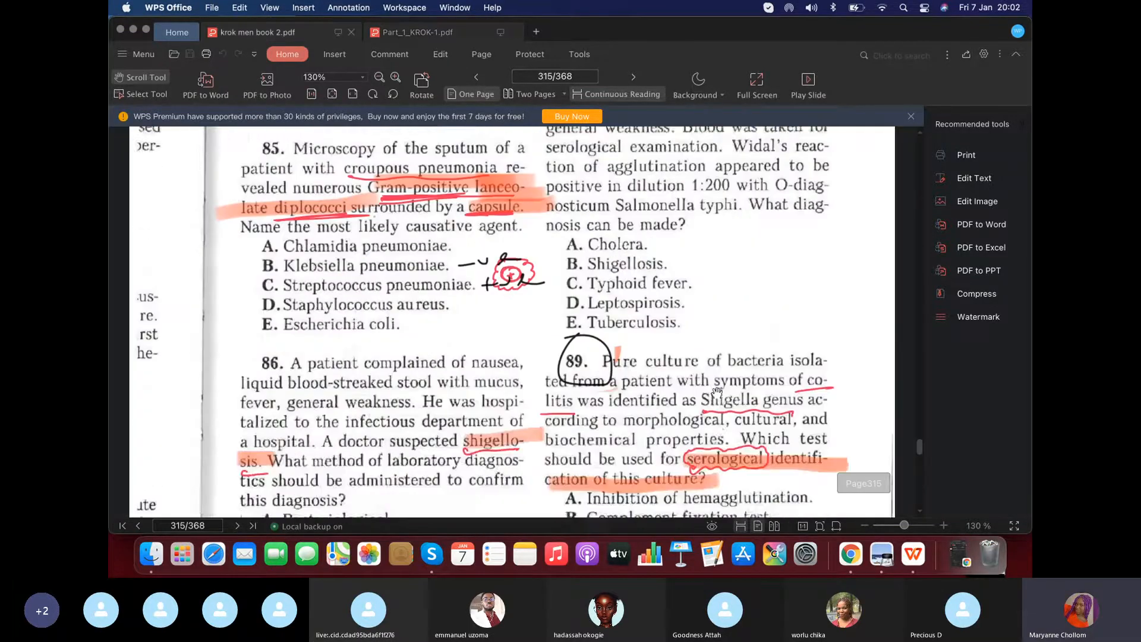
Scroll past question 89 onto page 316 where question 90 begins.
{"action": "scroll", "scroll_direction": "down", "scroll_amount": 3}
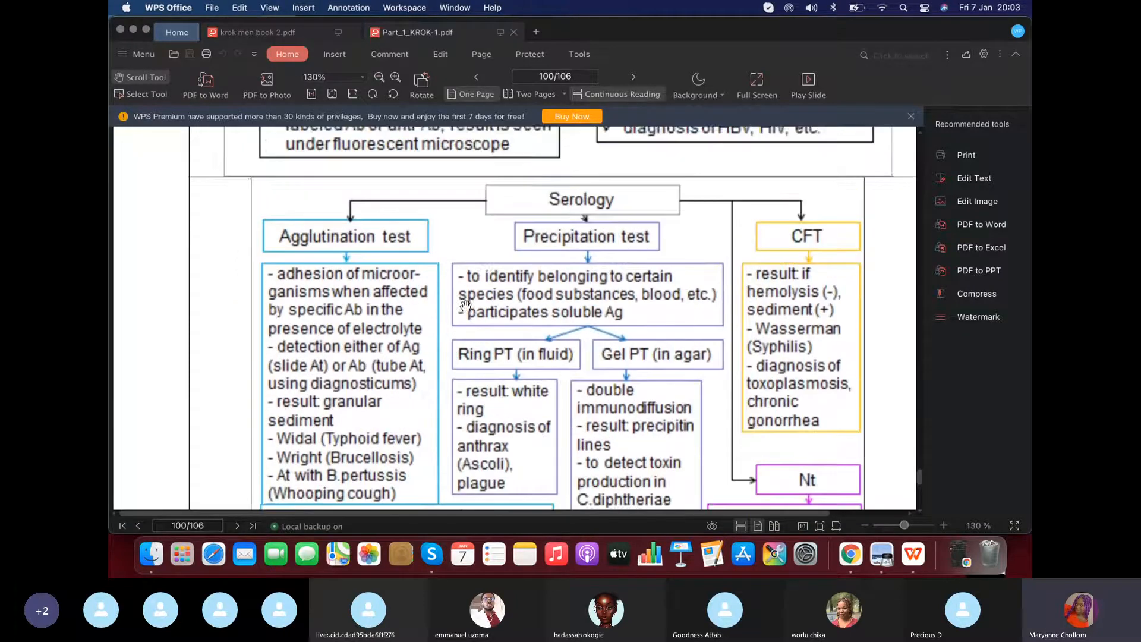
{"action": "scroll", "scroll_direction": "down", "scroll_amount": 3}
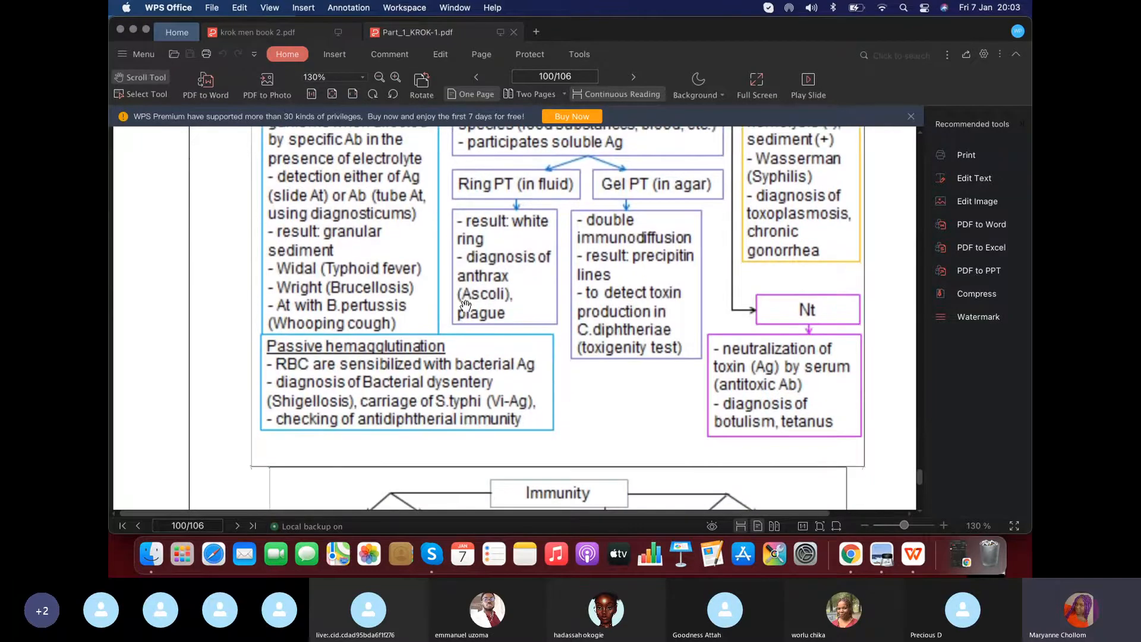
{"action": "mouse_move", "coordinate": [323, 415]}
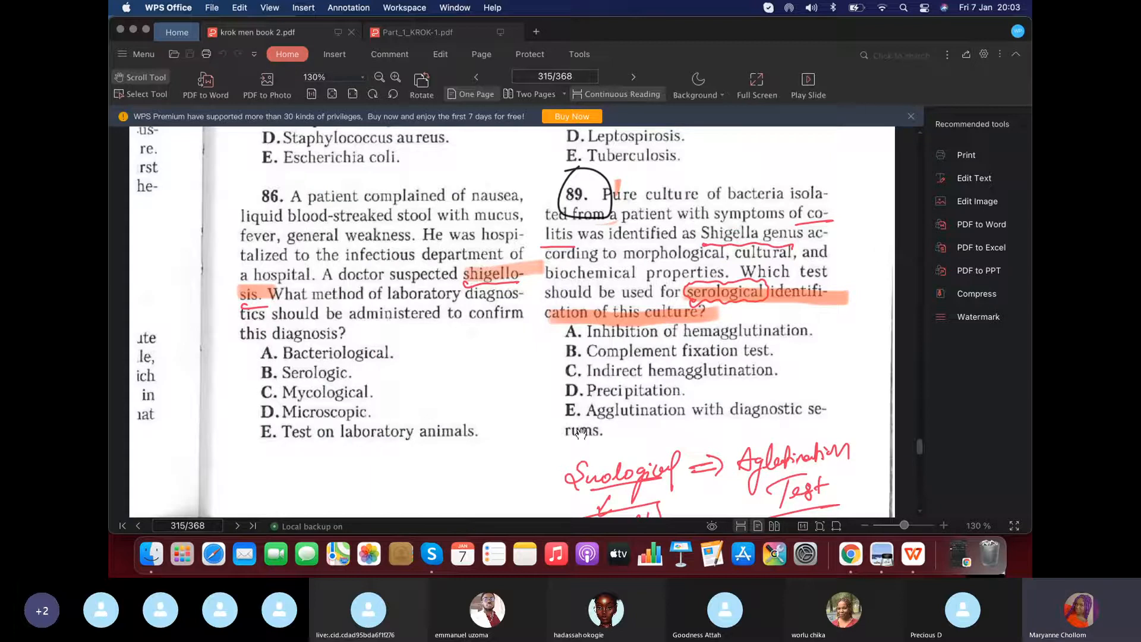
{"action": "mouse_move", "coordinate": [564, 374]}
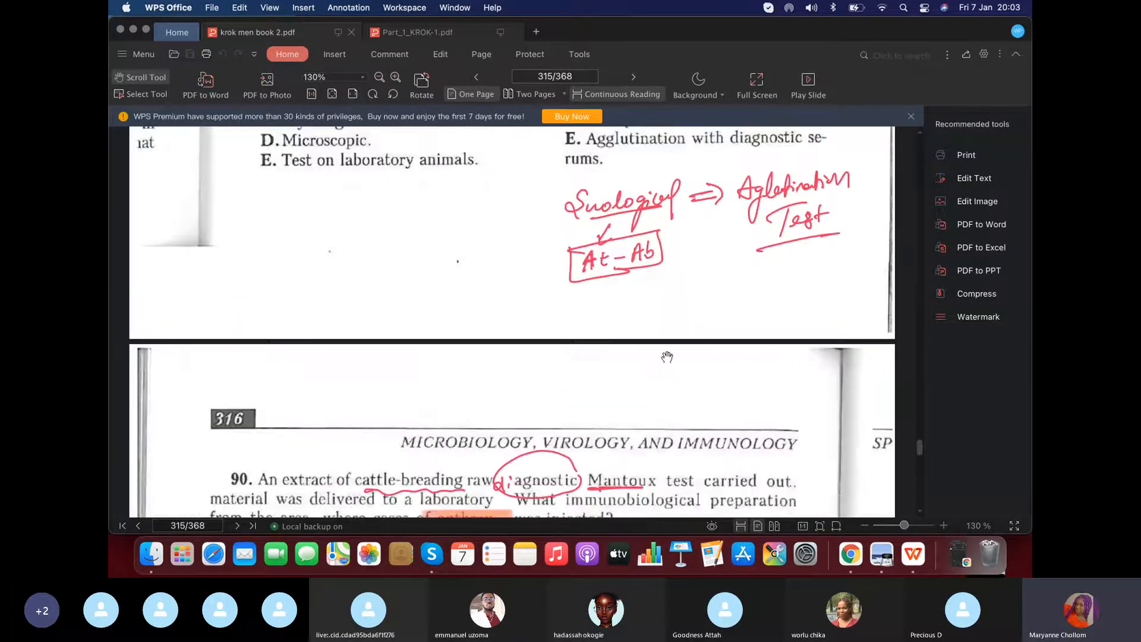
{"action": "scroll", "scroll_direction": "down", "scroll_amount": 3}
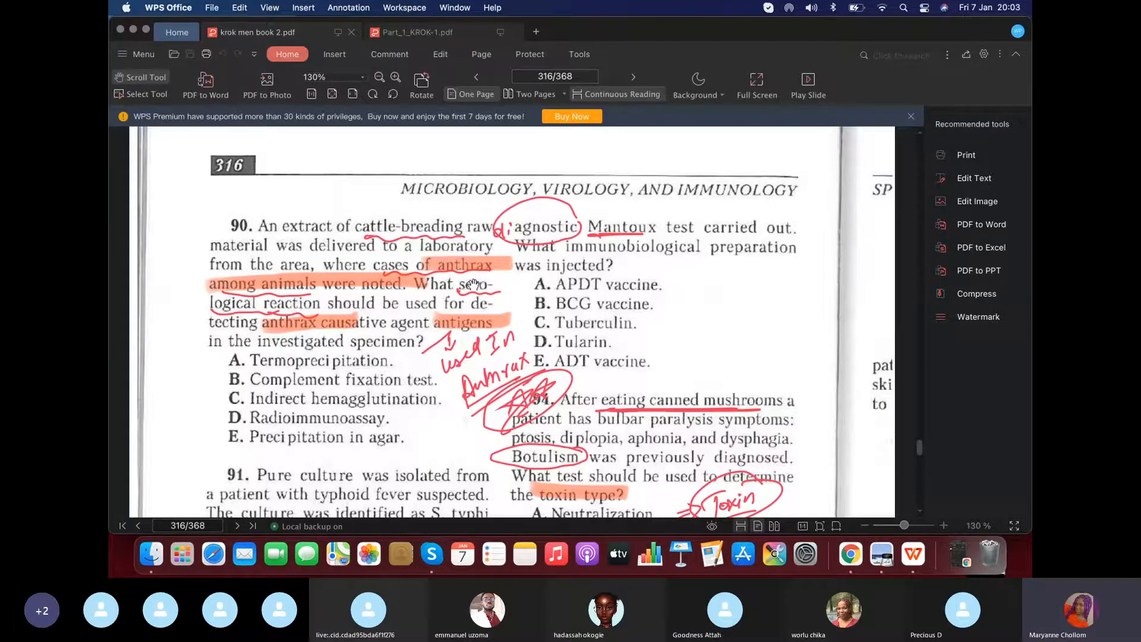
{"action": "mouse_move", "coordinate": [377, 364]}
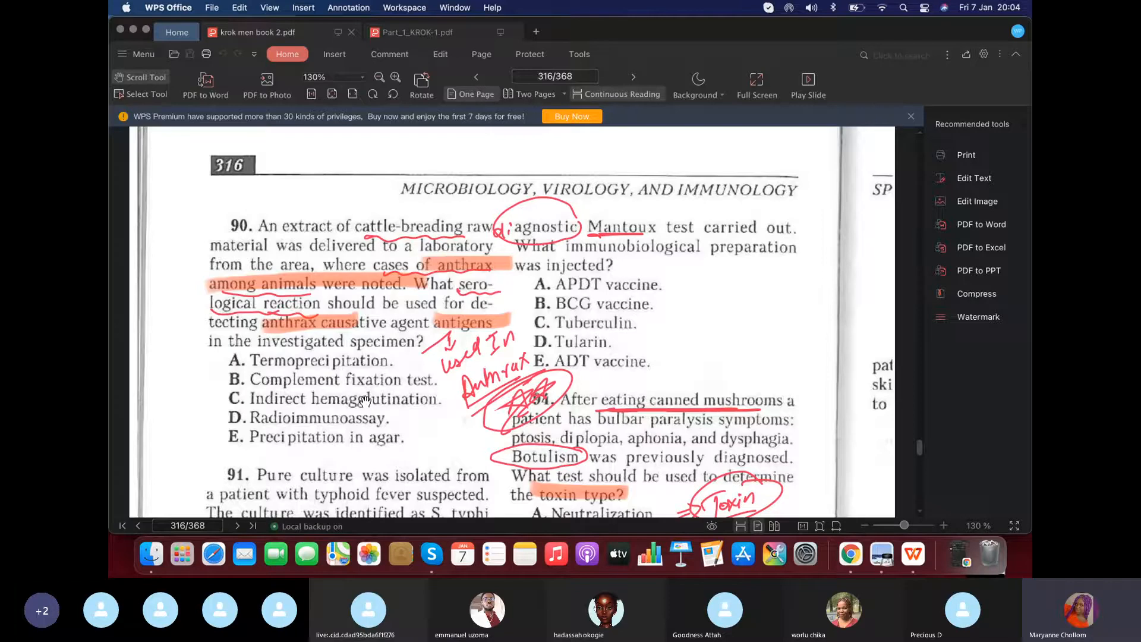
{"action": "mouse_move", "coordinate": [353, 367]}
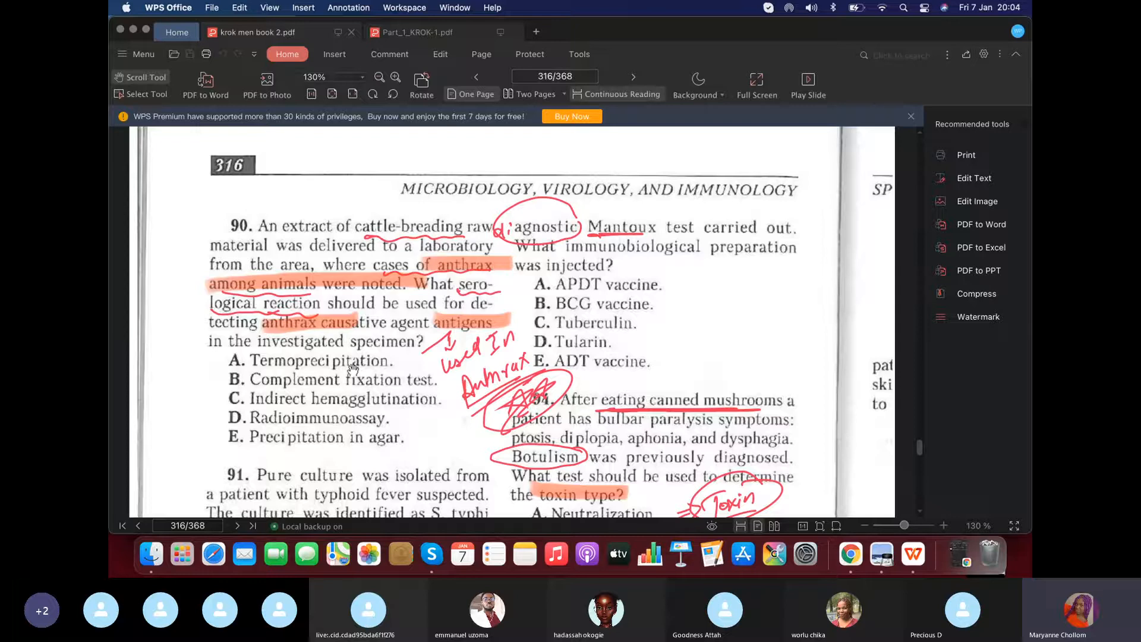
{"action": "scroll", "scroll_direction": "down", "scroll_amount": 3}
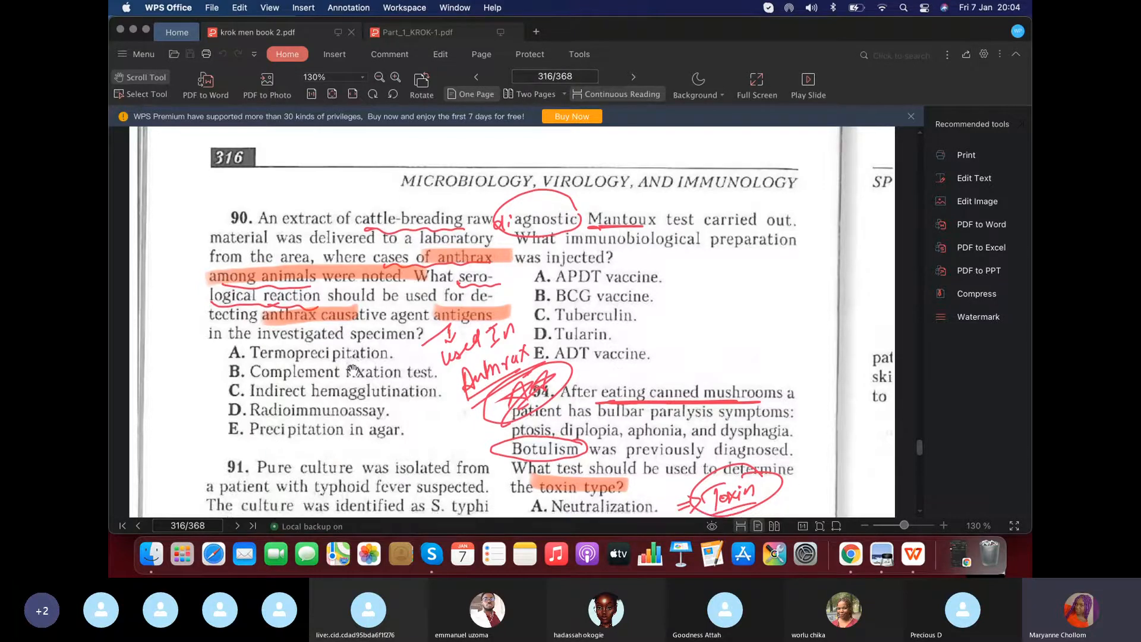
{"action": "scroll", "scroll_direction": "down", "scroll_amount": 3}
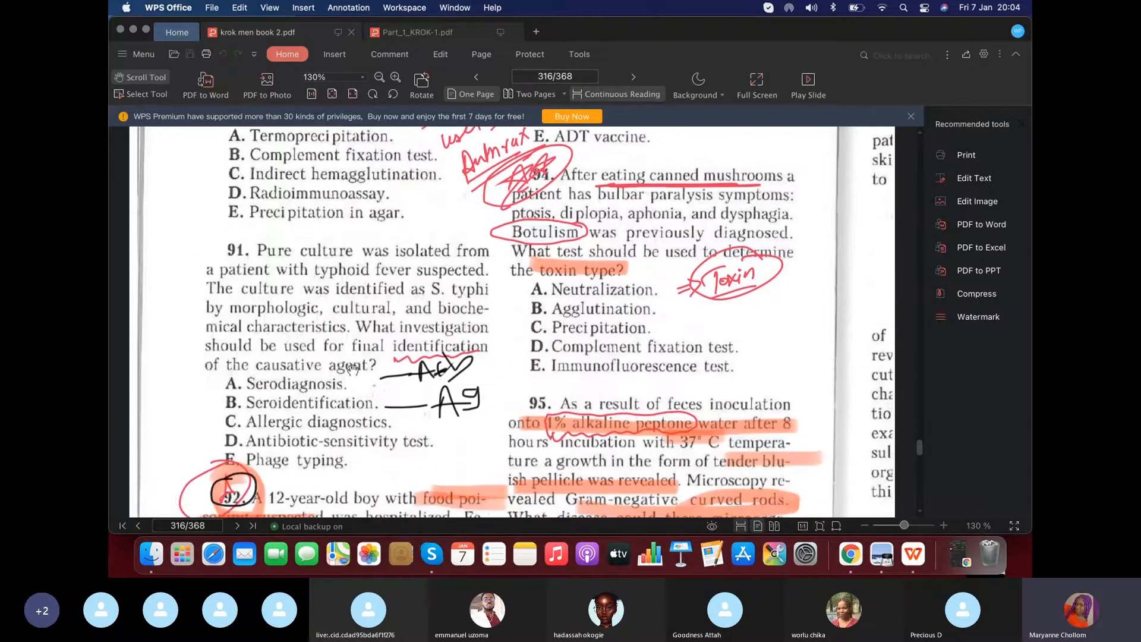